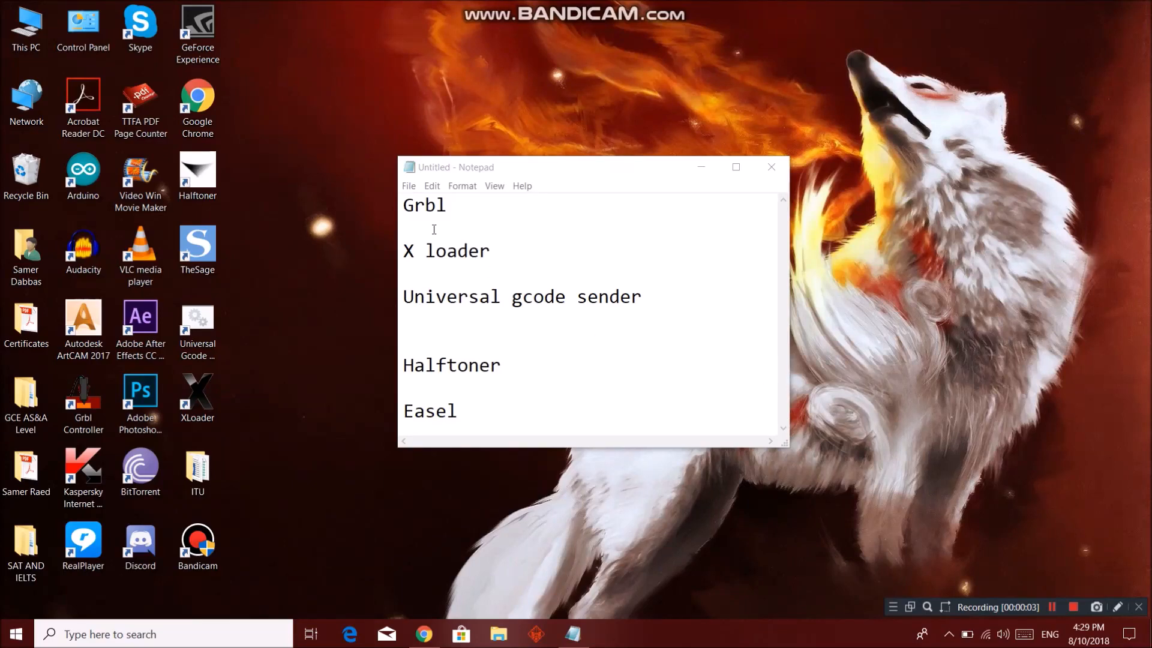
Step: Review the software names and Grbl archive links, right-clicking the Grbl v0.9i link
double_click(424, 206)
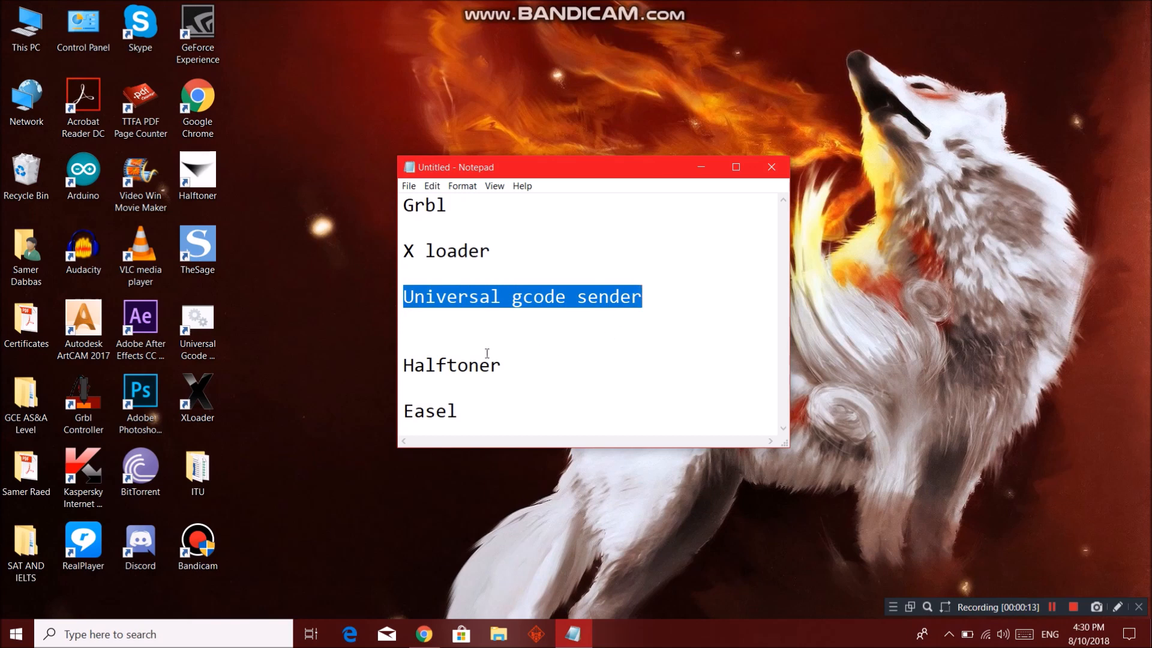
double_click(454, 366)
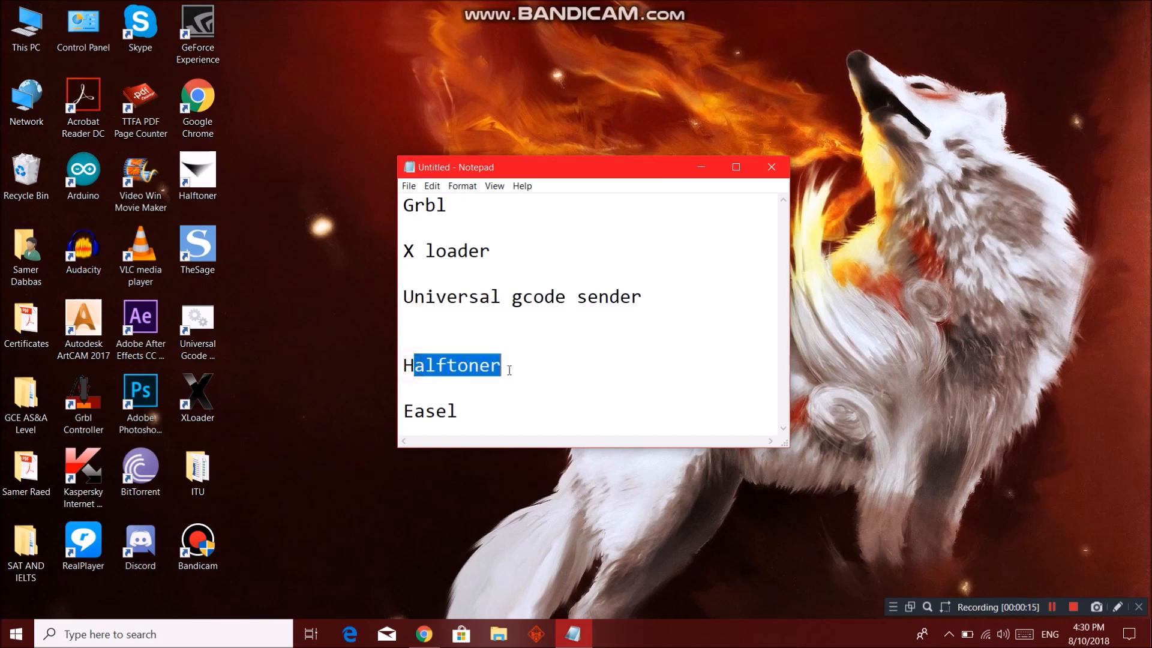
double_click(429, 410)
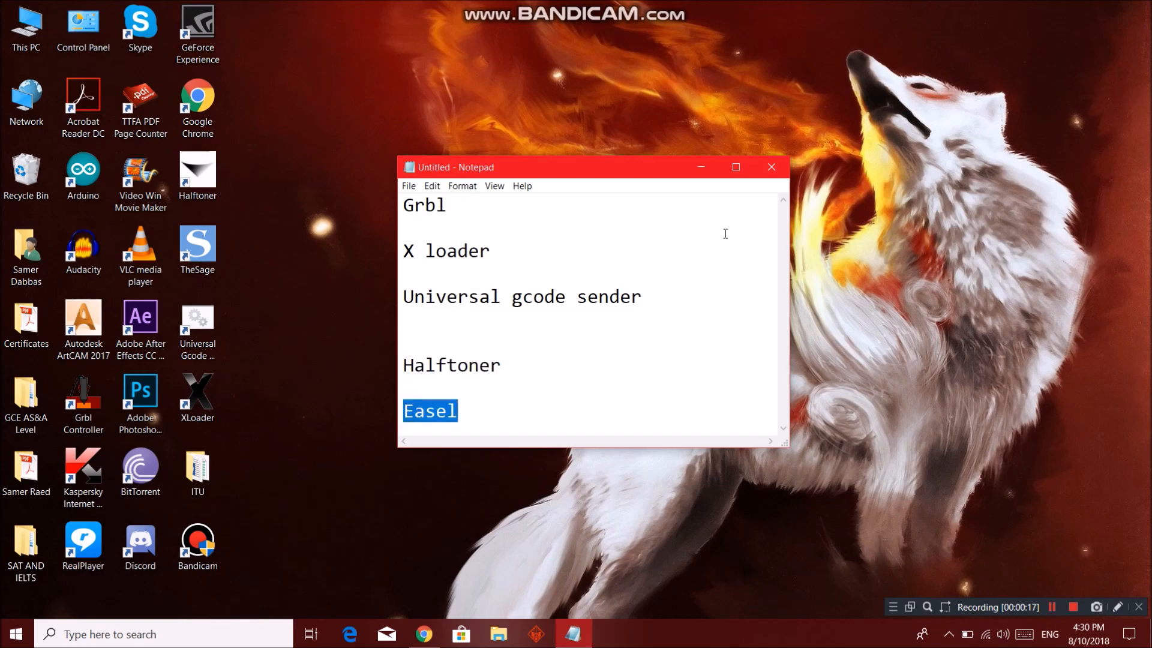
click(422, 634)
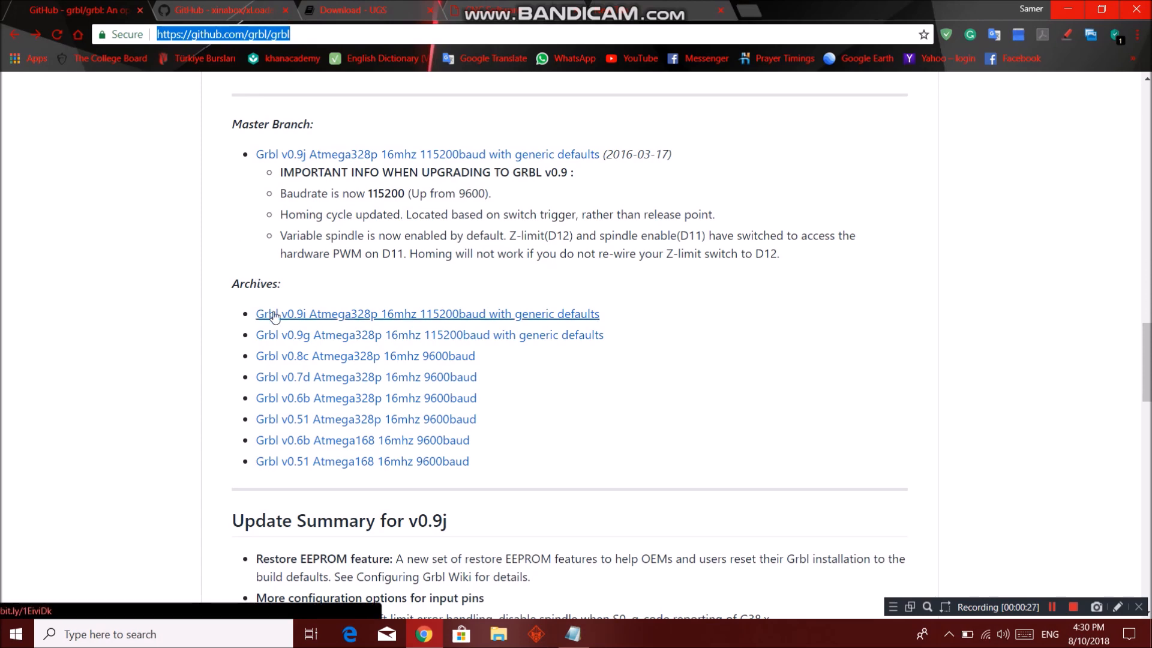
mouse_move(294, 316)
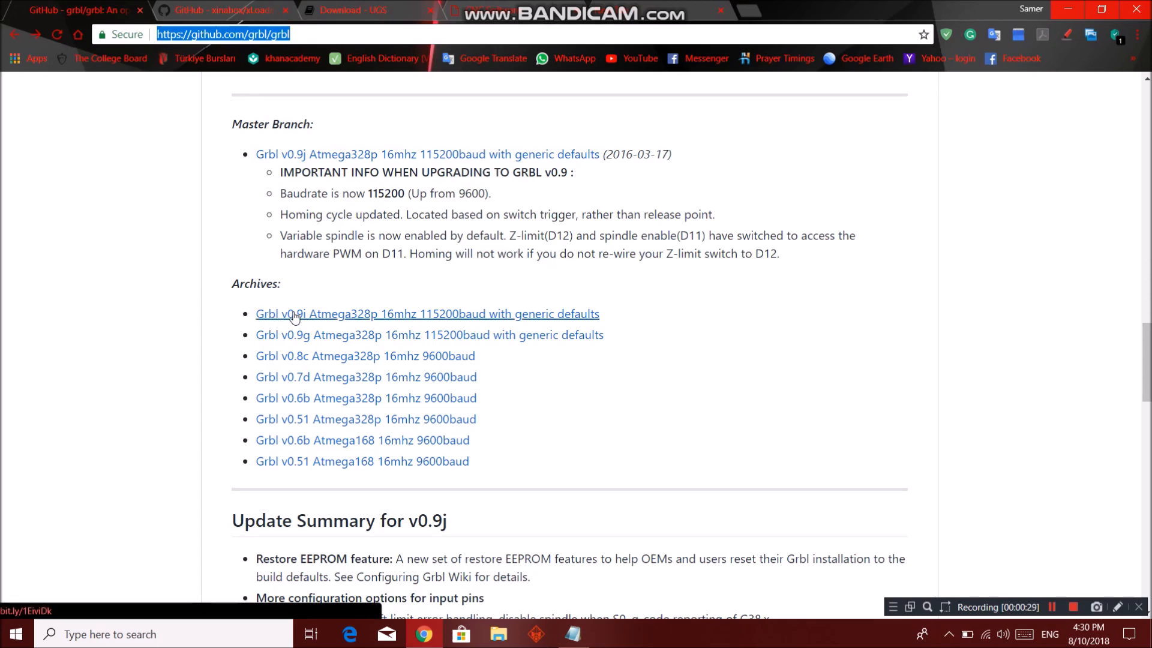
mouse_move(391, 276)
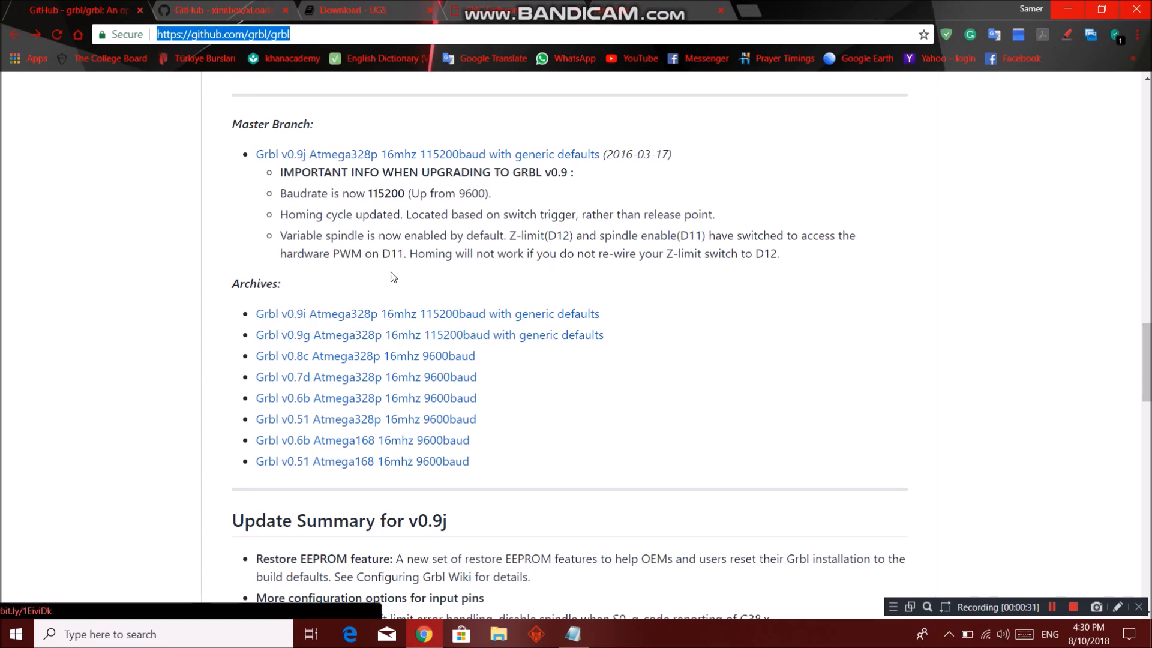
mouse_move(427, 313)
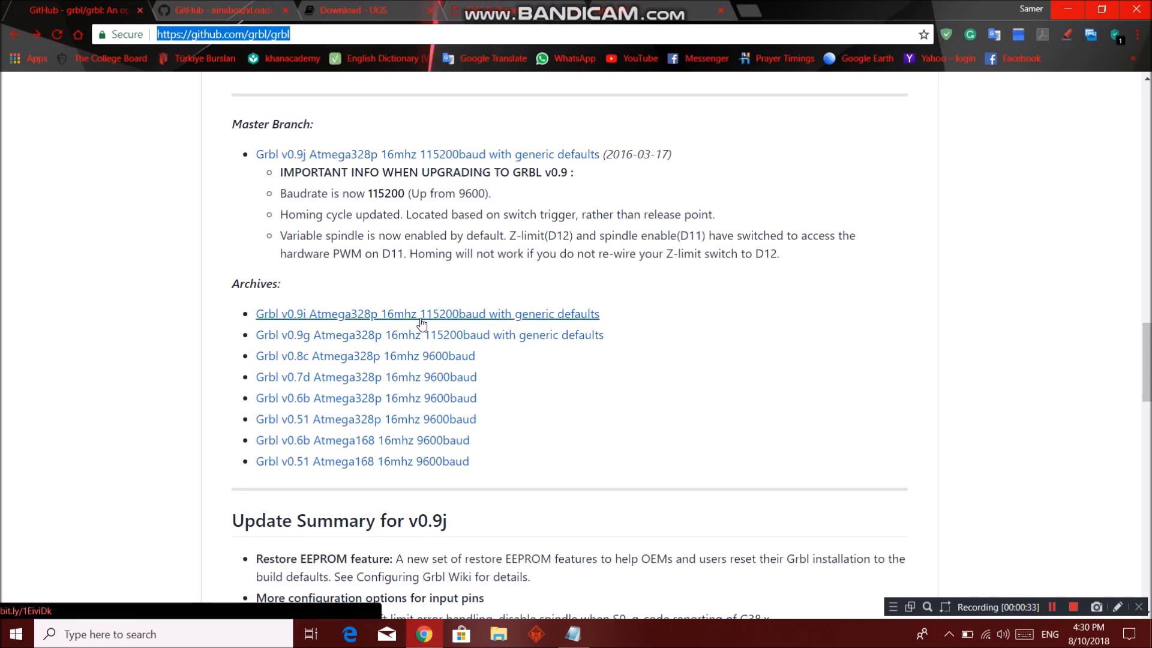
mouse_move(445, 322)
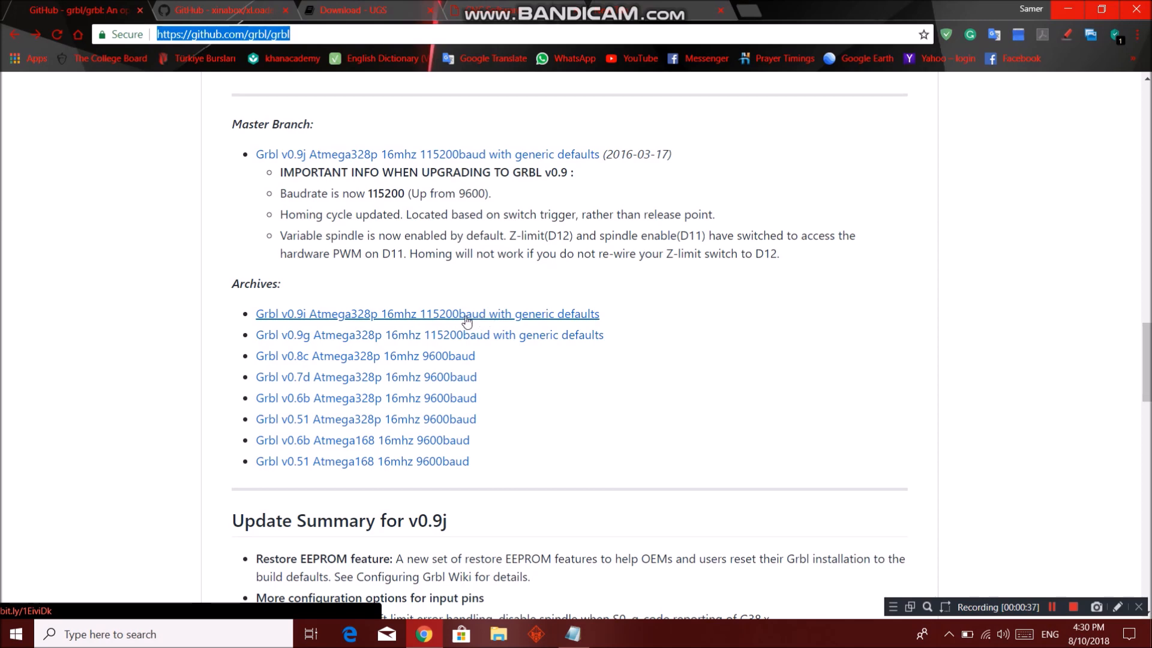
mouse_move(405, 312)
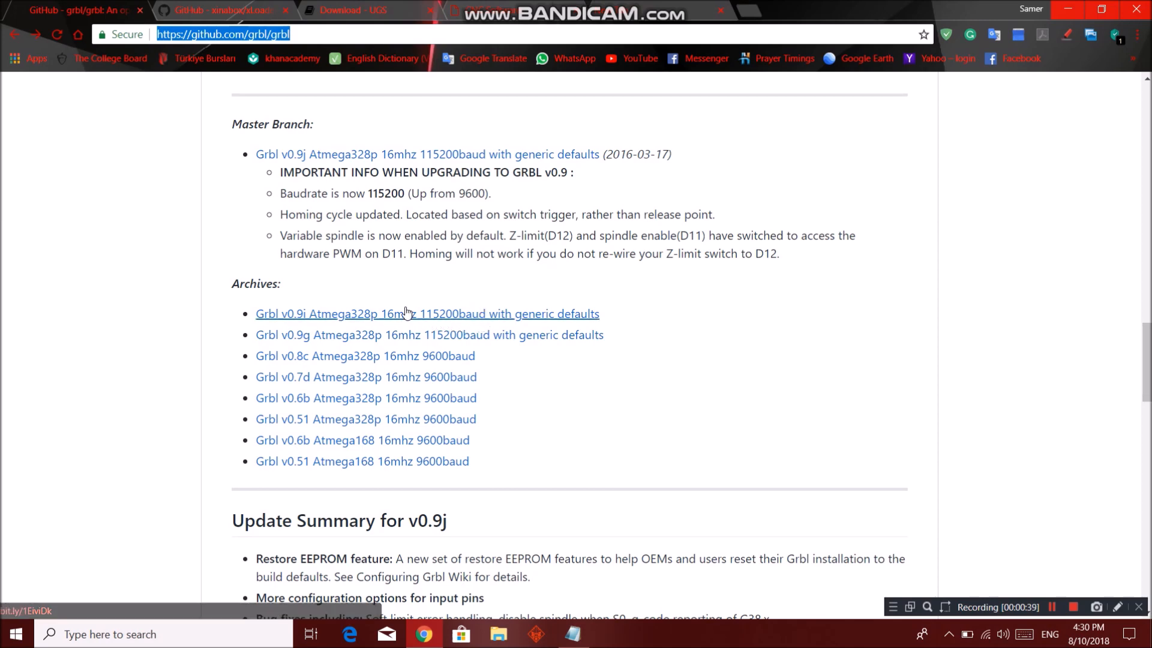
mouse_move(357, 314)
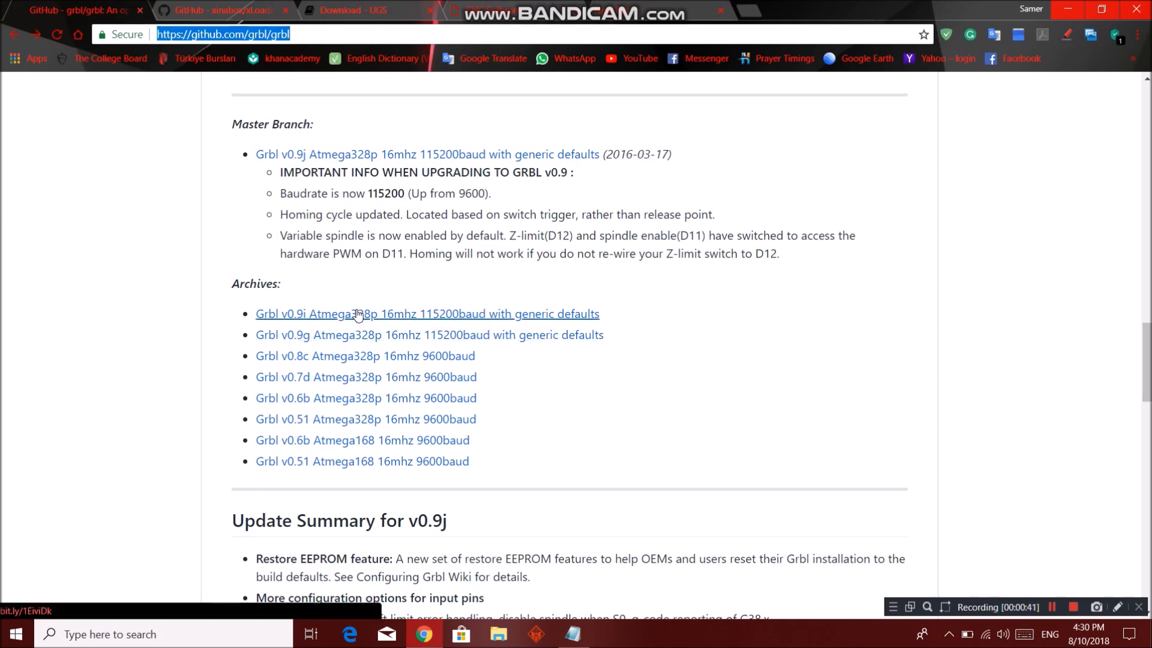
right_click(355, 313)
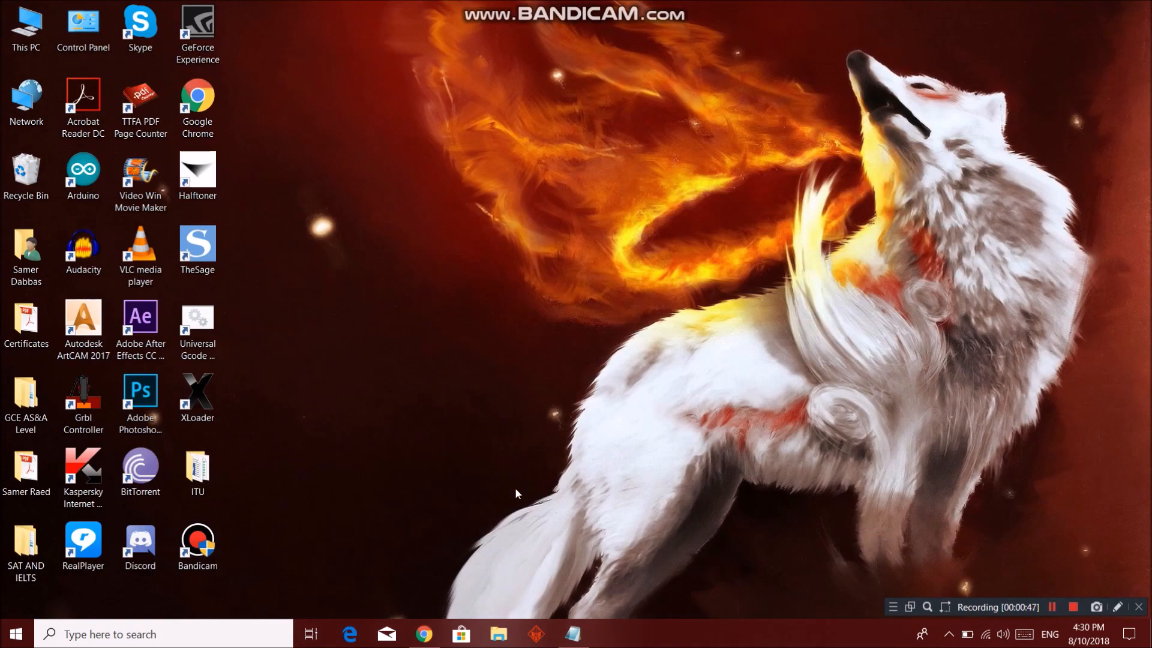
Step: Open the xLoader GitHub tab, scroll to Flashing Steps, and follow the xLoader.zip link
click(196, 399)
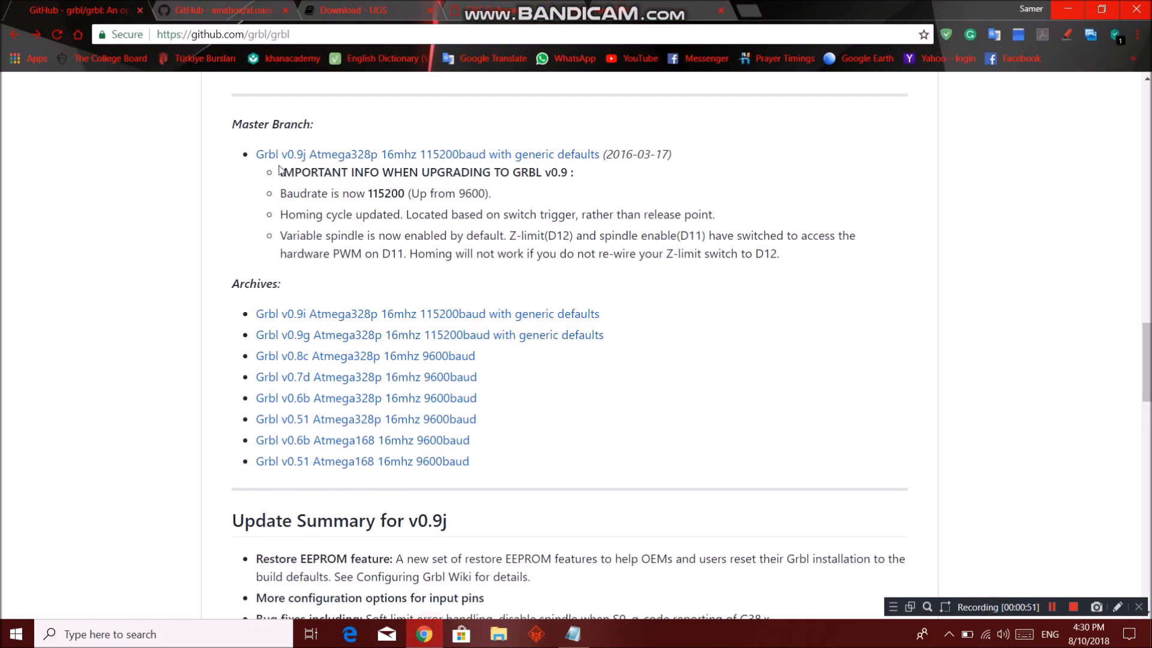
click(220, 10)
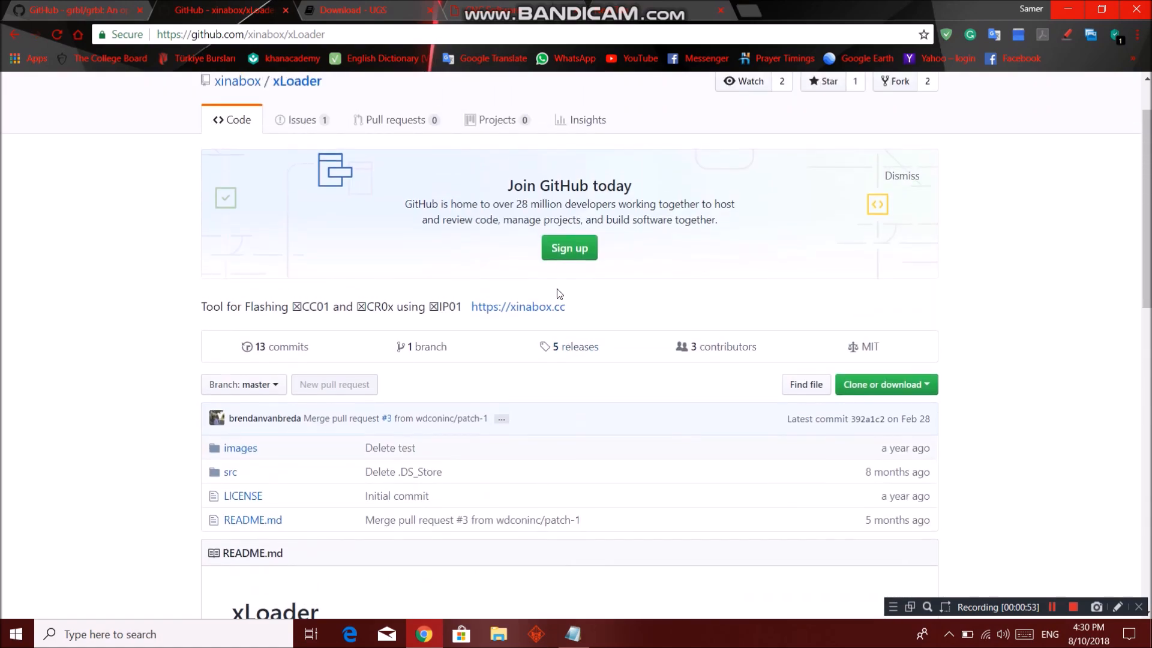
scroll(down, 3)
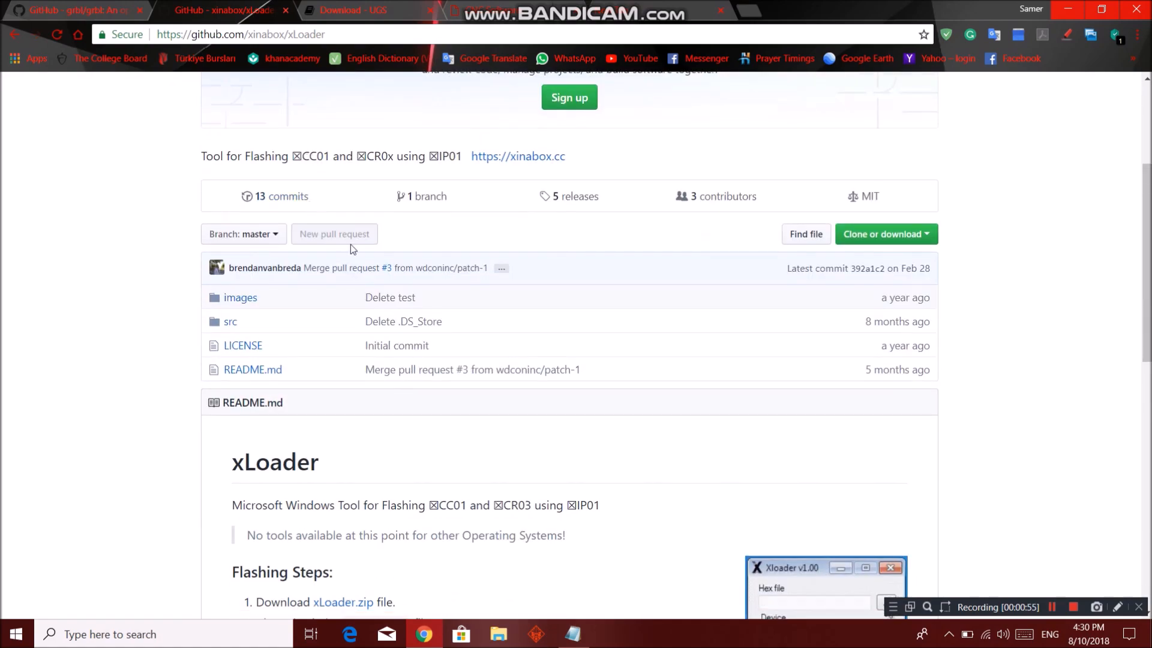
scroll(down, 3)
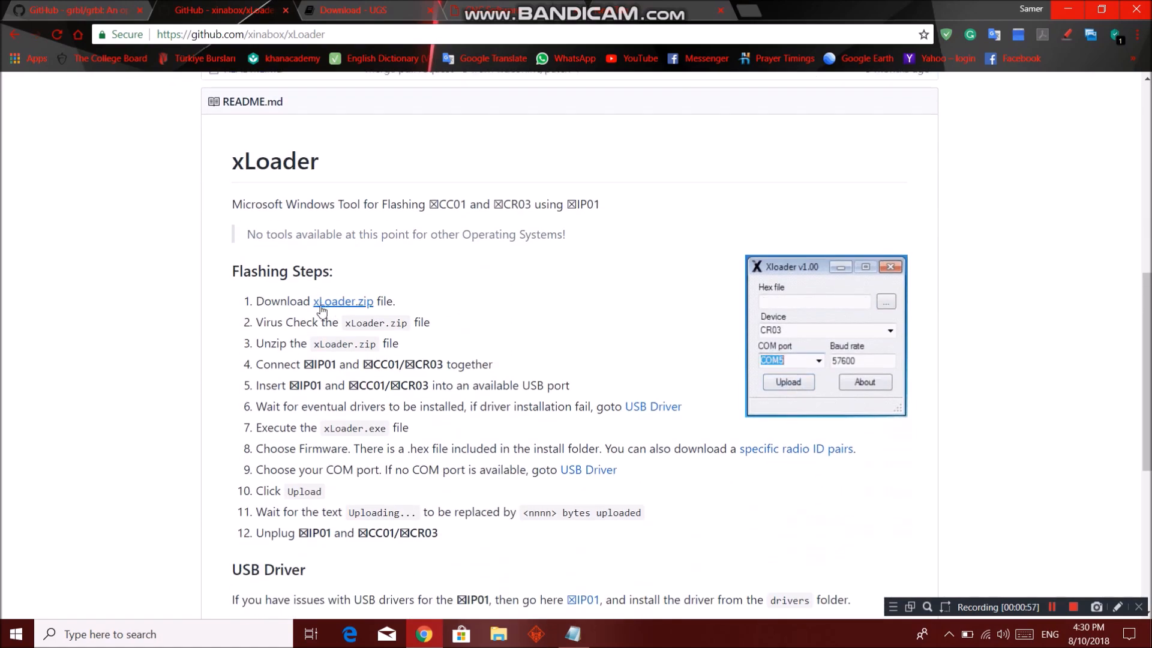
click(788, 383)
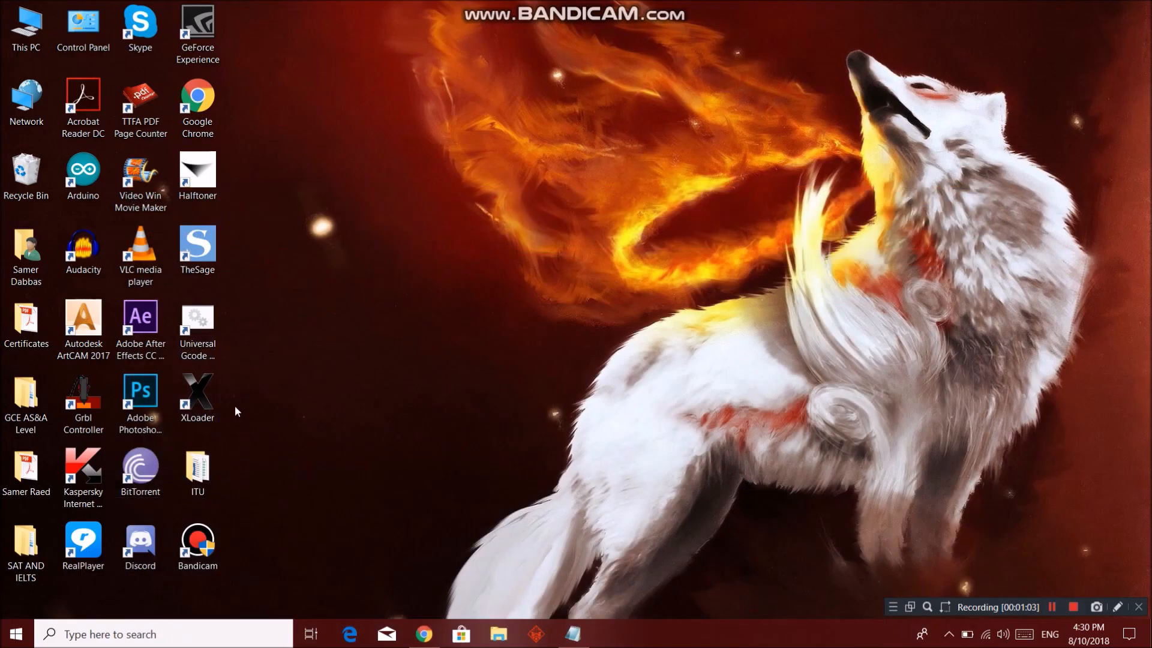
Step: Launch XLoader and select the hex file, the device type and port COM6
double_click(196, 391)
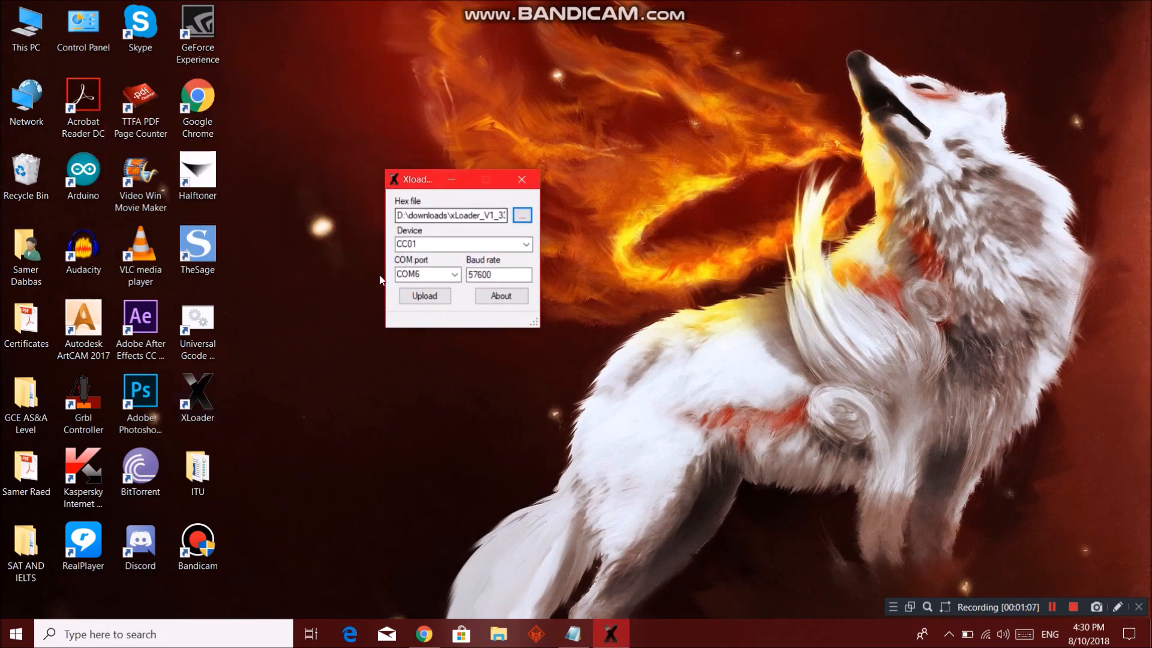
click(521, 215)
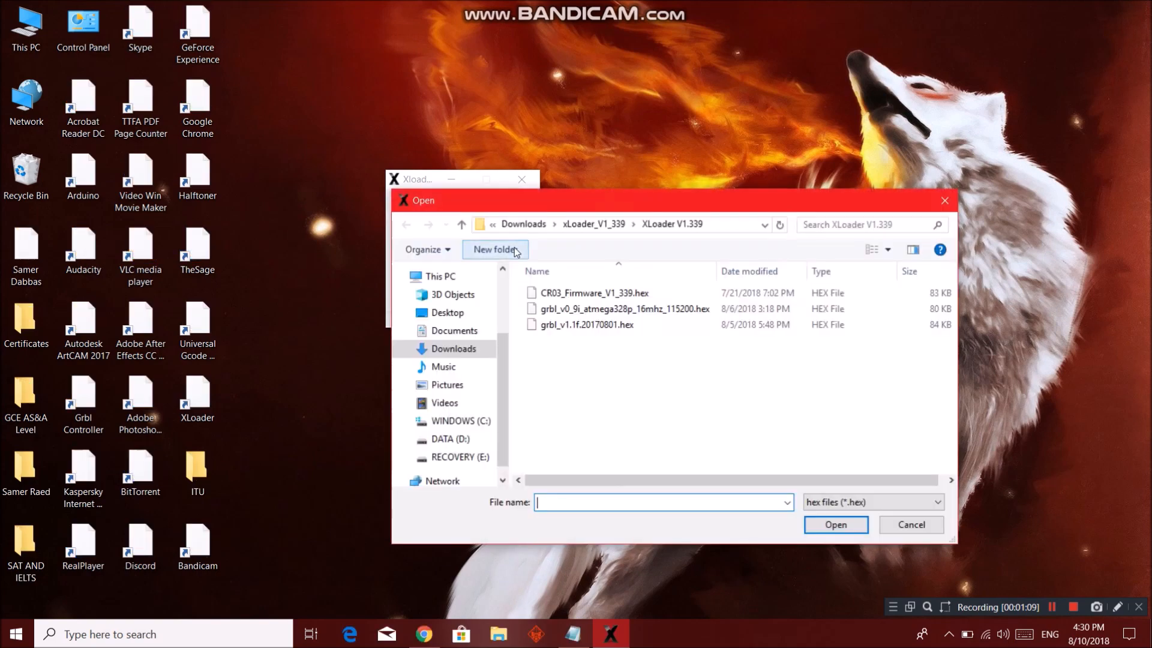
mouse_move(580, 312)
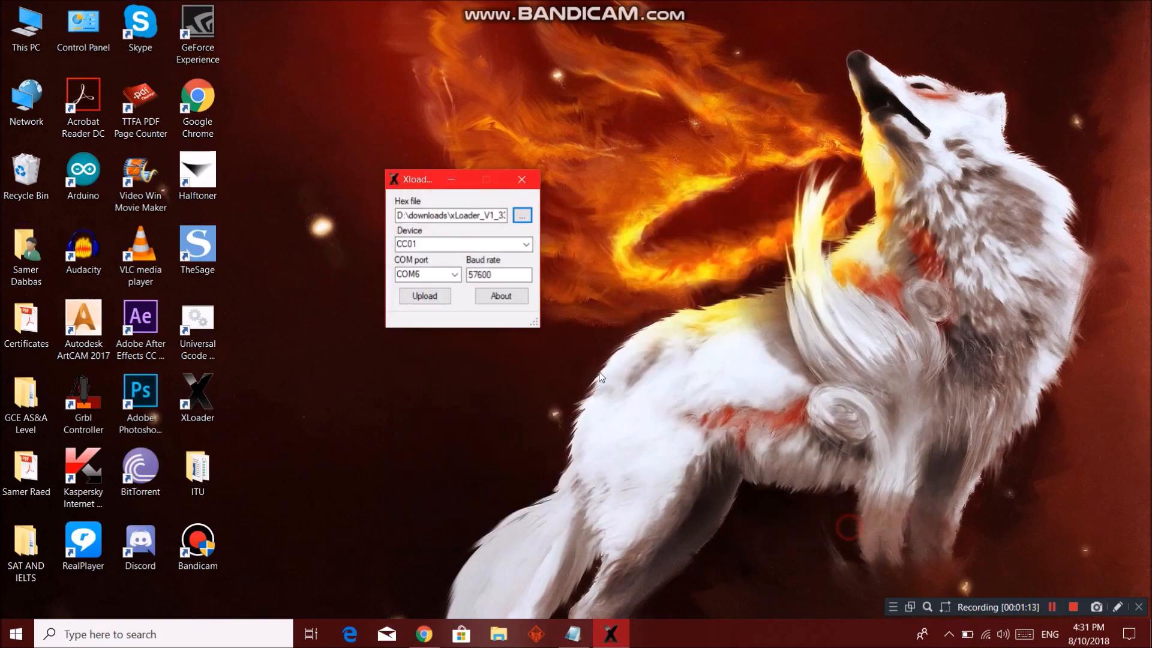
click(525, 244)
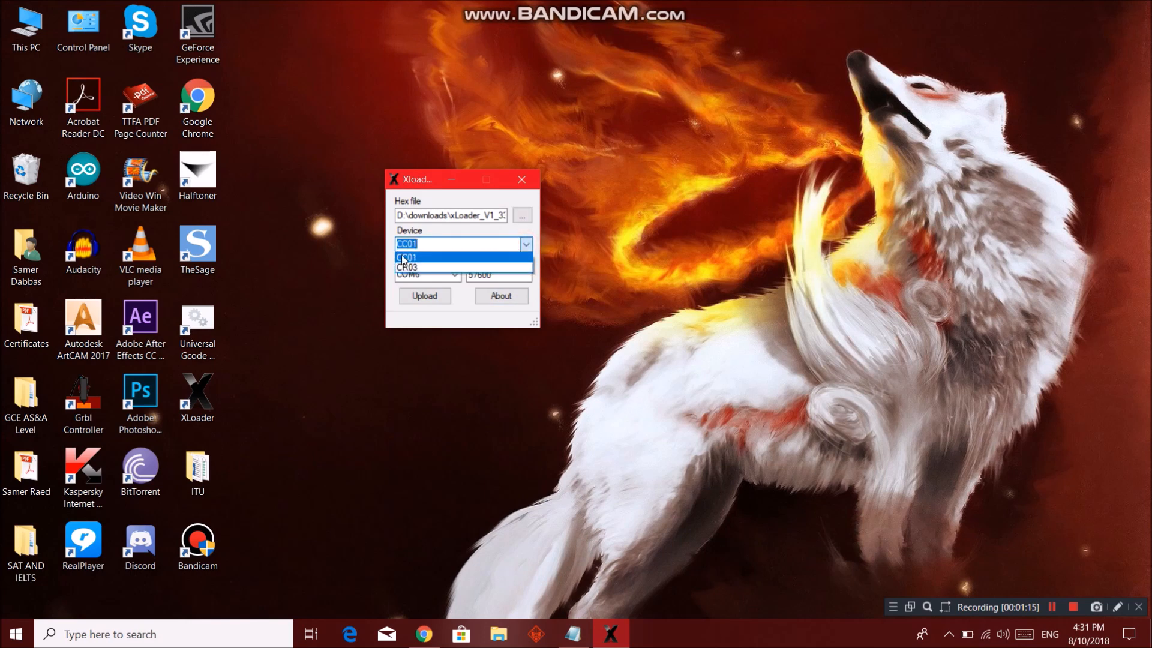
click(454, 275)
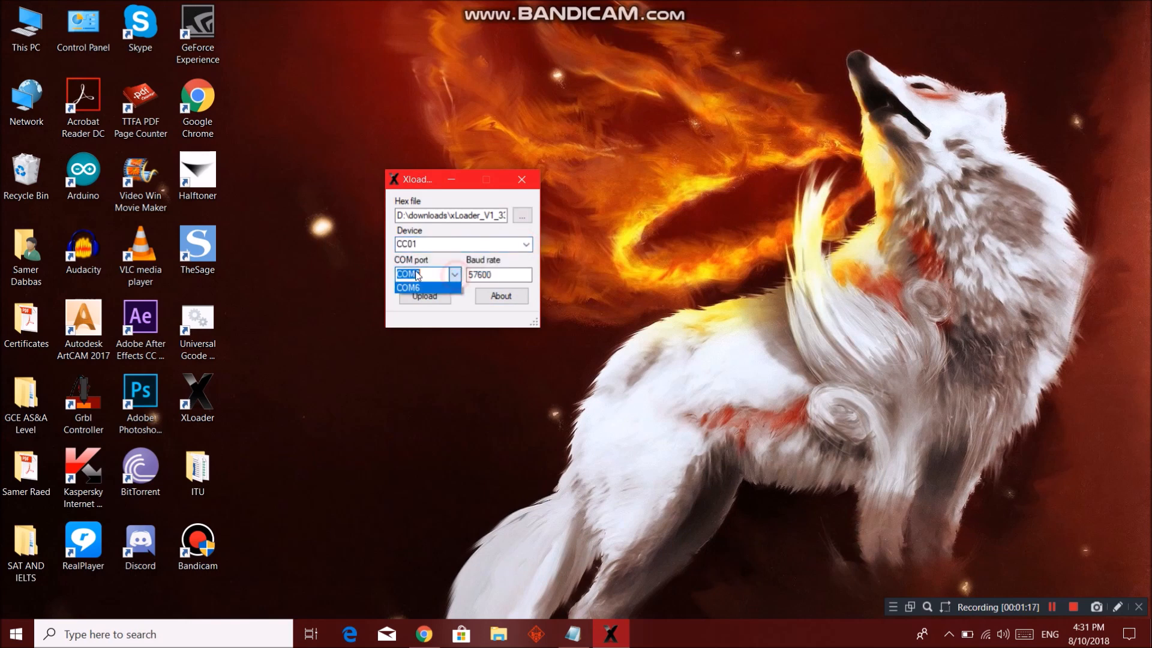
click(407, 287)
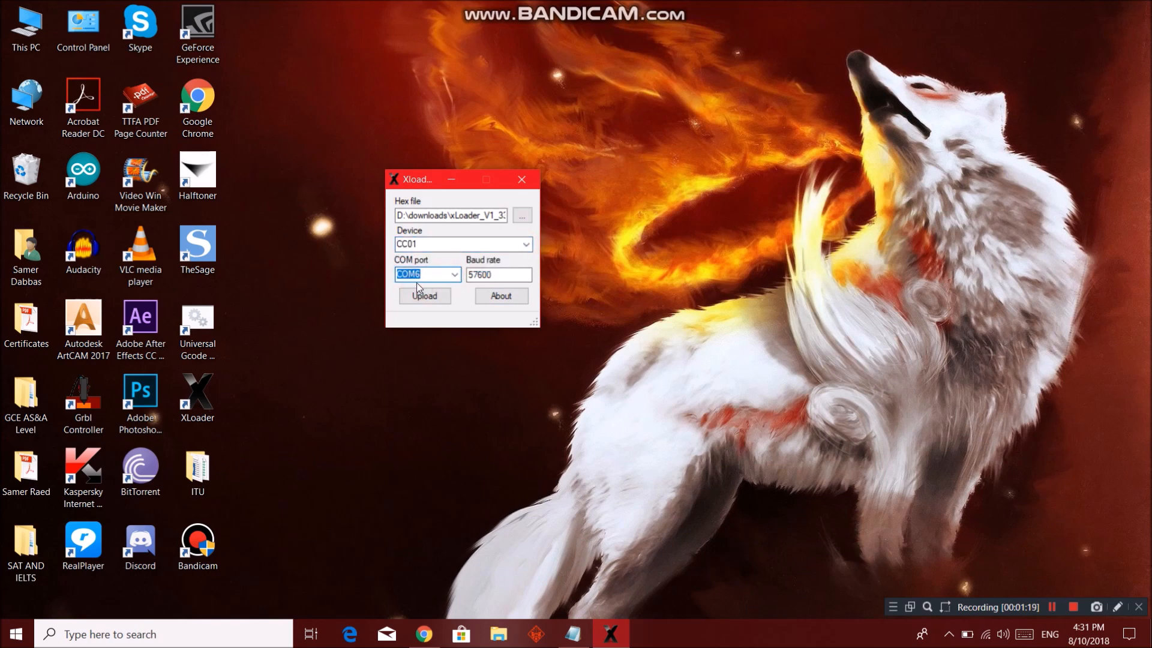
mouse_move(437, 285)
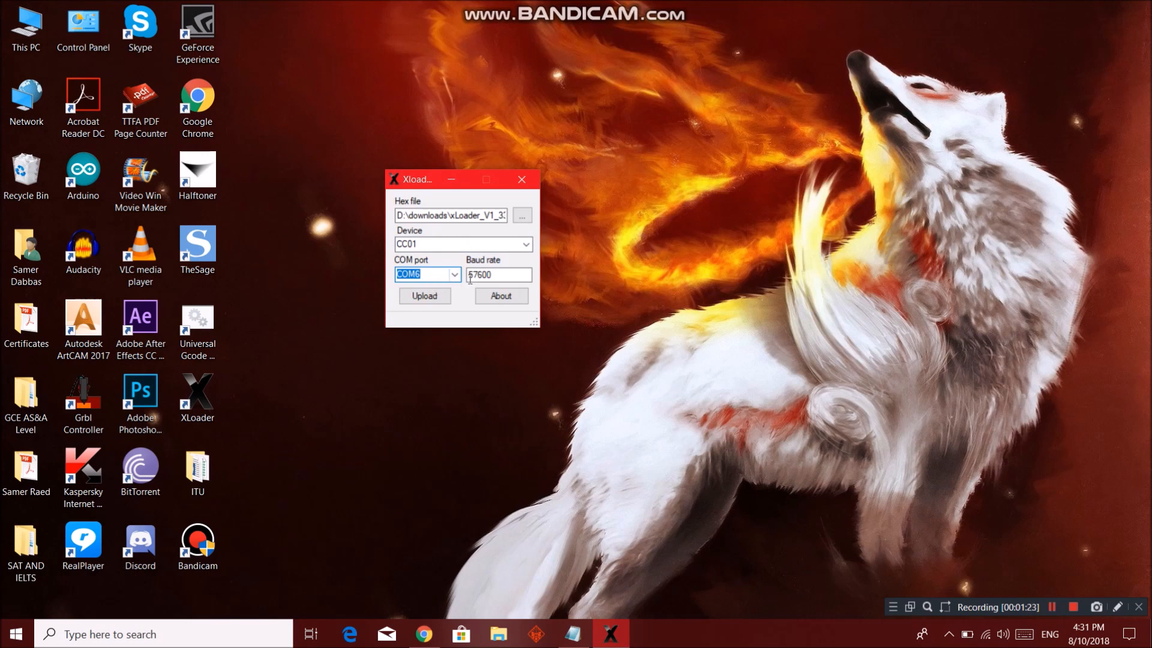
Step: Set baud to 115200, upload the firmware to CC01, and close XLoader
click(498, 275)
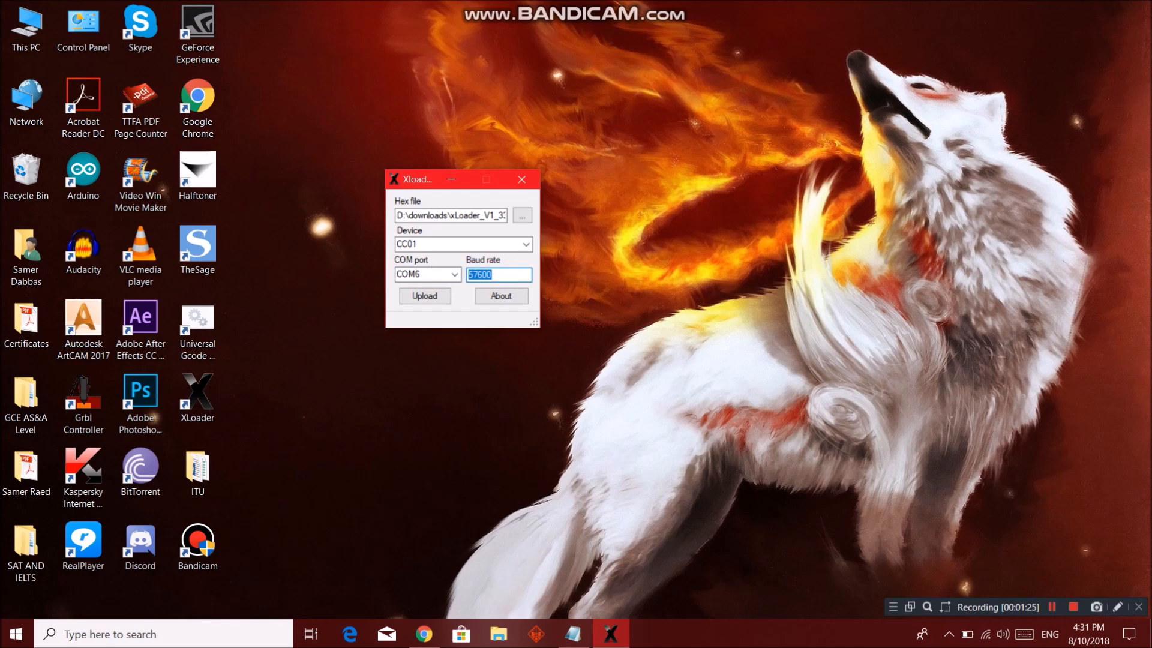
text(11520)
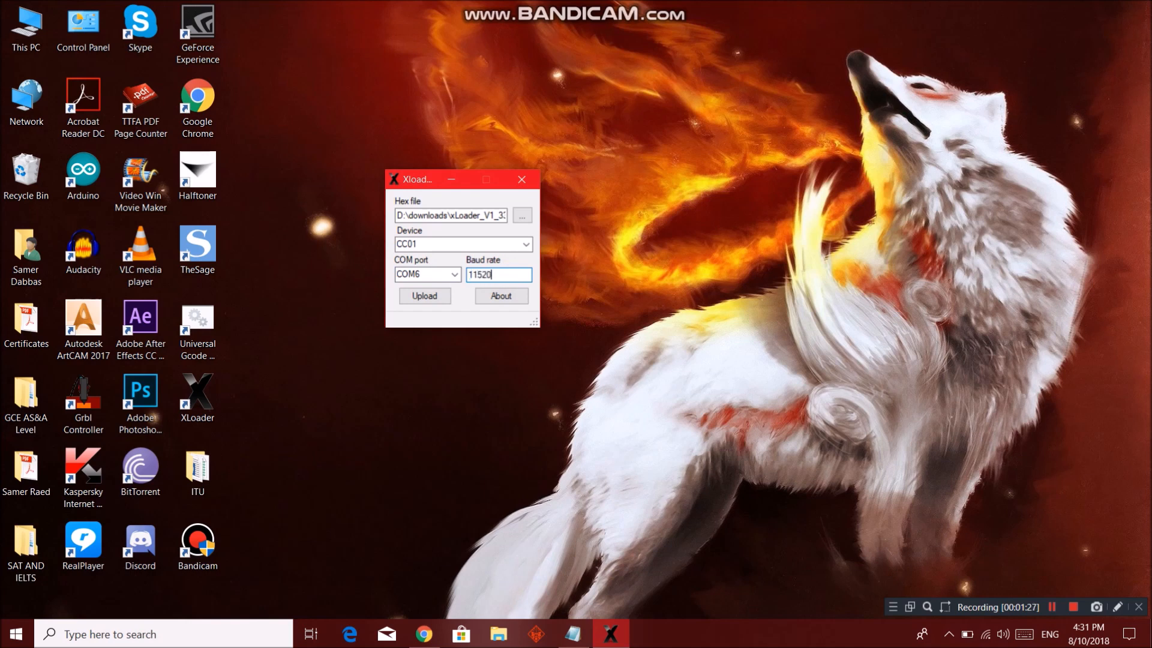
click(425, 296)
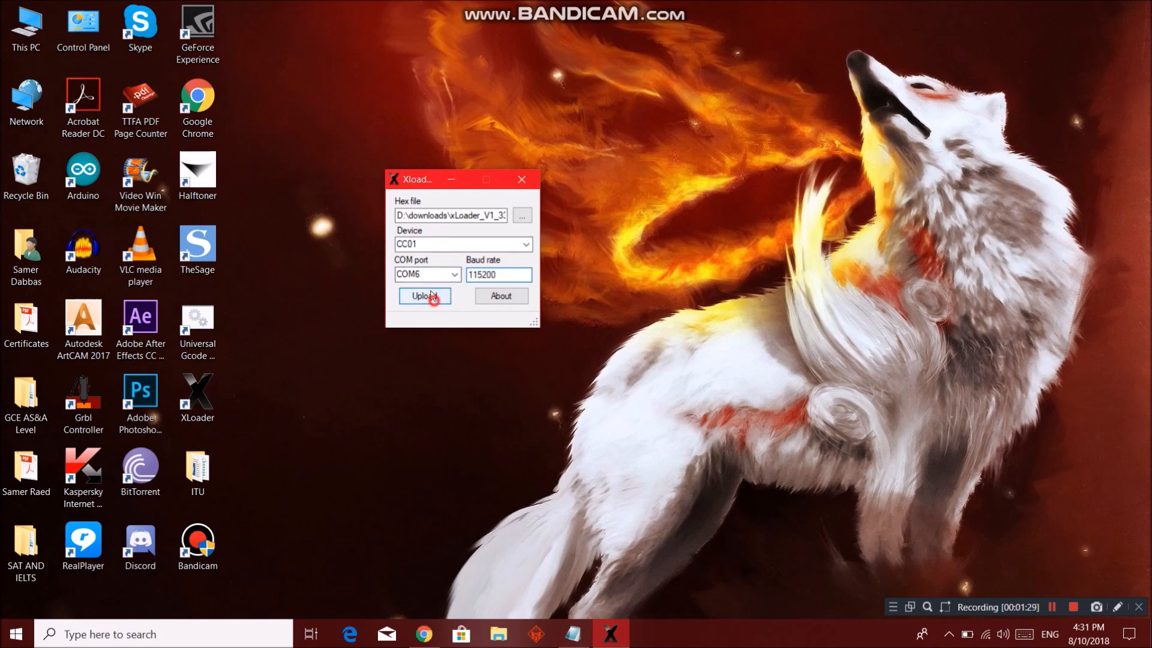
click(424, 295)
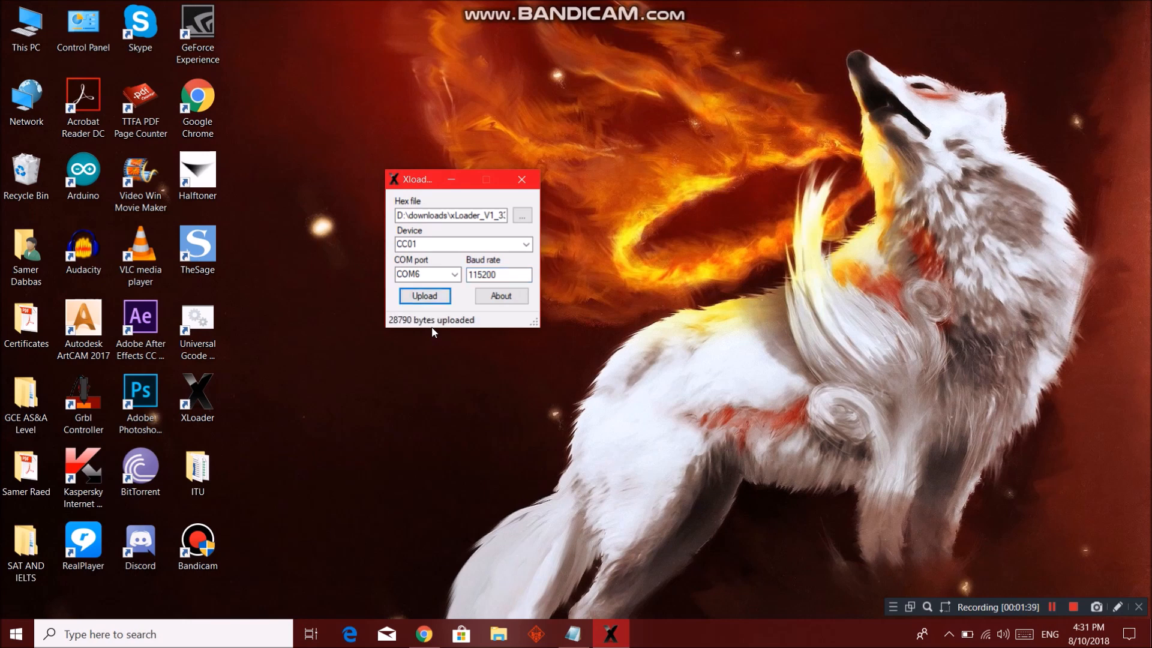
mouse_move(400, 331)
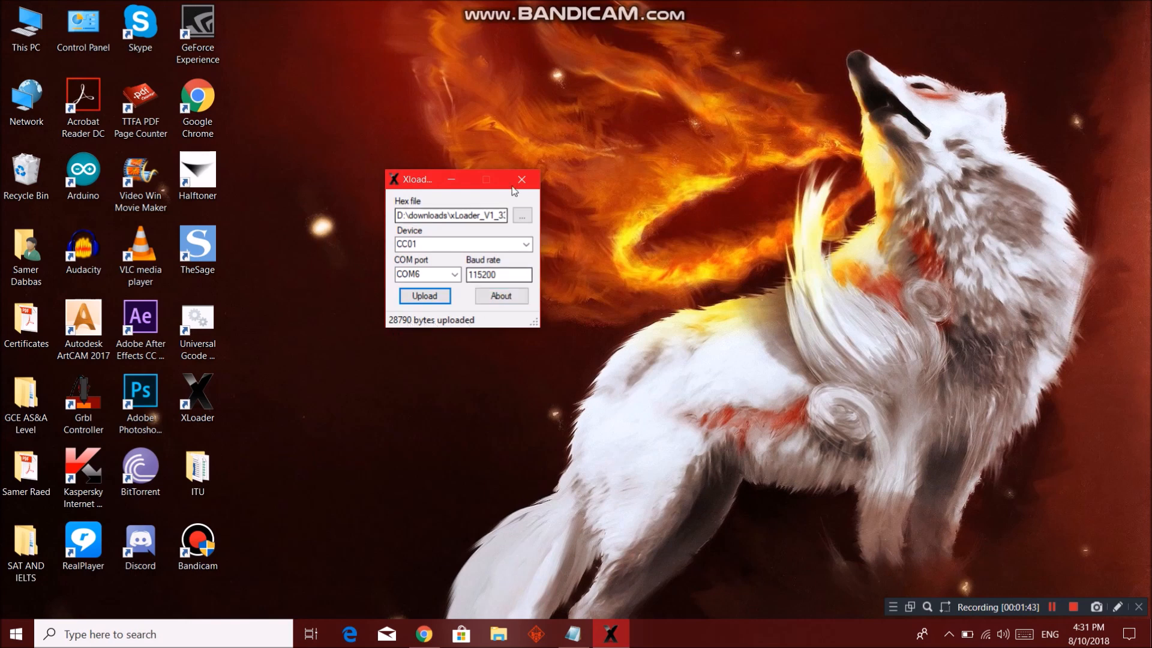
click(521, 179)
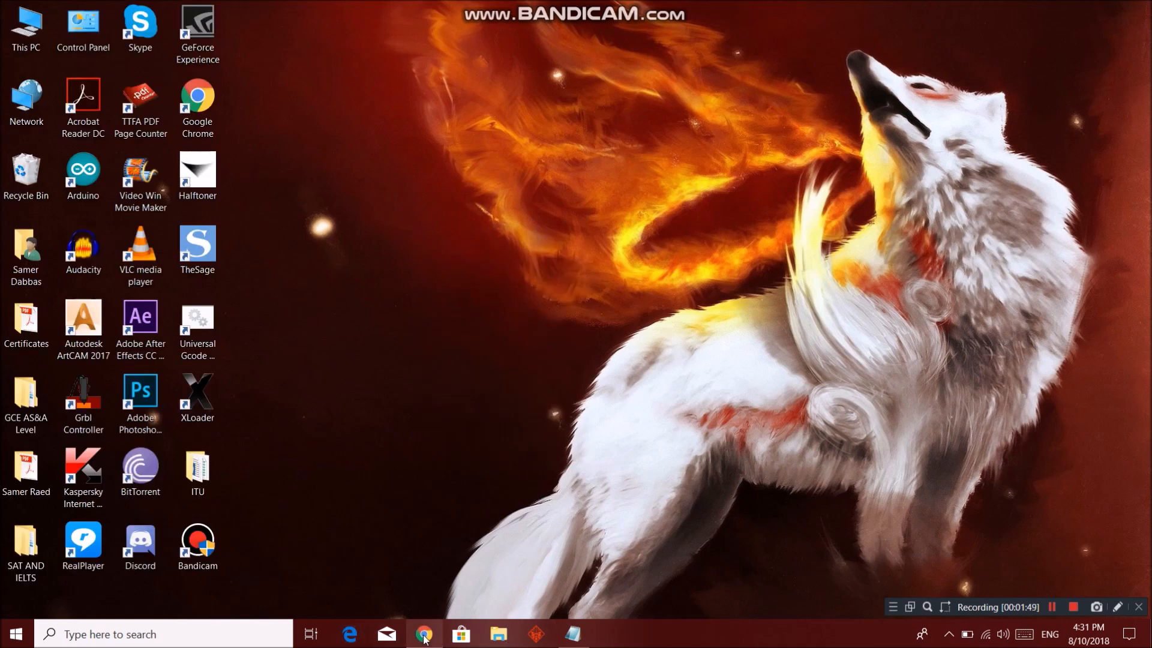
click(423, 634)
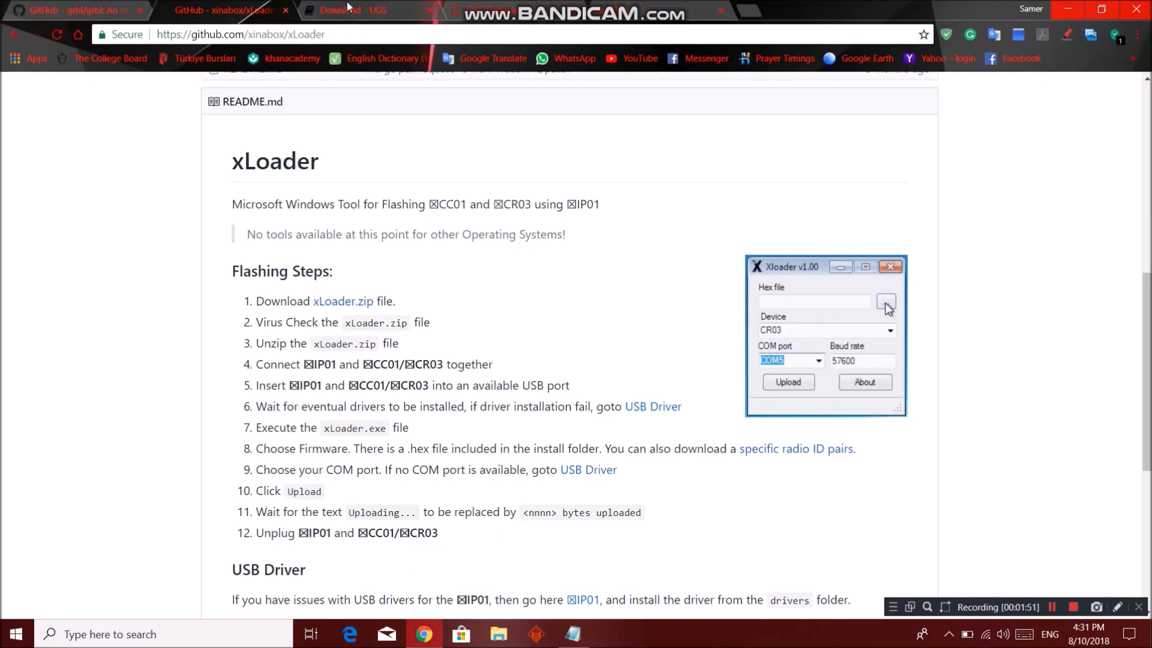
click(352, 10)
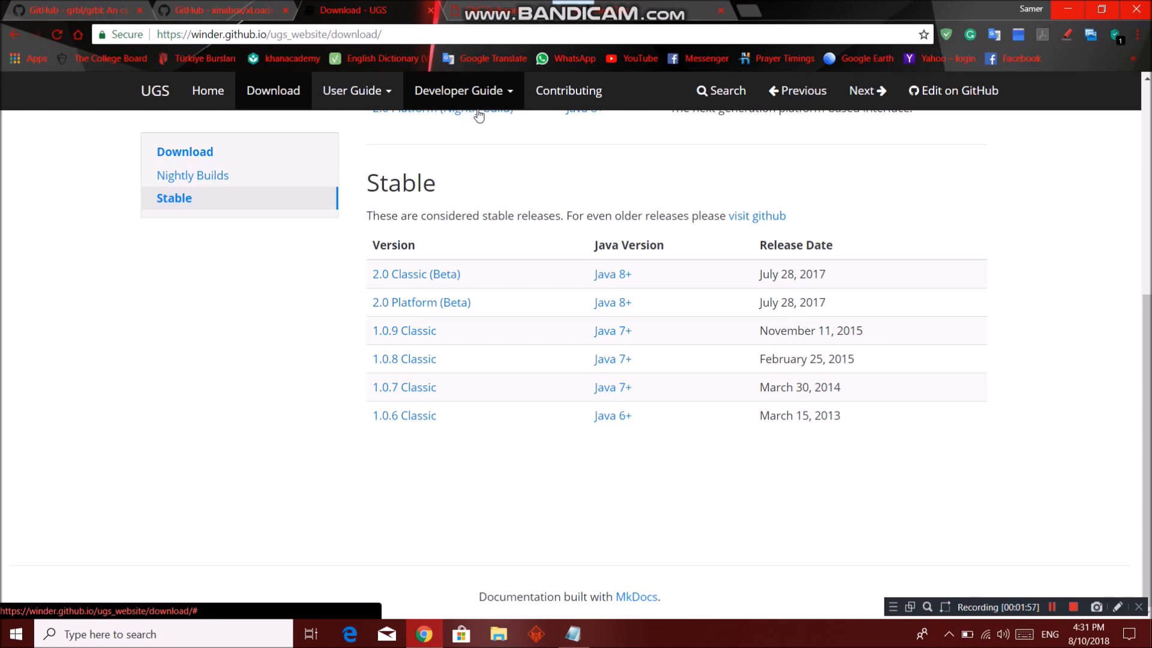
mouse_move(328, 343)
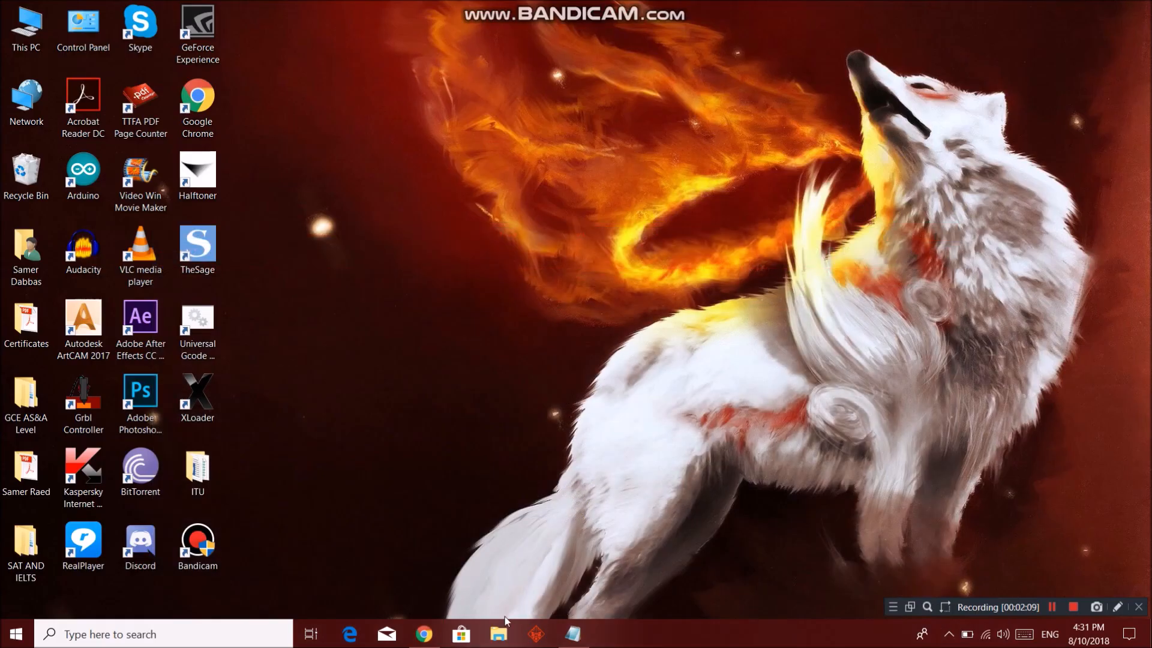
Step: Browse to Downloads > UniversalGcodeSender-v1.0.9 and run start-windows.bat
click(498, 633)
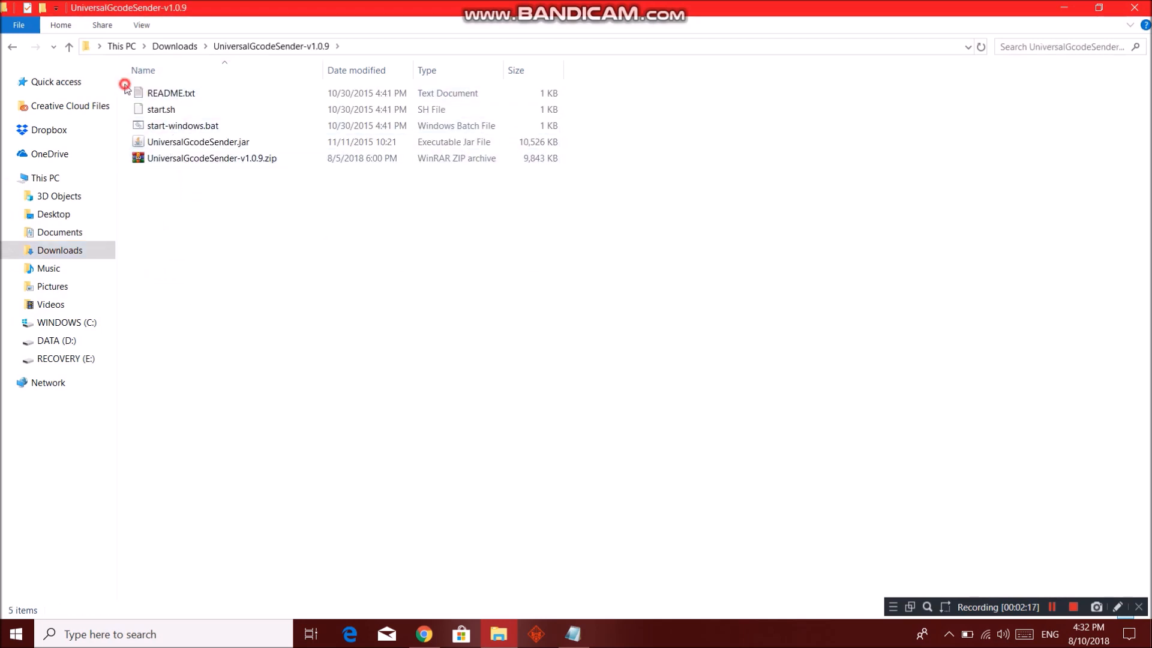
drag(124, 83, 169, 142)
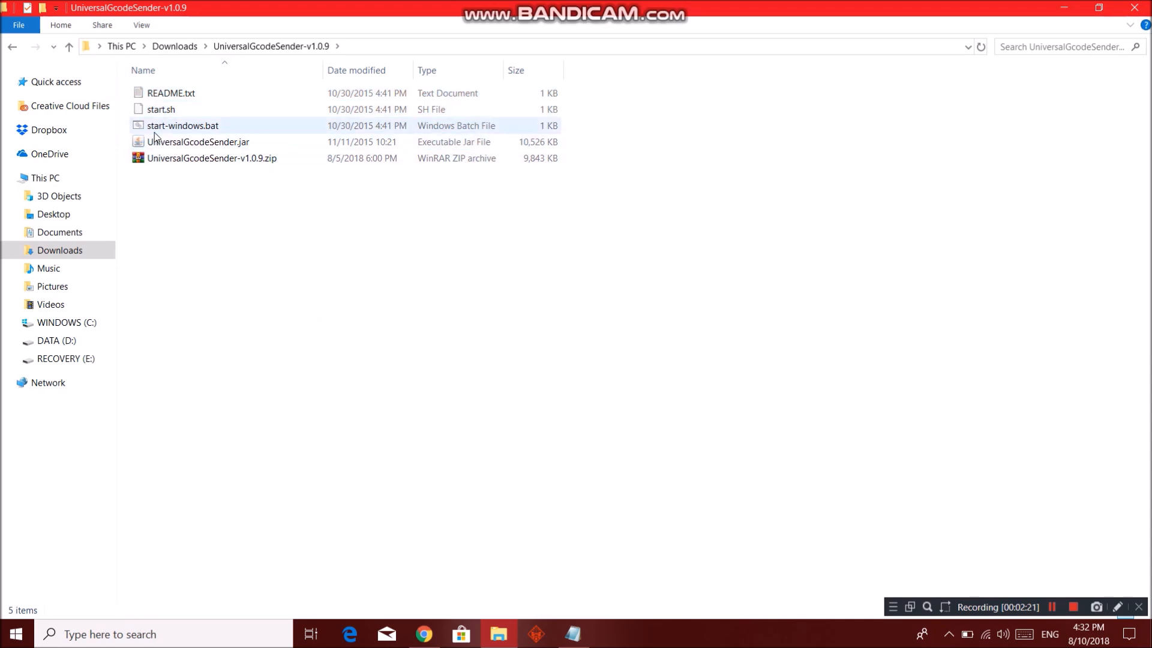
mouse_move(182, 125)
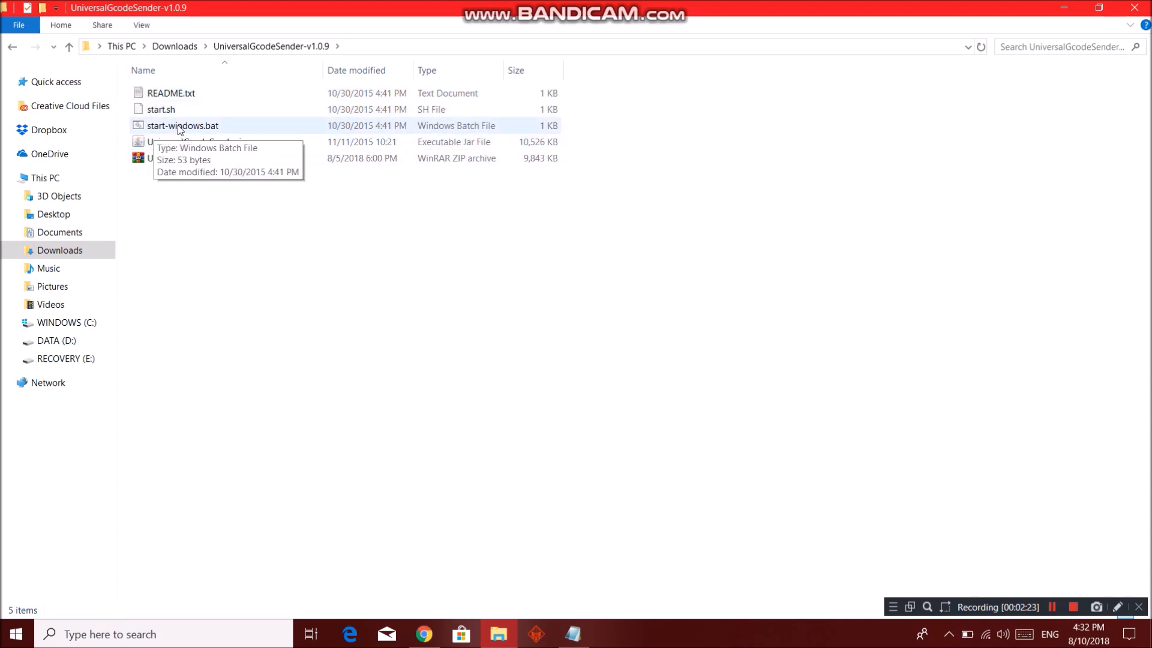
double_click(183, 125)
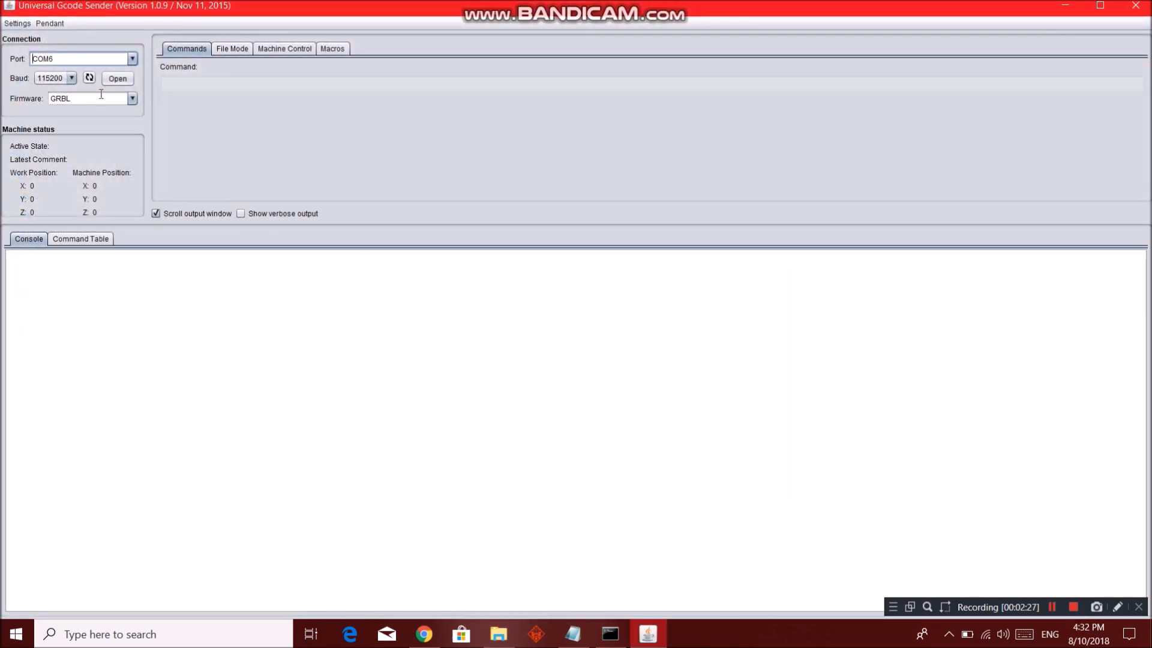
Step: Choose COM6 at 115200 baud with GRBL firmware and open the connection
click(40, 78)
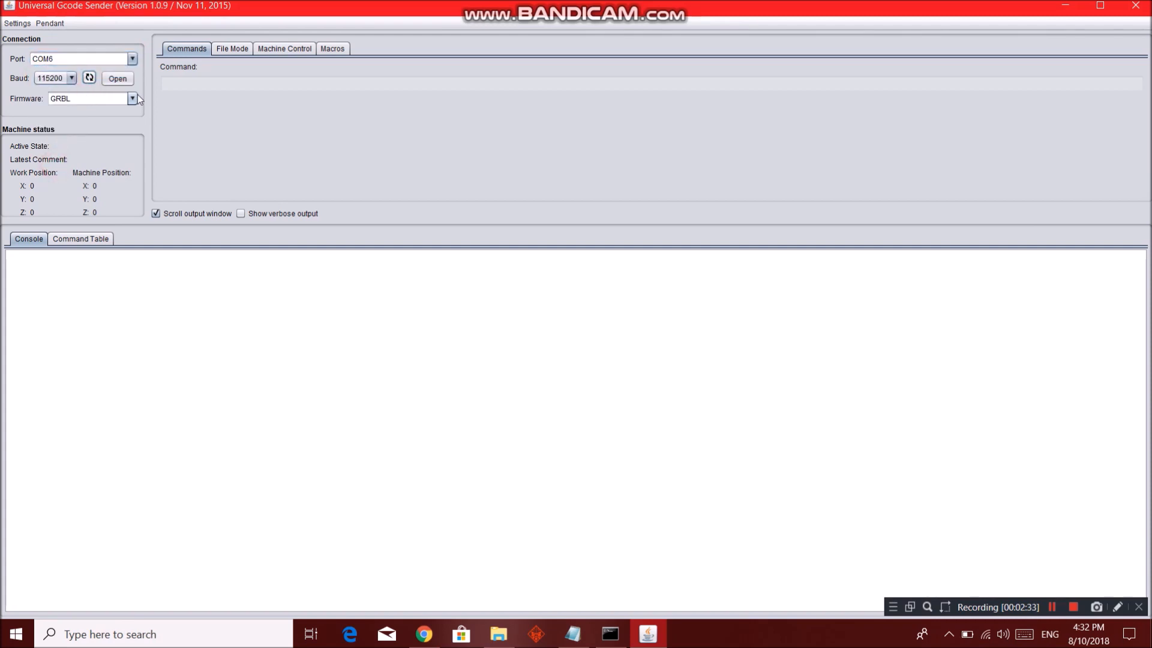
click(131, 98)
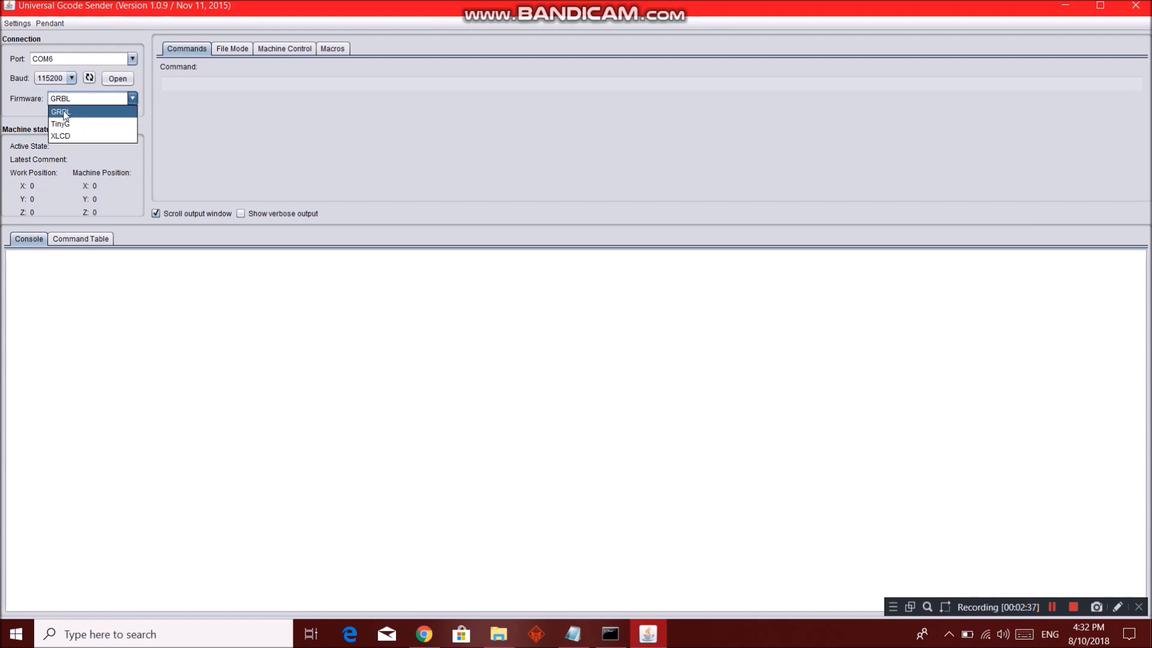
click(60, 111)
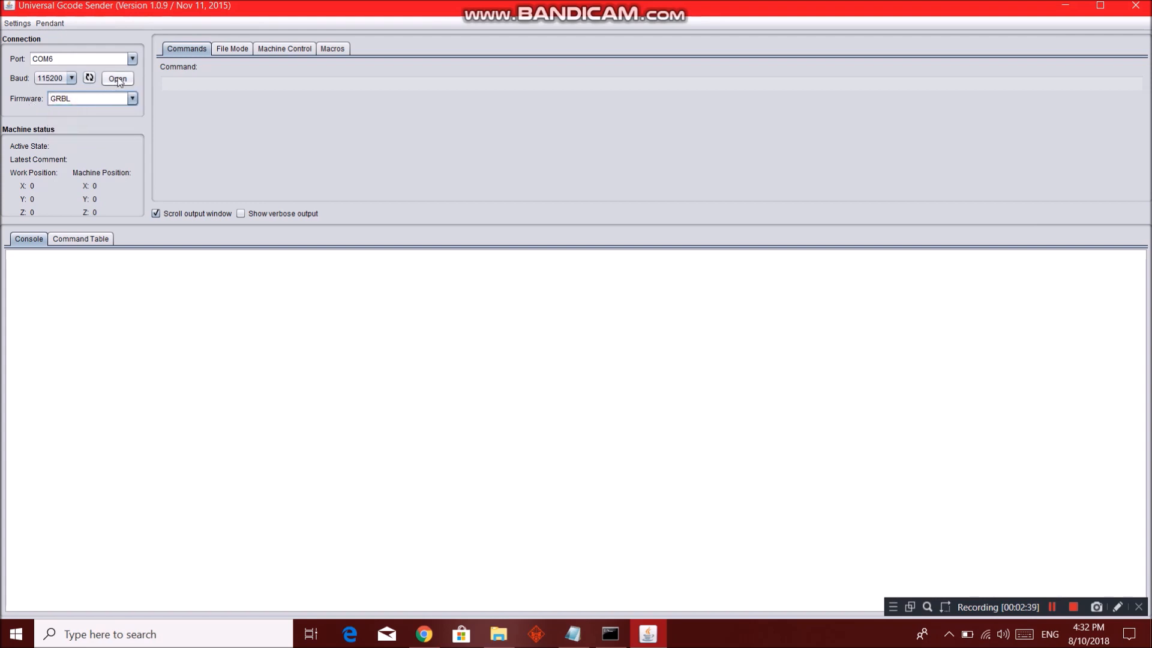
click(117, 78)
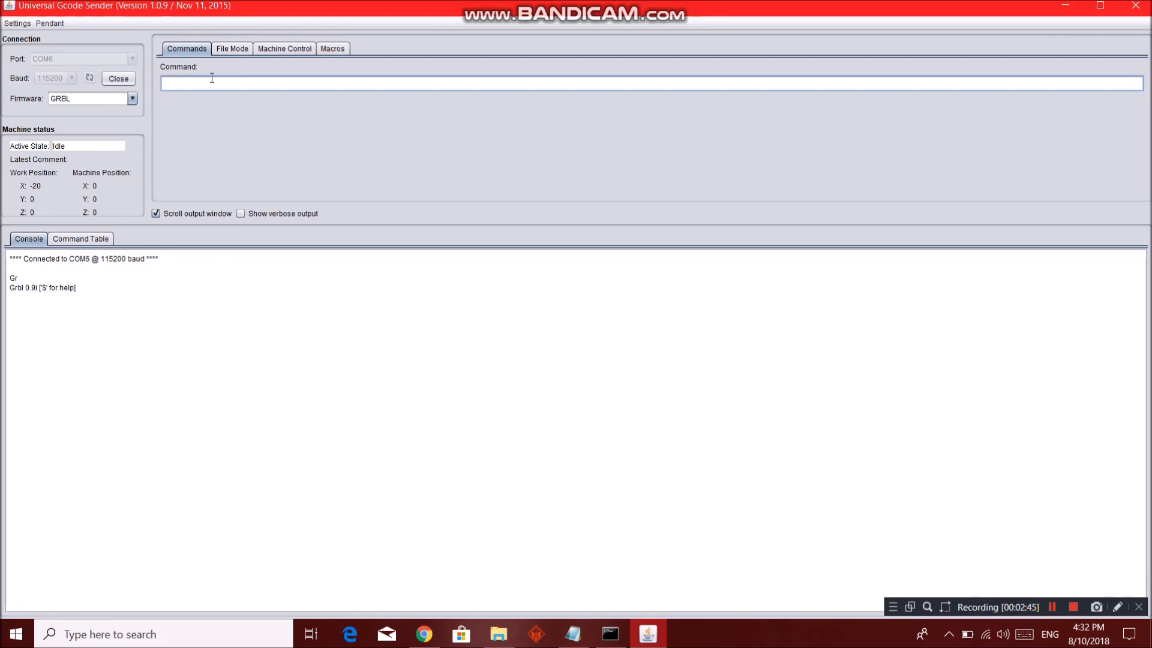
Step: Send $$ to list the GRBL settings and pick out the $100 X steps/mm line
text($$)
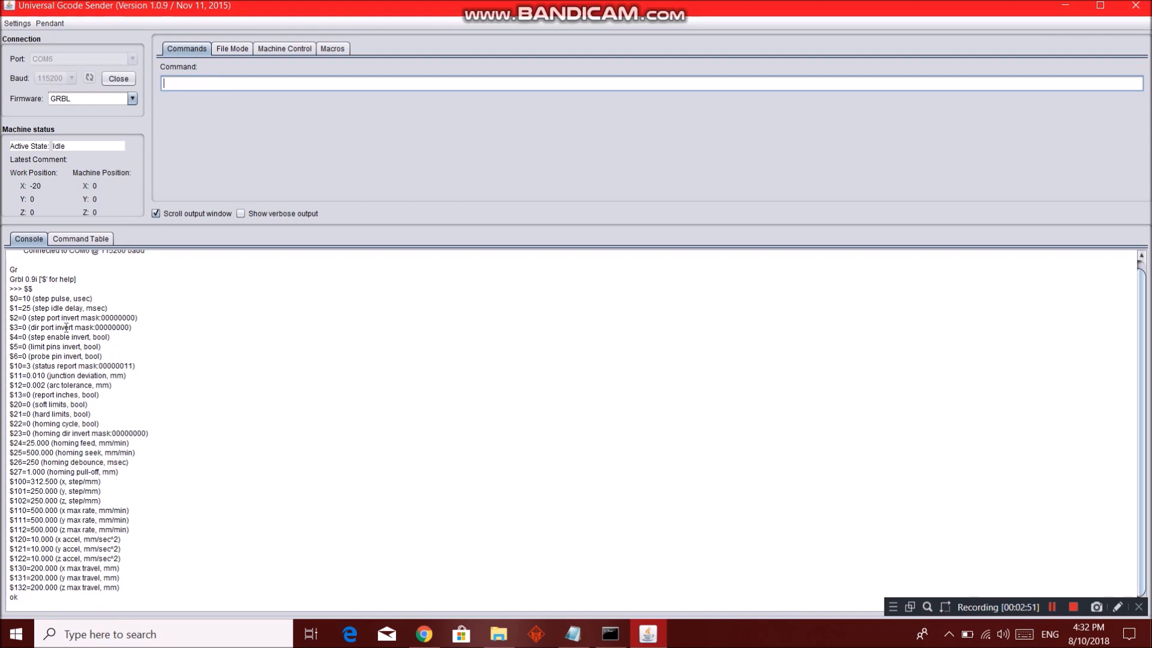
drag(7, 297, 103, 587)
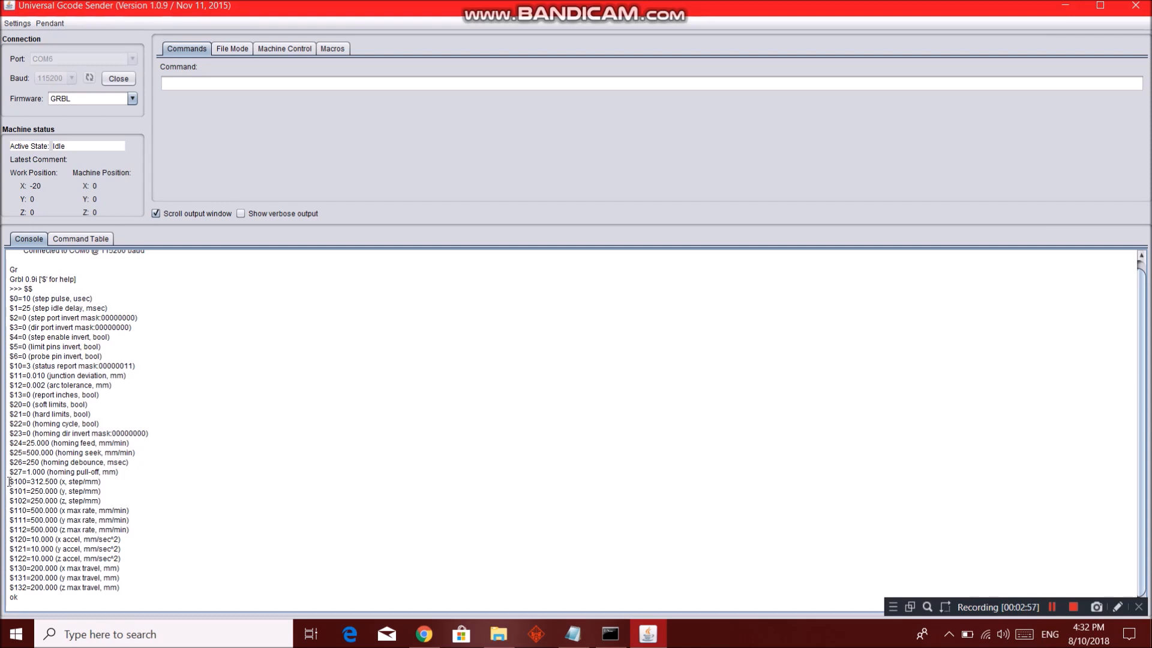
double_click(19, 481)
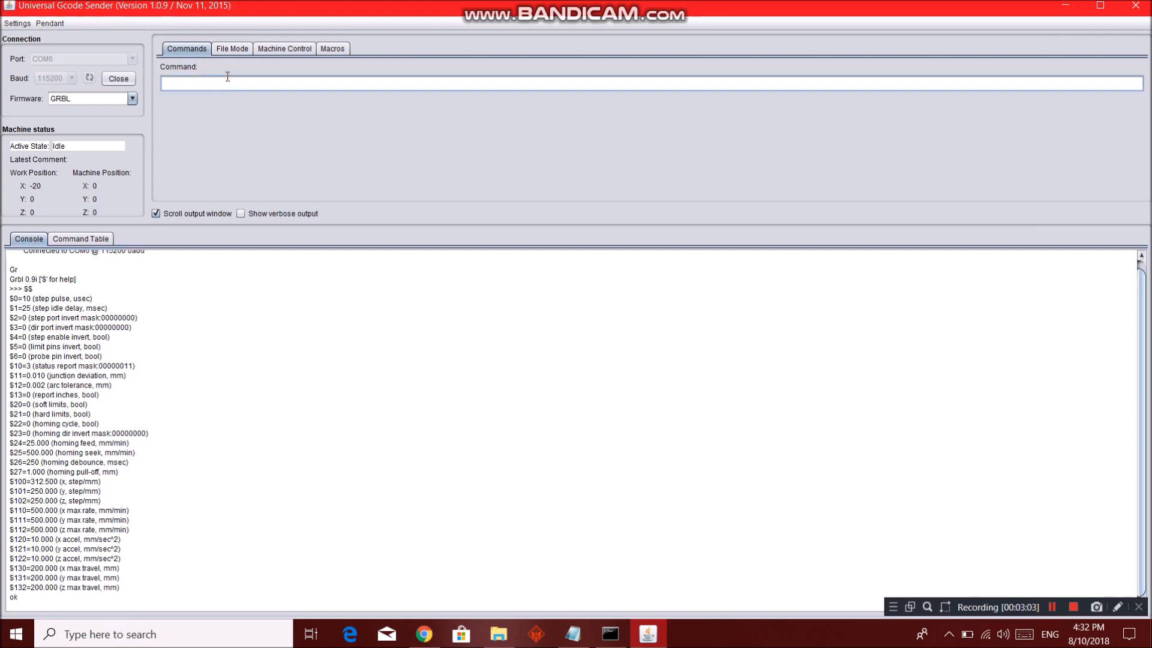
Step: Send $100=312.5, then list the settings again with $$
text($100=)
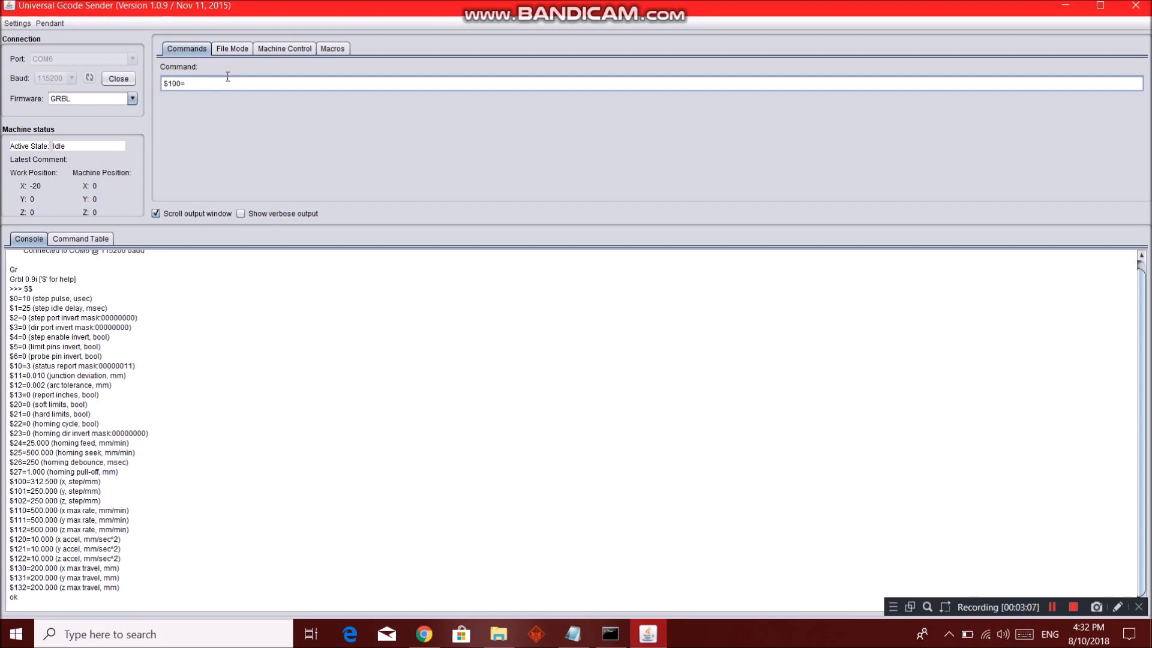
text(312)
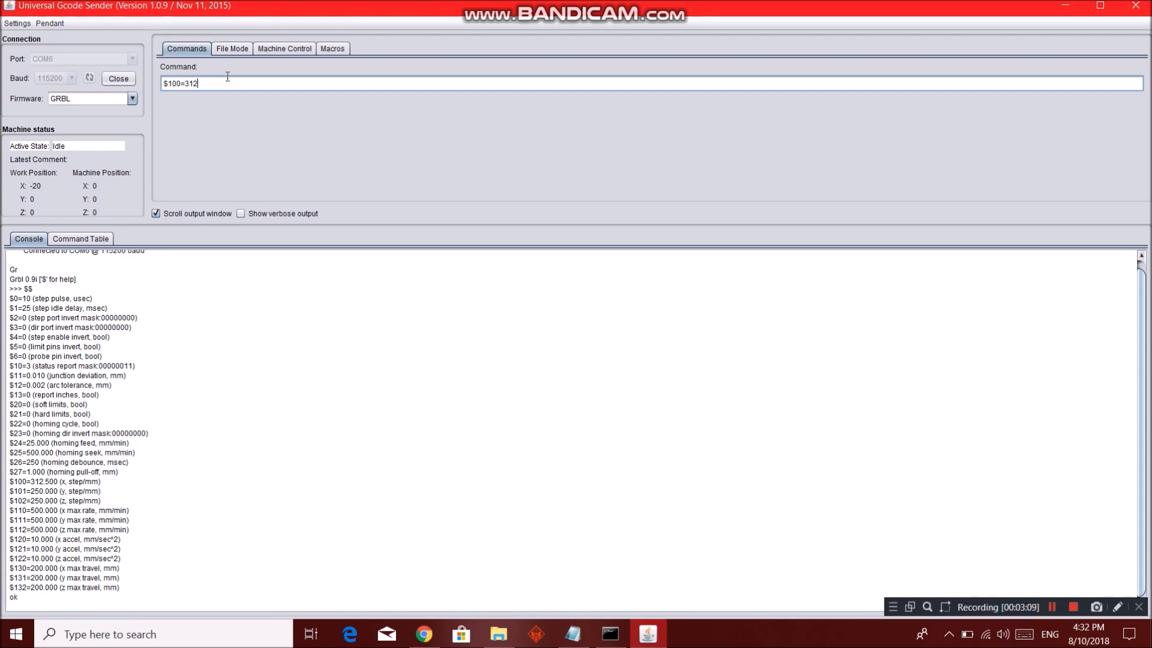
text(.5)
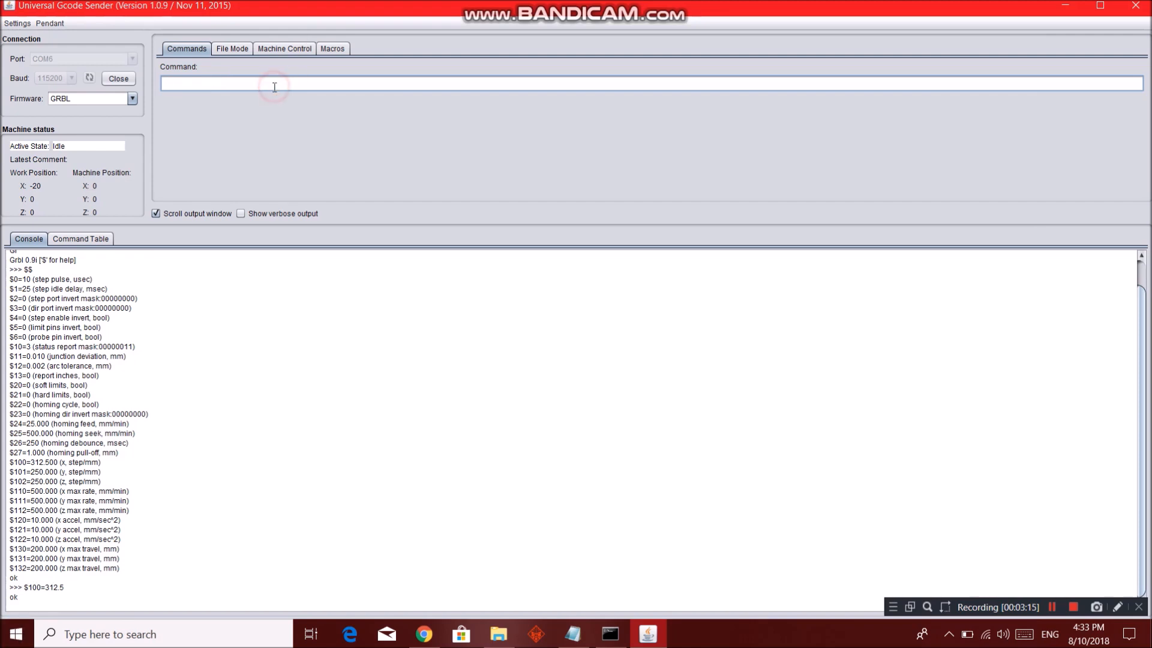
text($$)
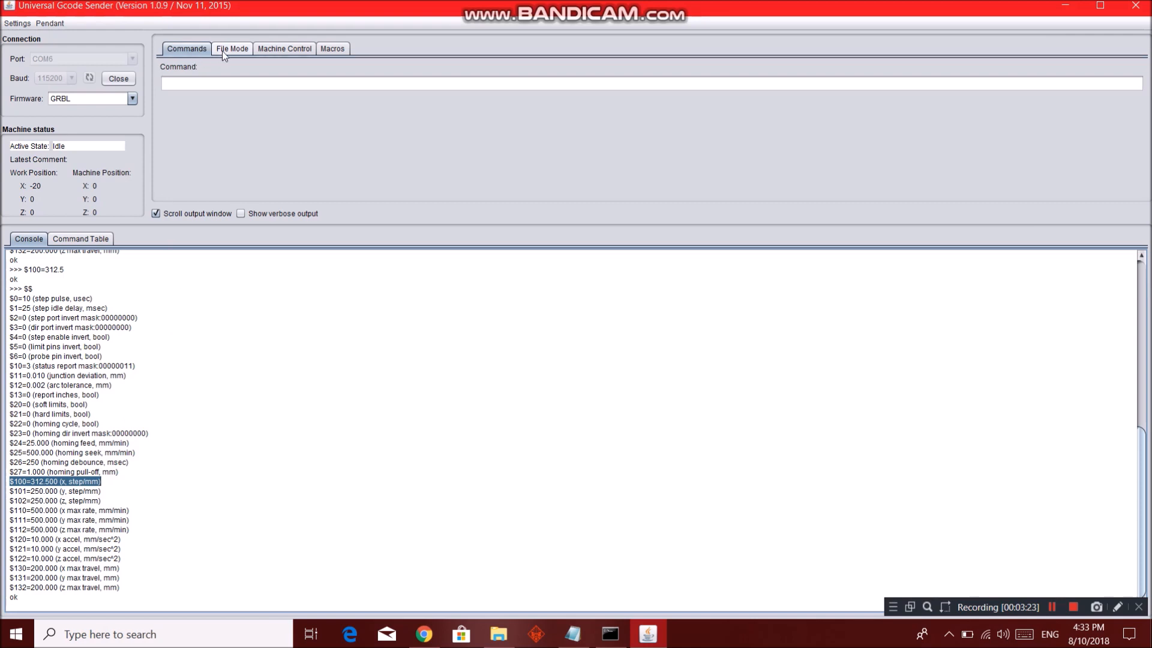
mouse_move(98, 202)
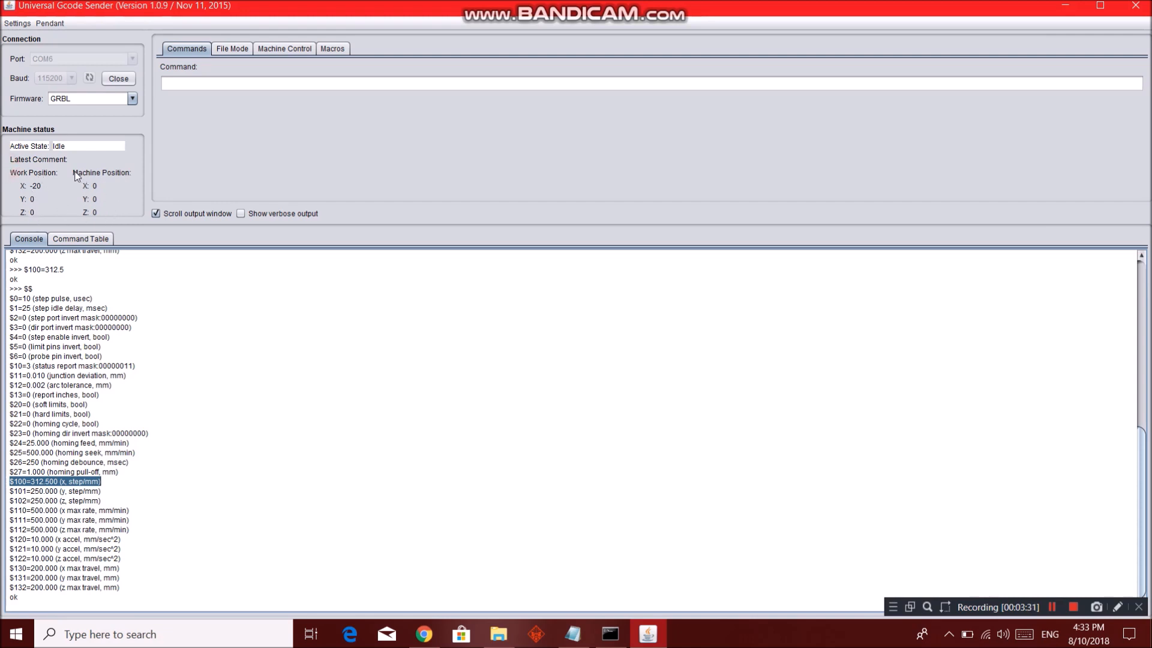
mouse_move(112, 177)
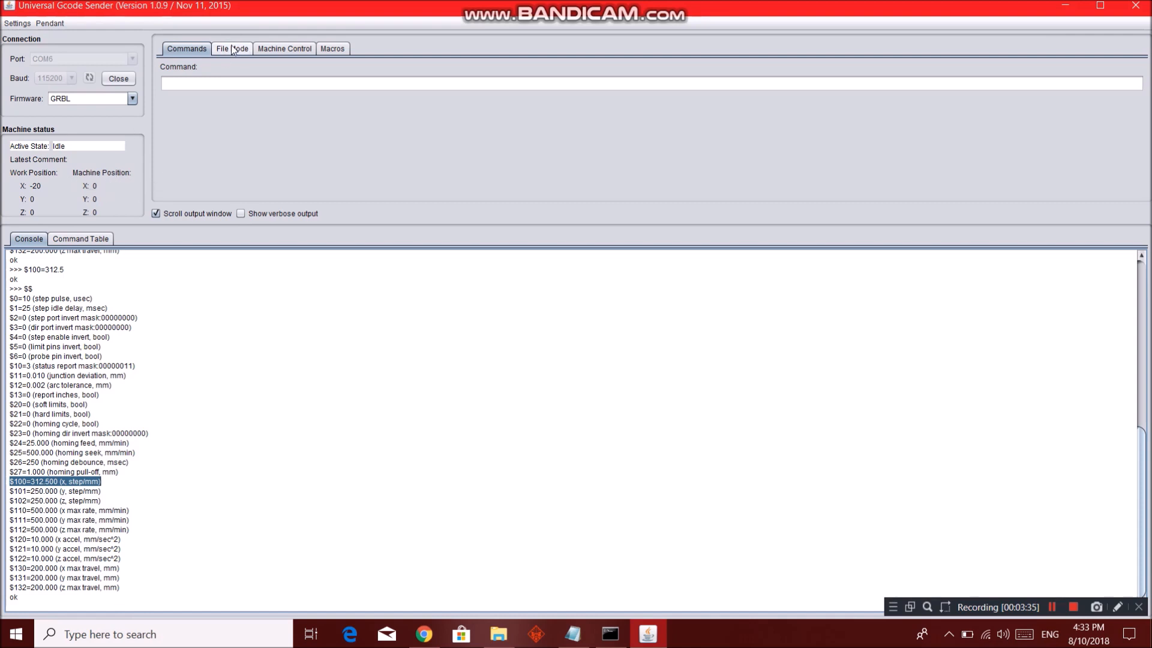
Step: Jog the X axis in 10 mm steps, then send the machine back to work zero
click(283, 48)
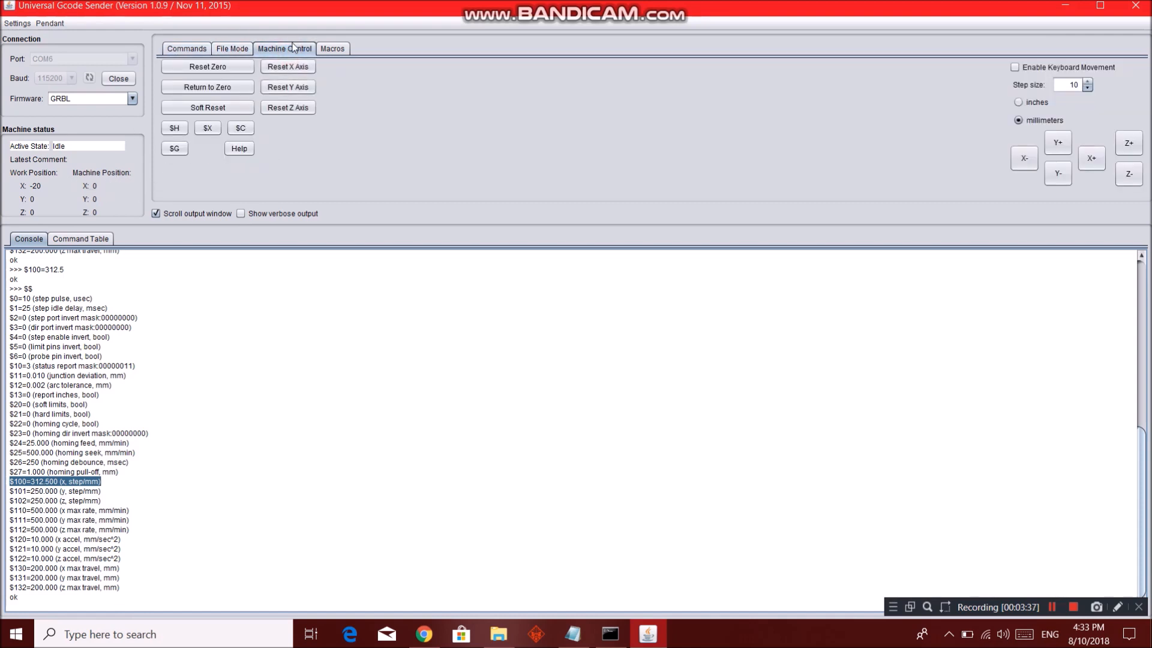
click(1090, 158)
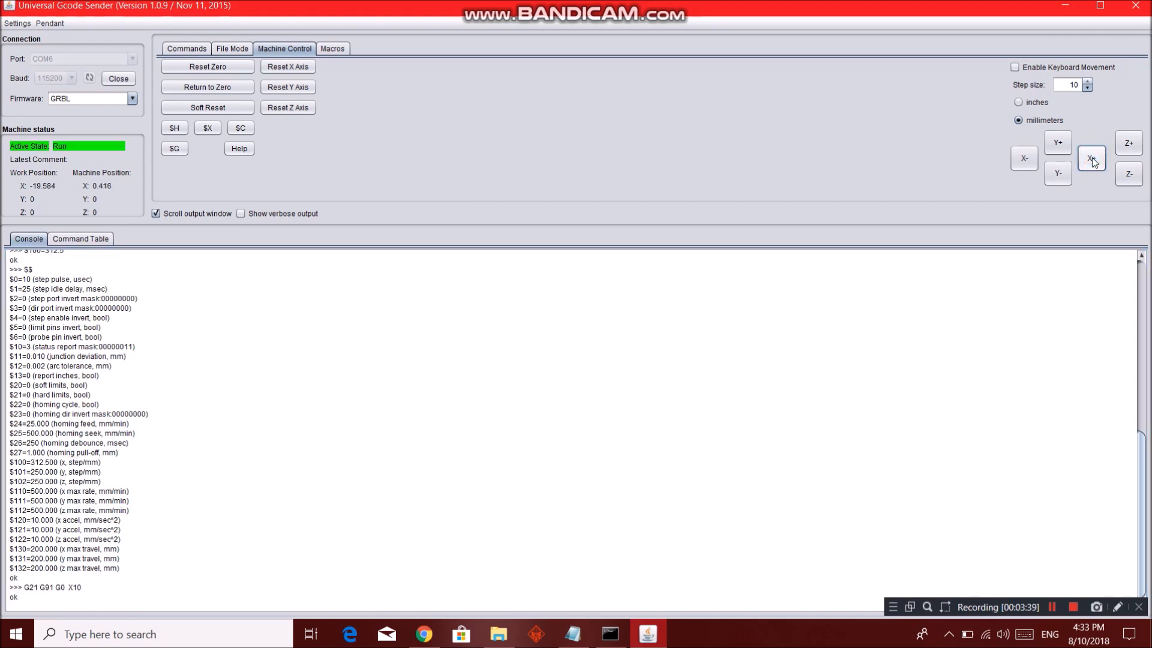
click(1091, 157)
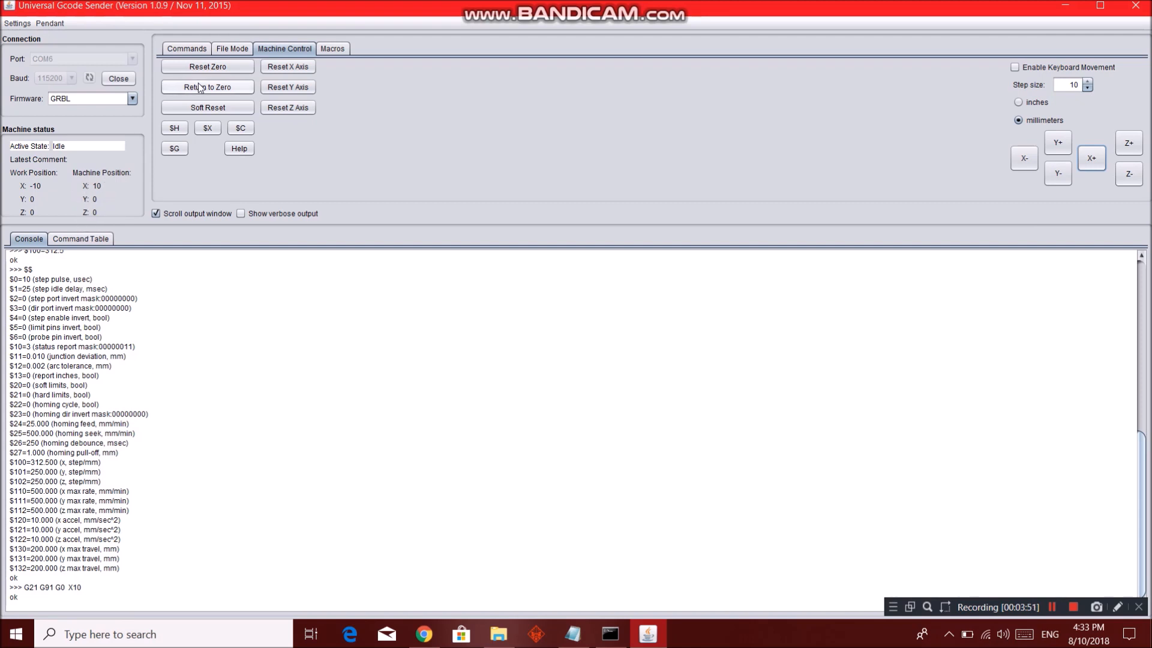
click(206, 86)
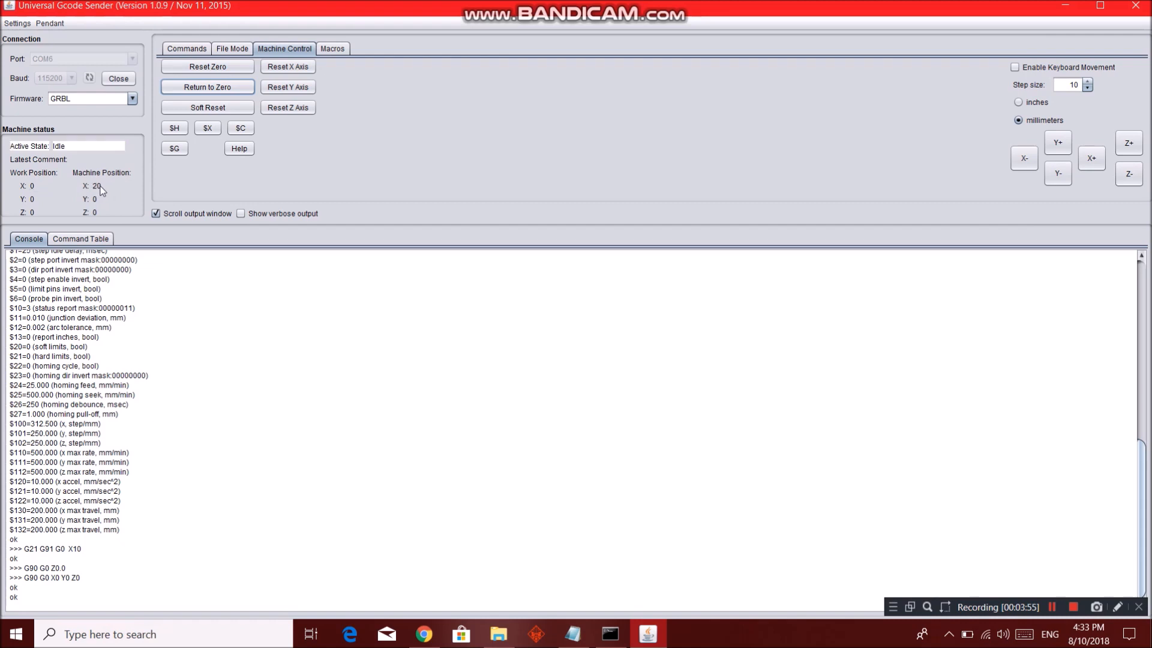
mouse_move(242, 181)
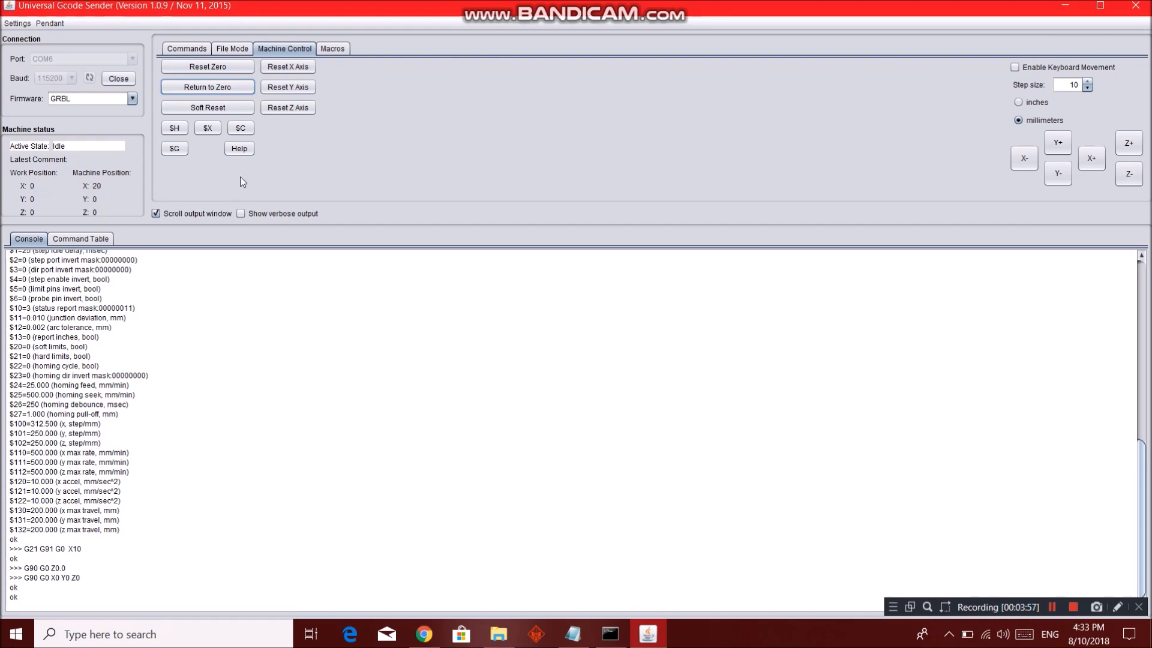
mouse_move(250, 161)
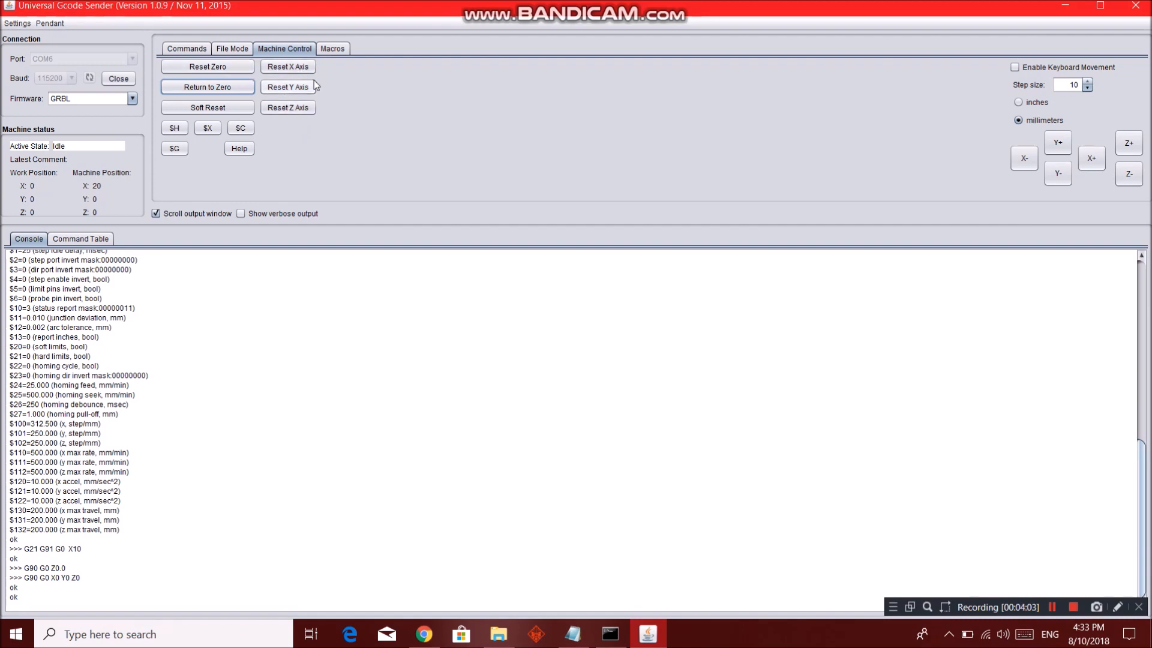
Step: Check the C1 macro 'G91 X0 Y0;' and the C2 field, then switch to File Mode
click(331, 48)
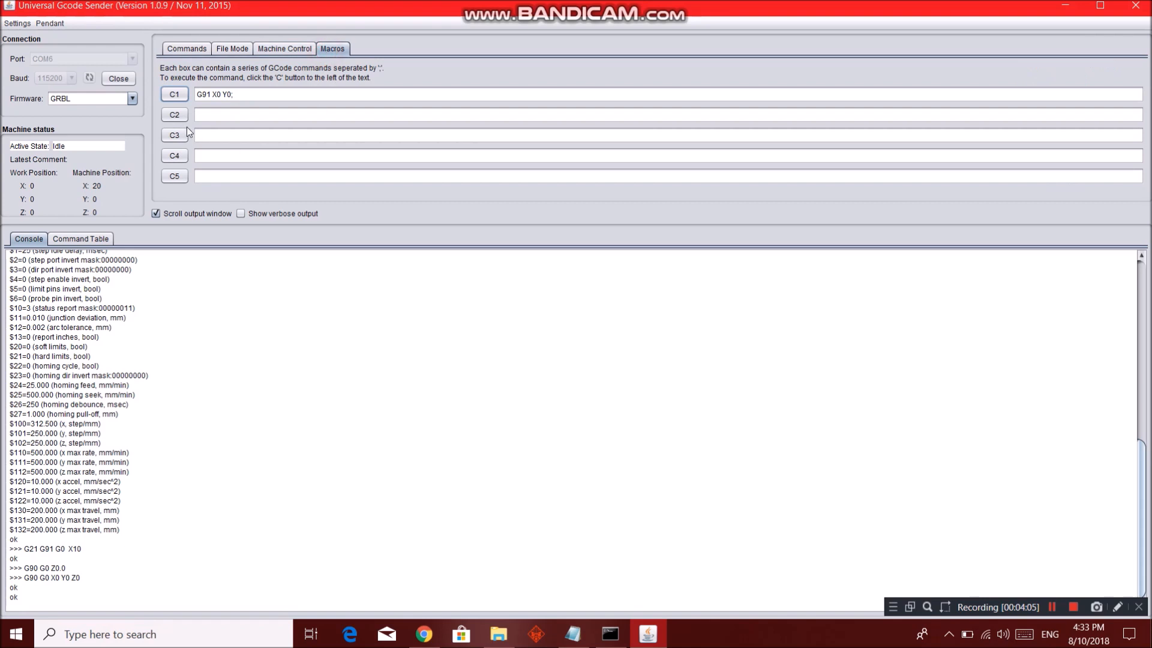
click(209, 114)
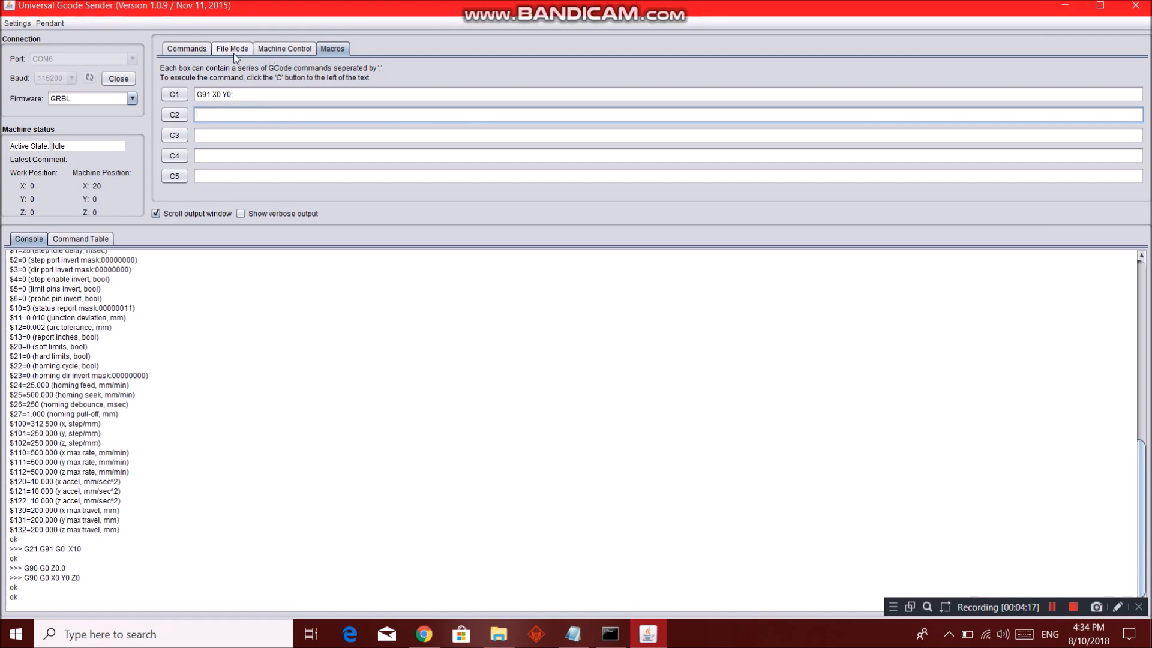
click(231, 48)
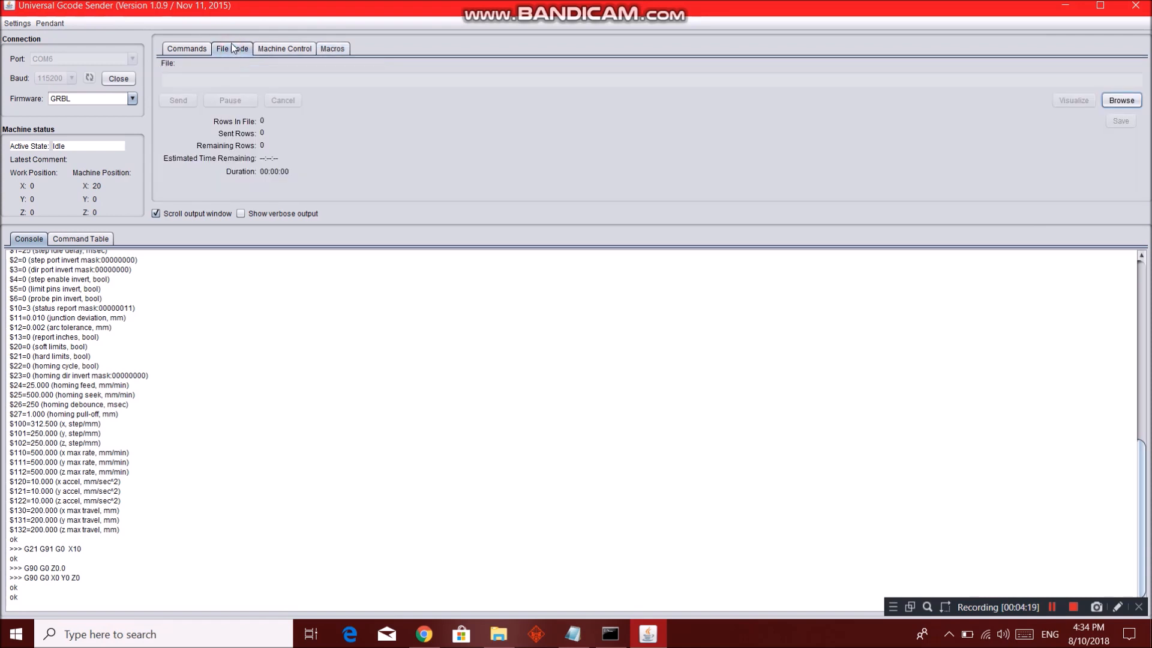
click(232, 48)
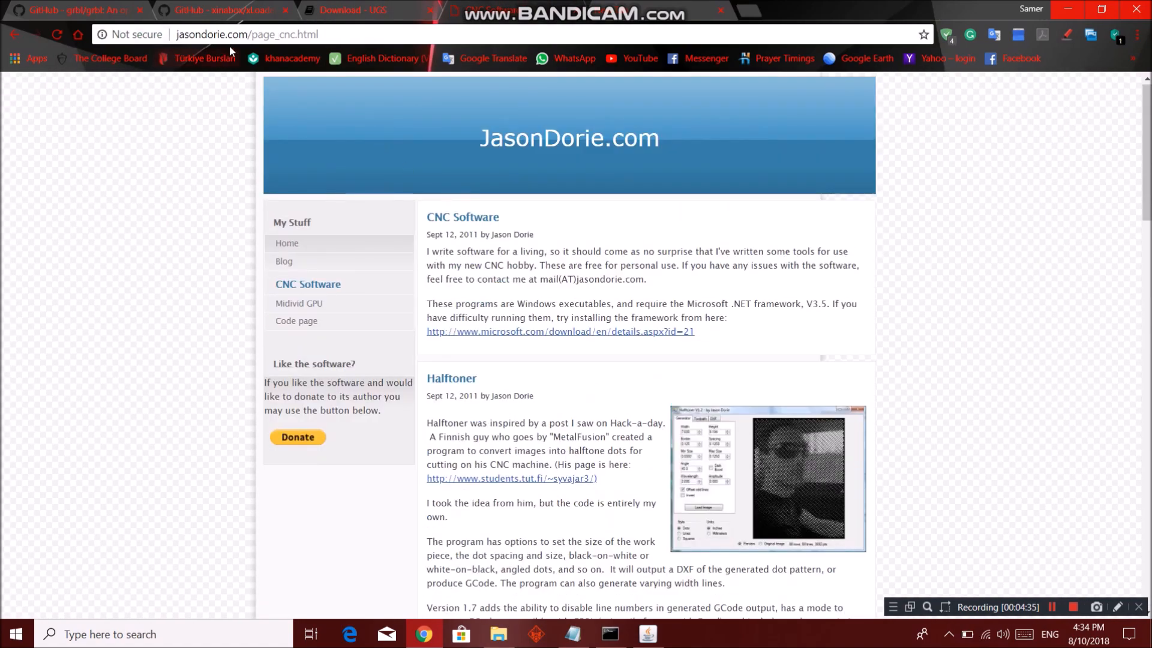
Step: Scroll jasondorie.com's CNC software page down to the Halftoner section
scroll(down, 3)
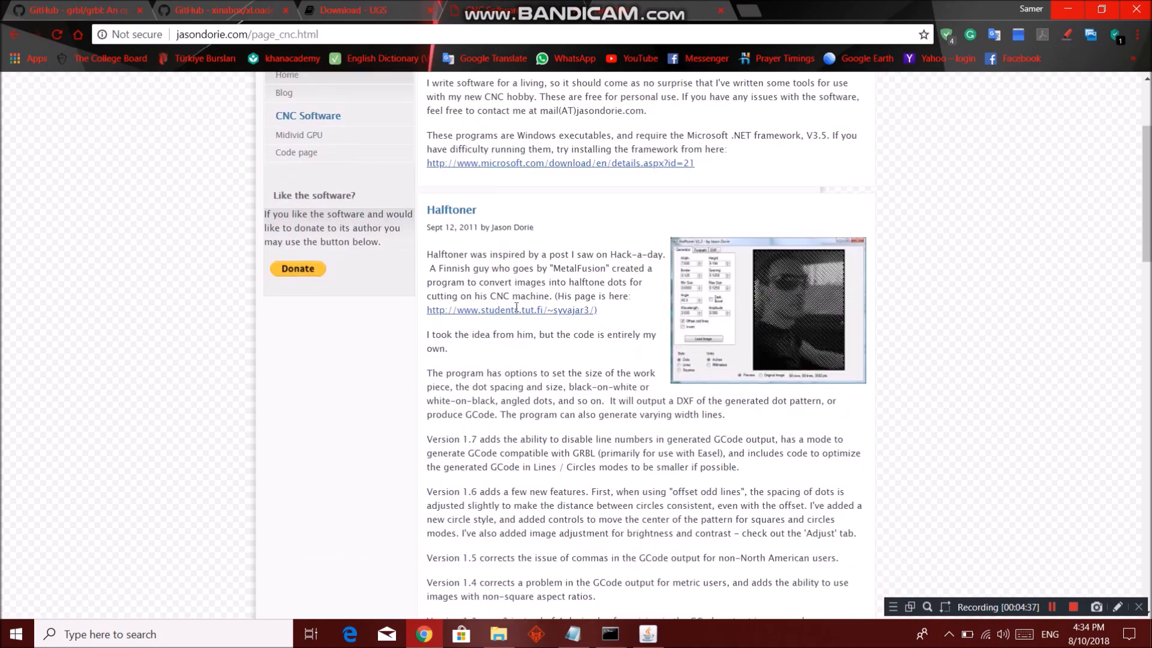
scroll(down, 3)
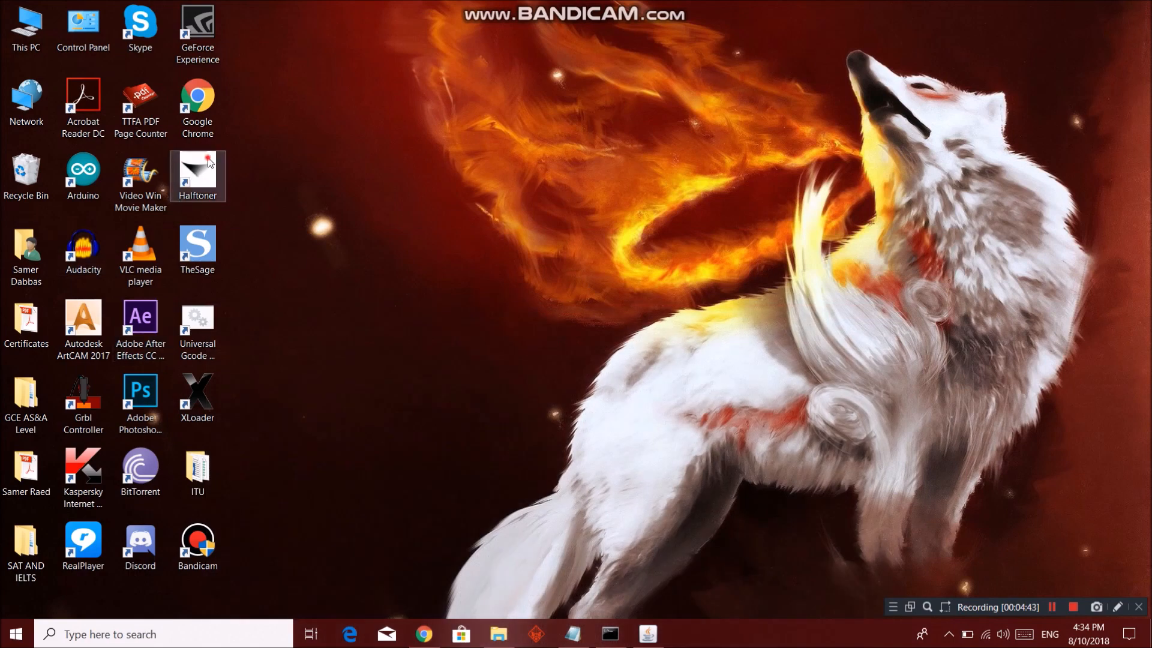
Step: Launch Halftoner and load IMG-20180121-WA0003.jpg as the original image
double_click(196, 170)
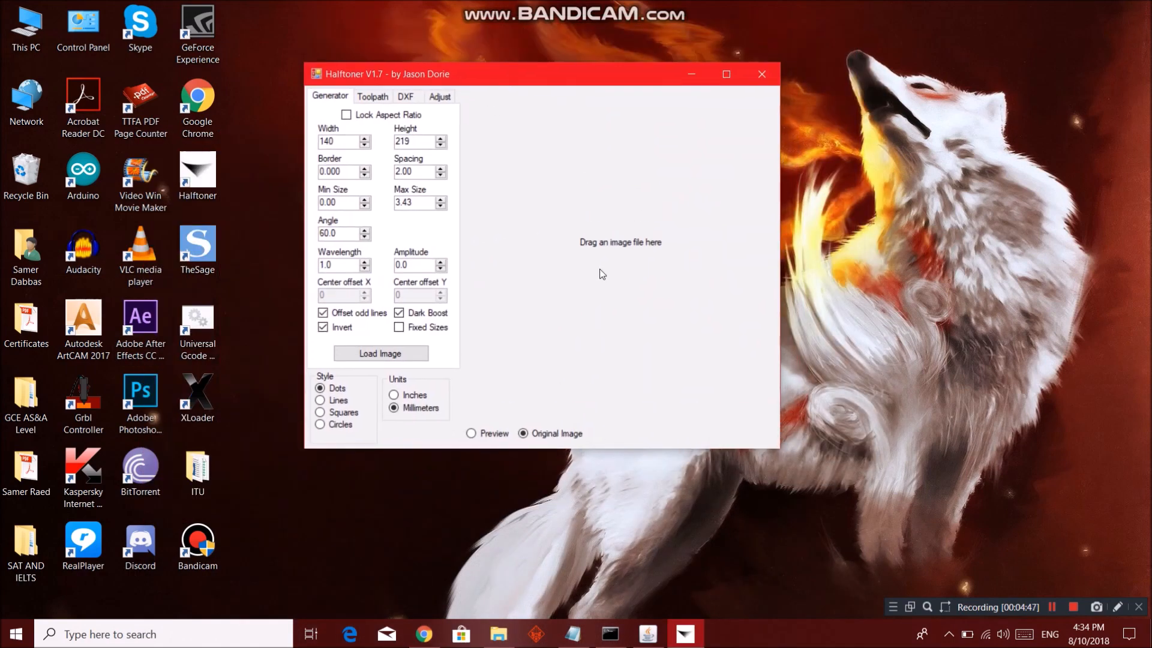
mouse_move(385, 243)
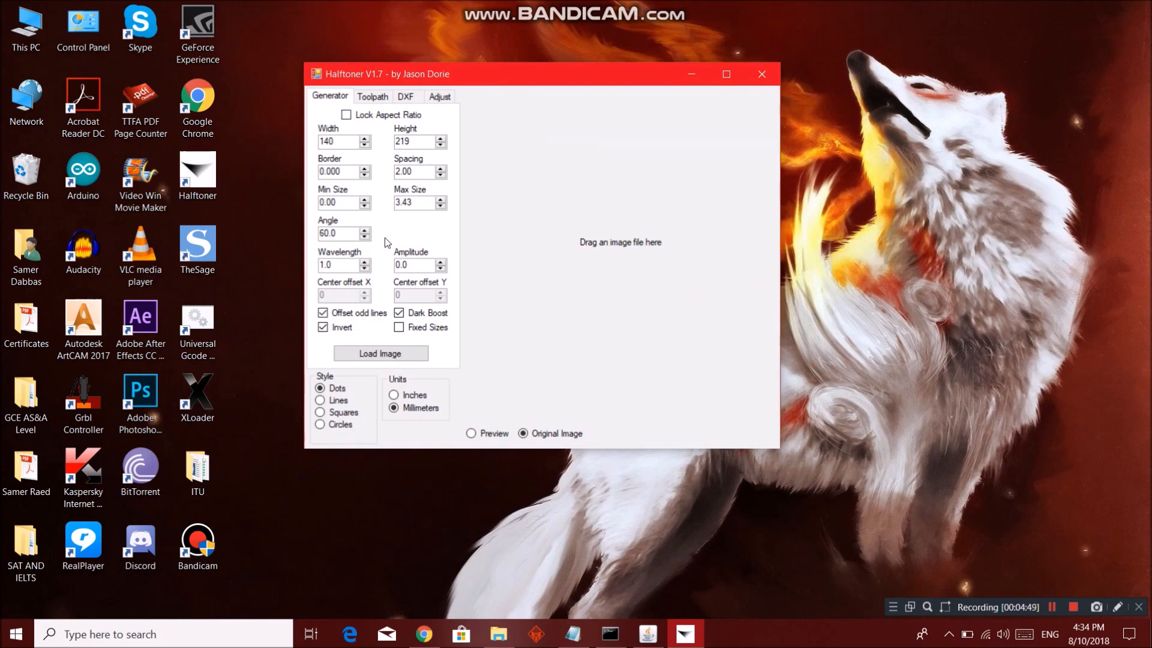
click(380, 354)
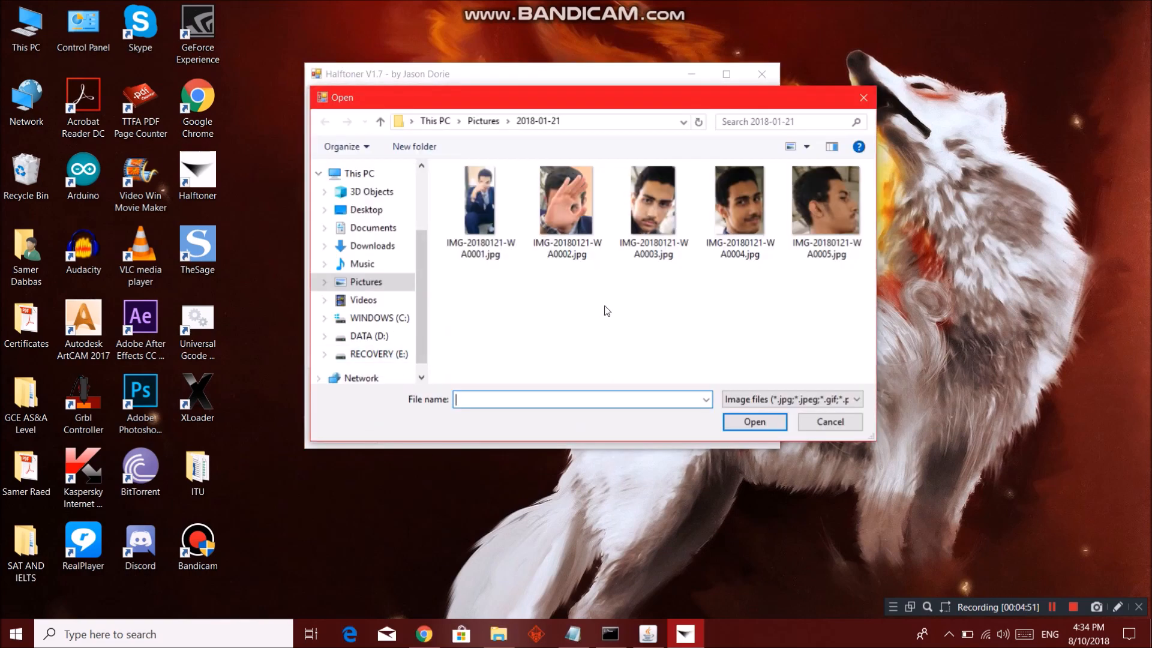
click(652, 200)
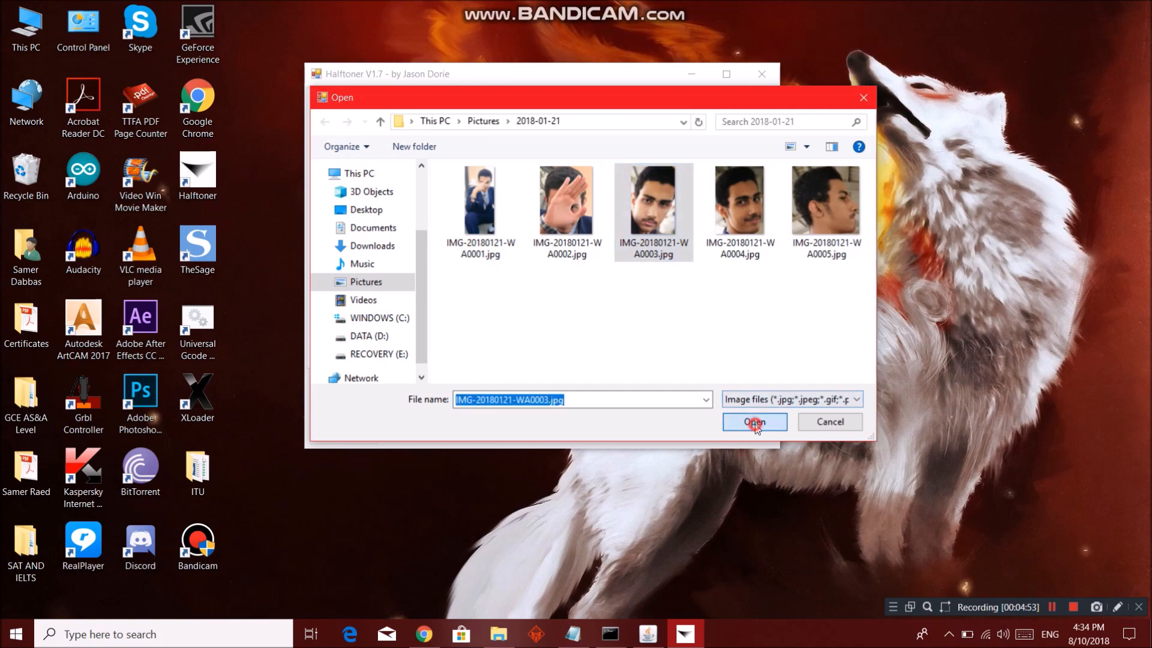
click(754, 421)
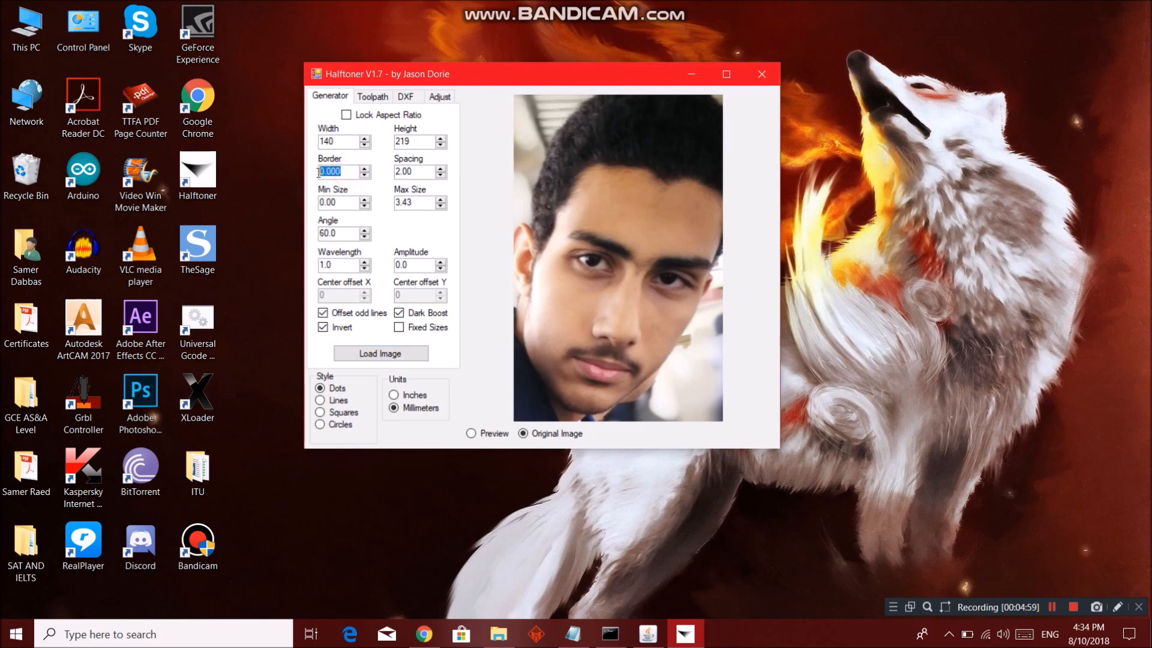
Step: Render the portrait as an inverted line halftone at a 60° angle, toggling Invert off and back on
click(415, 171)
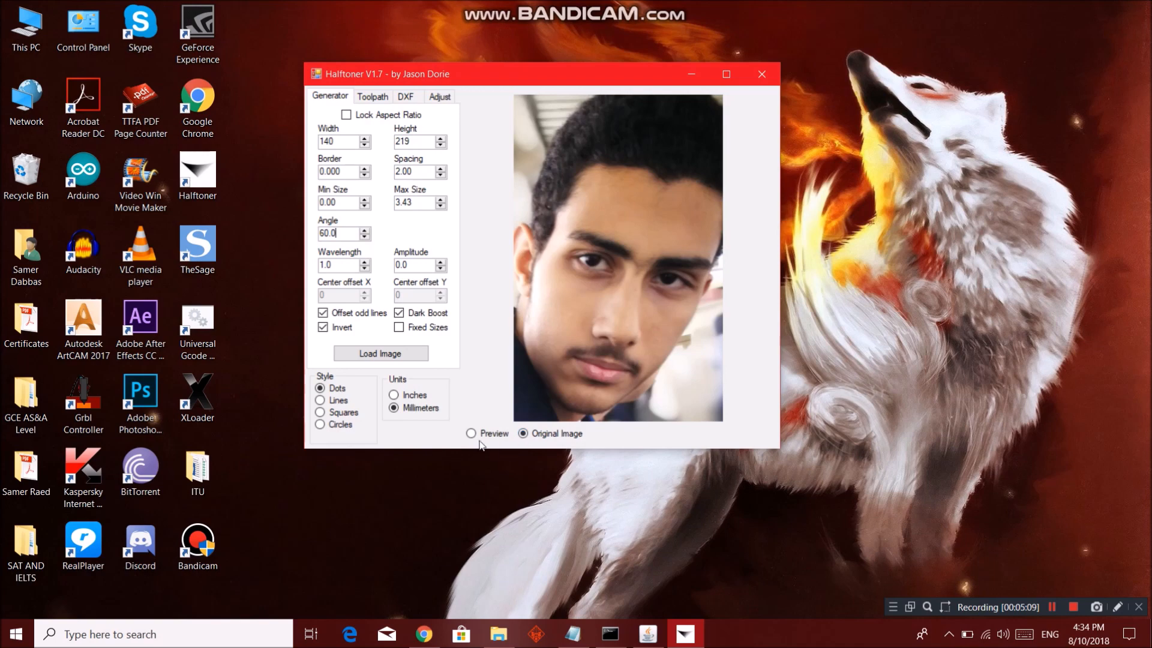
click(471, 434)
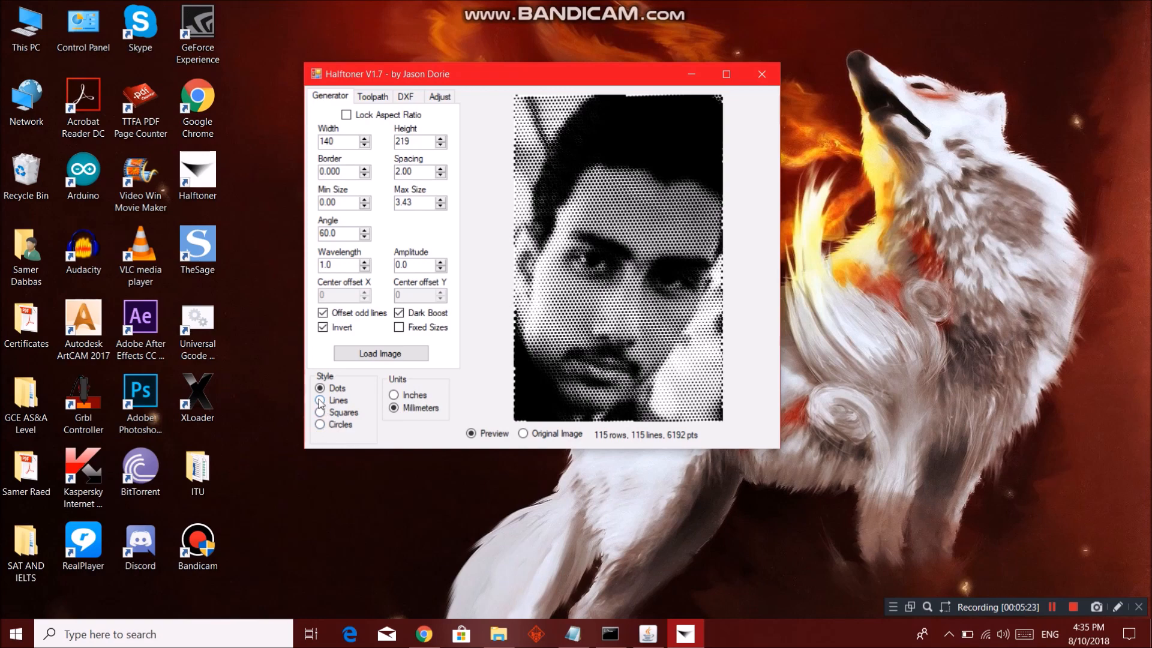
click(320, 400)
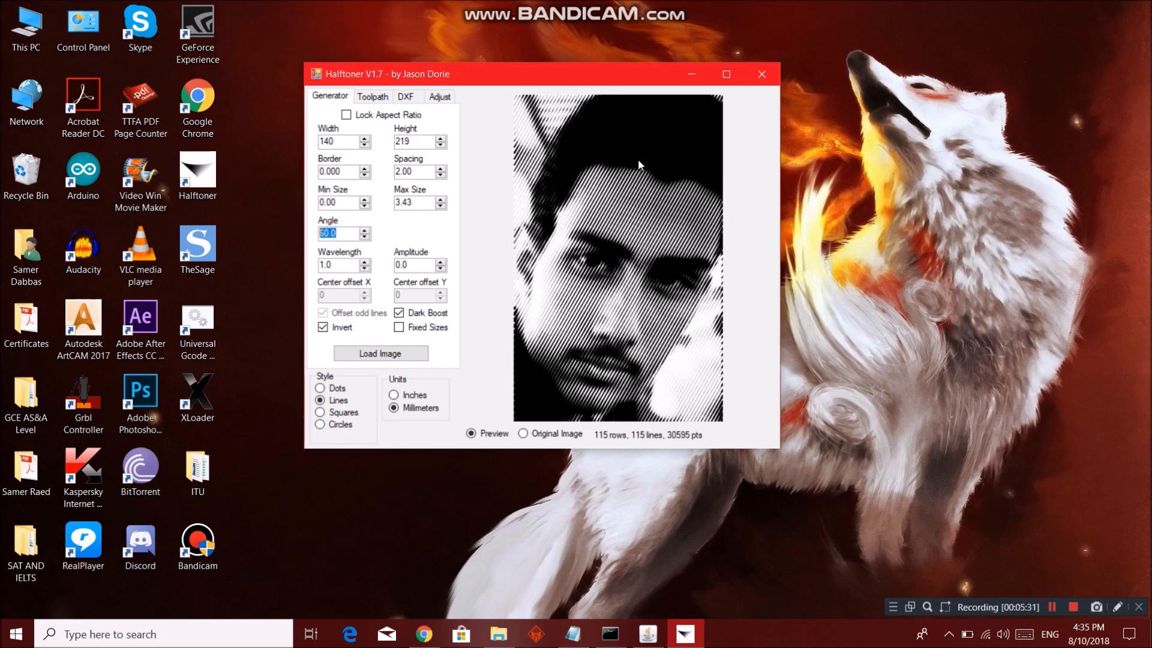
mouse_move(696, 451)
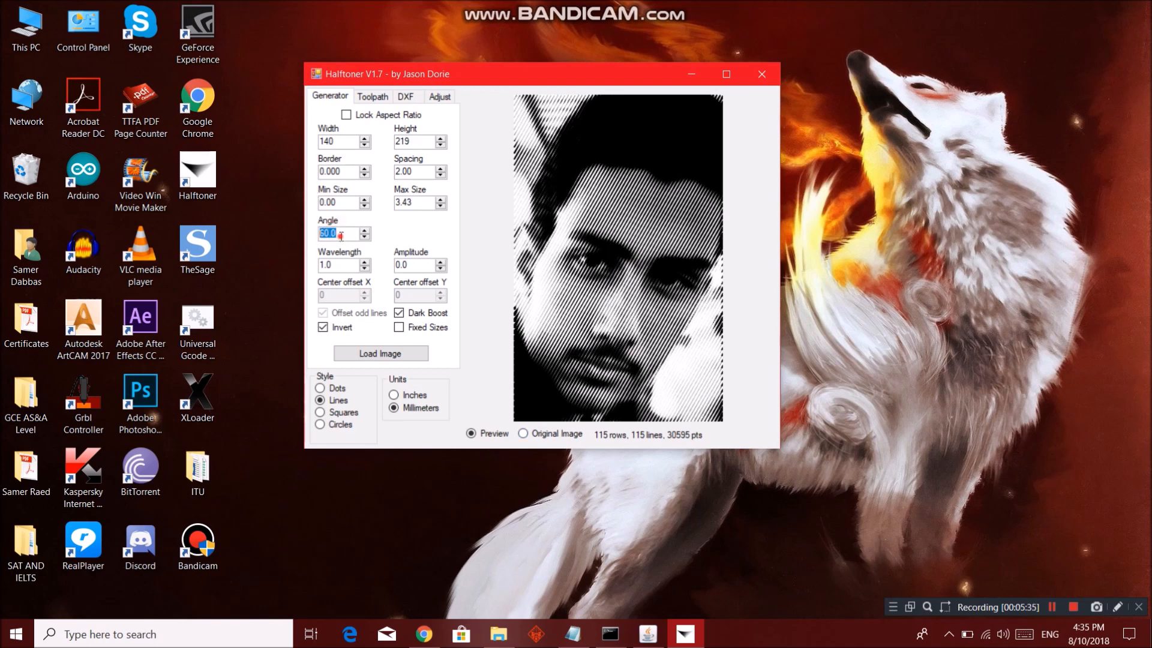
text(60.0)
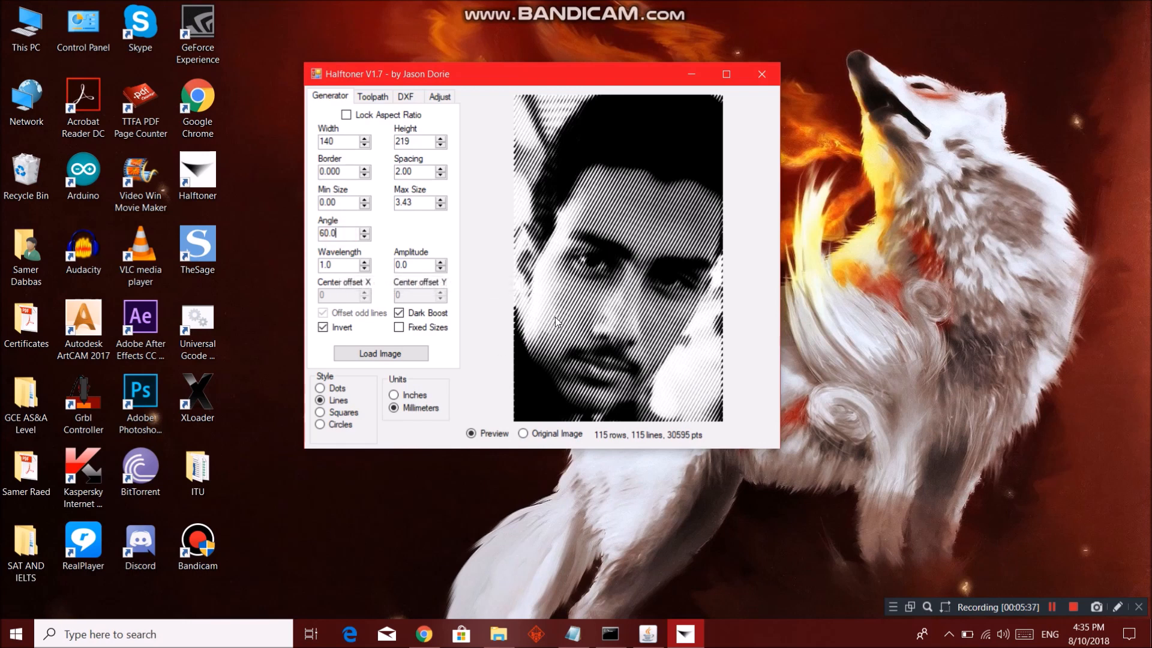
mouse_move(334, 265)
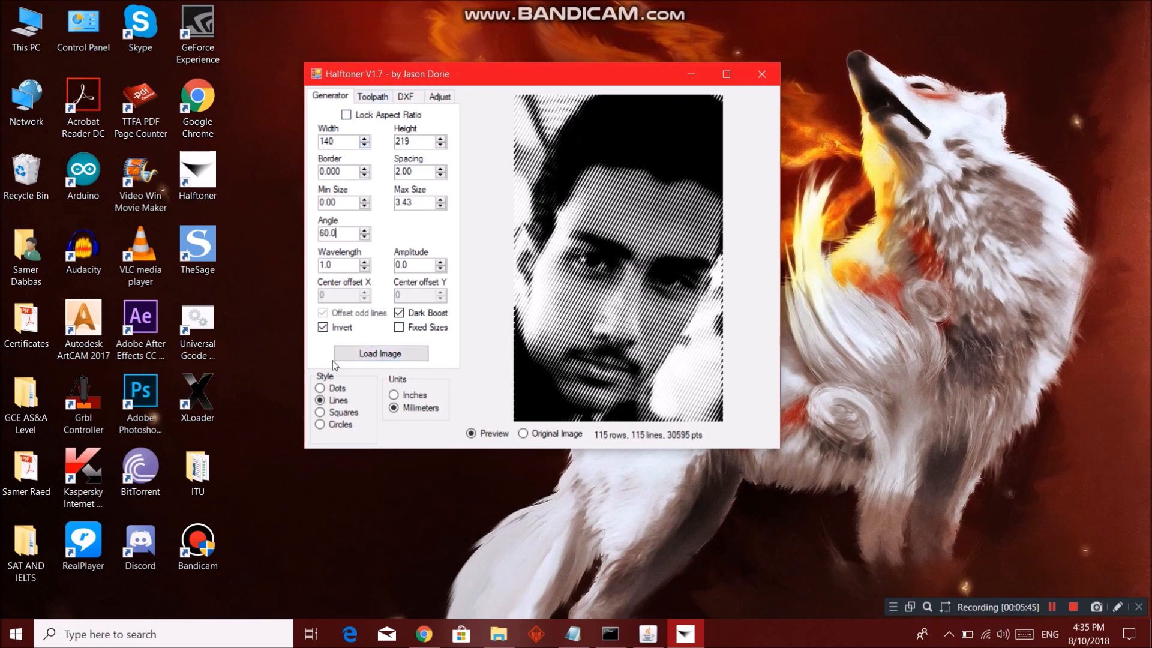
click(321, 327)
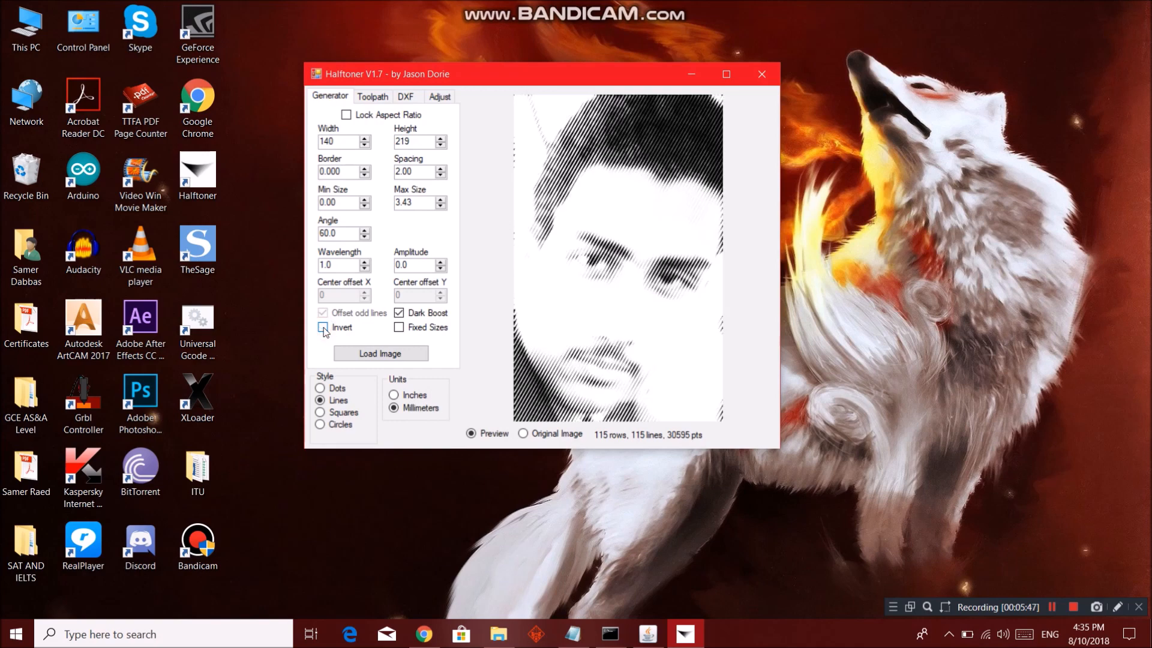
click(321, 328)
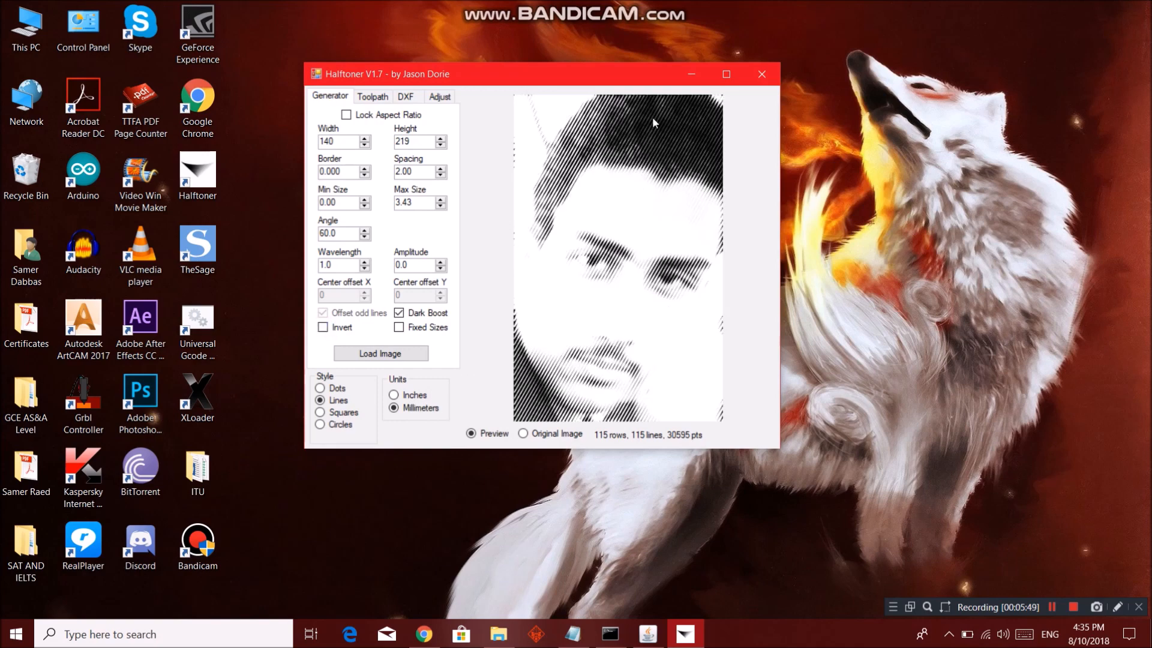
mouse_move(668, 136)
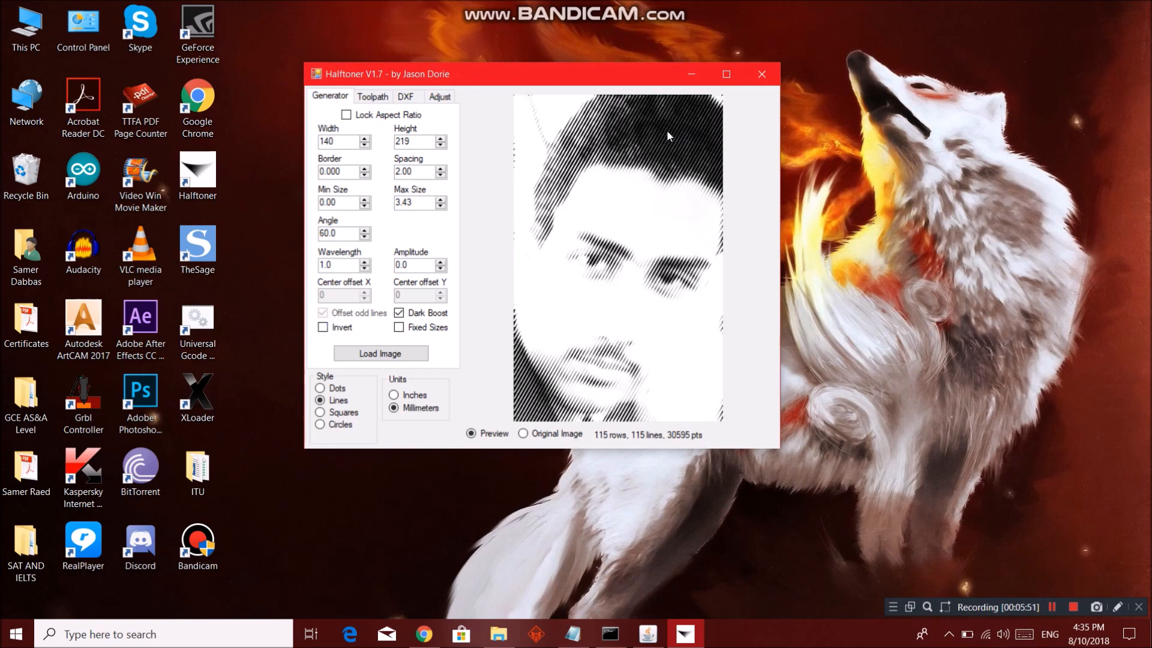
mouse_move(612, 230)
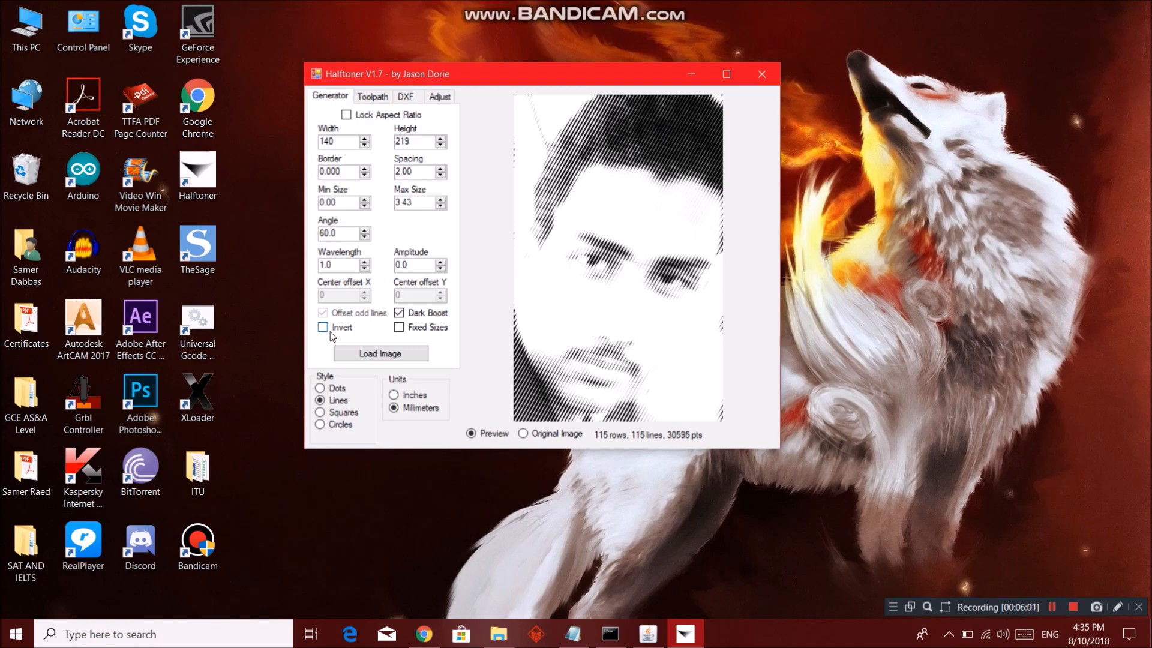
click(323, 327)
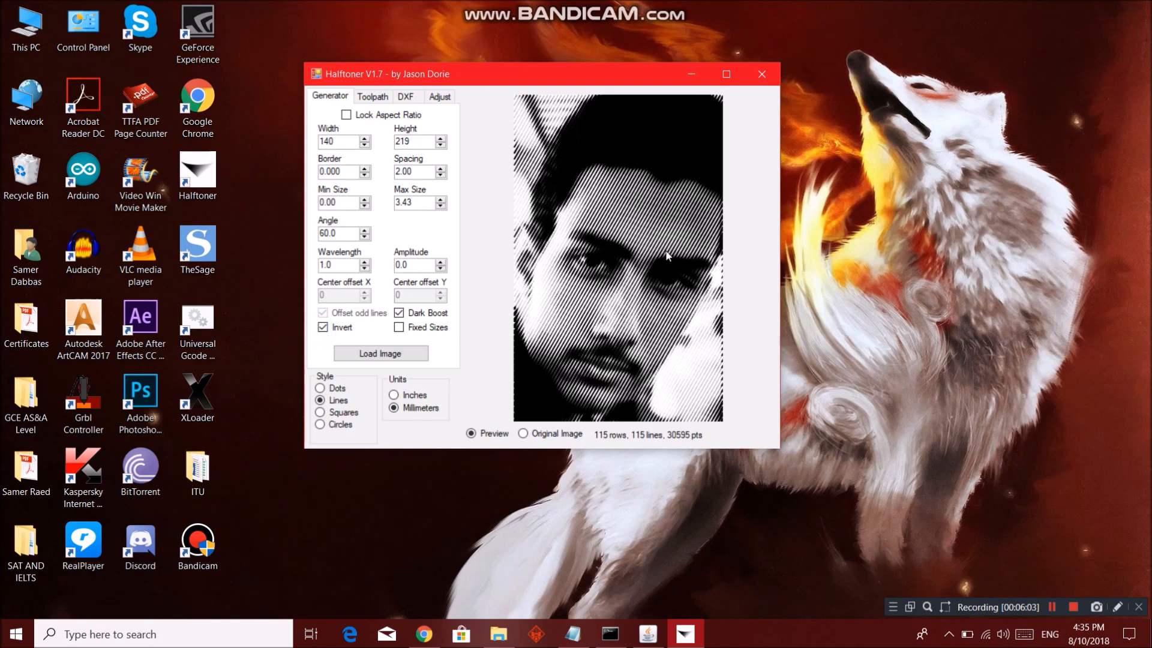
mouse_move(619, 255)
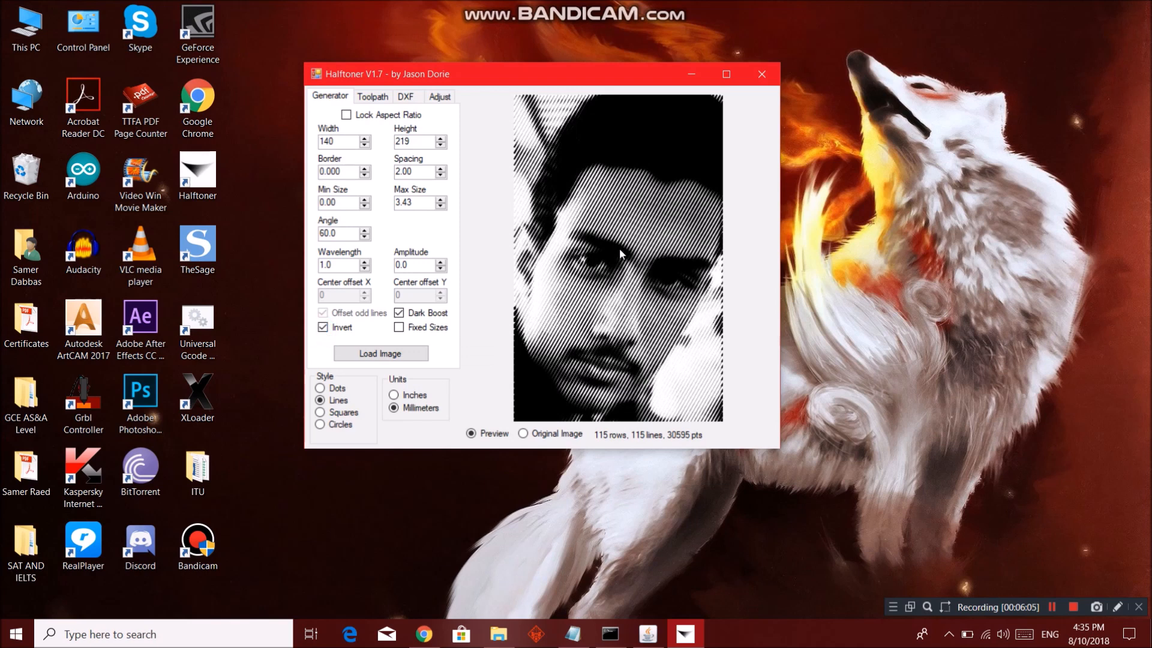
mouse_move(678, 264)
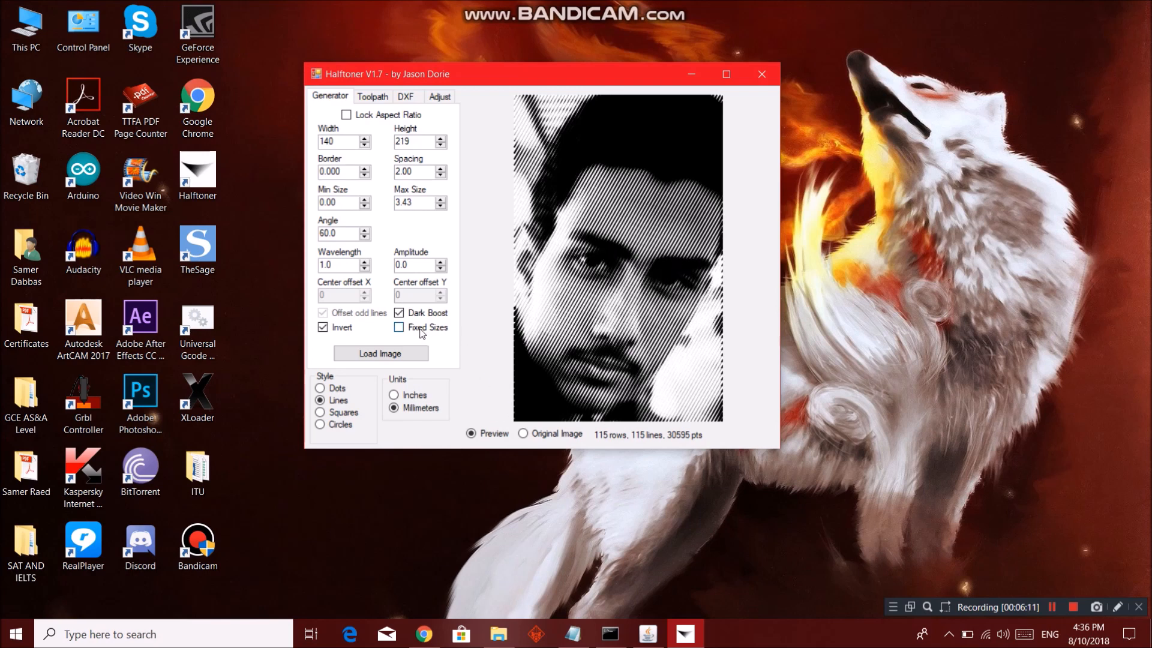
Step: Review the toolpath feed rate, spindle speed and engraving depth settings
click(373, 96)
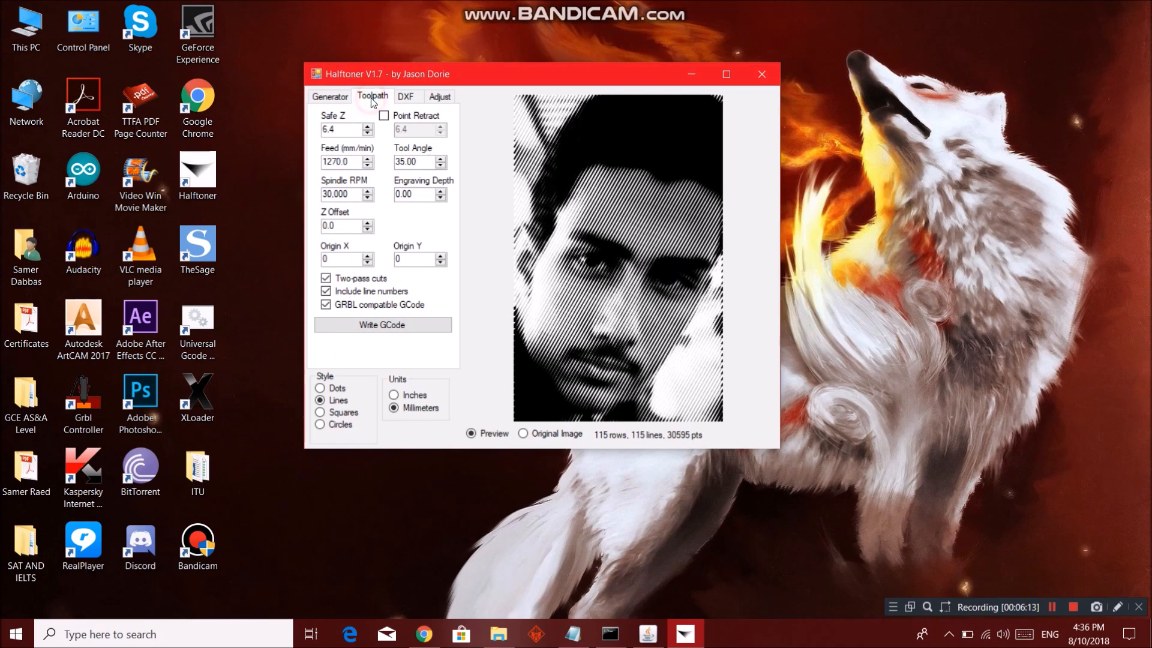
mouse_move(343, 128)
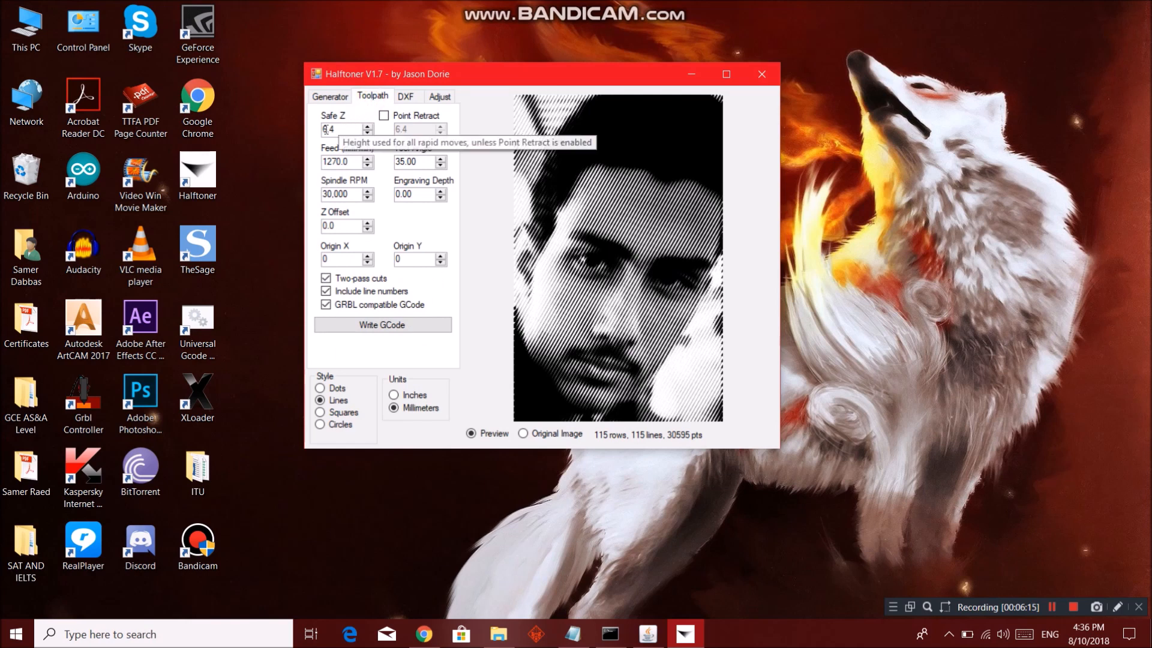
click(341, 129)
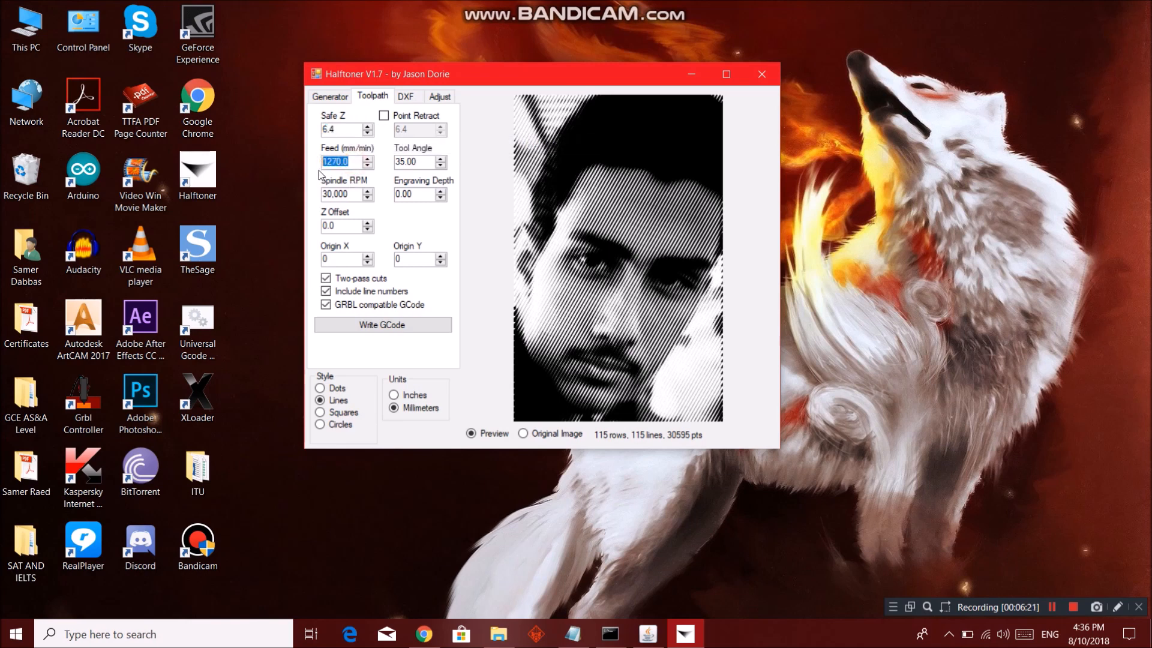
click(341, 194)
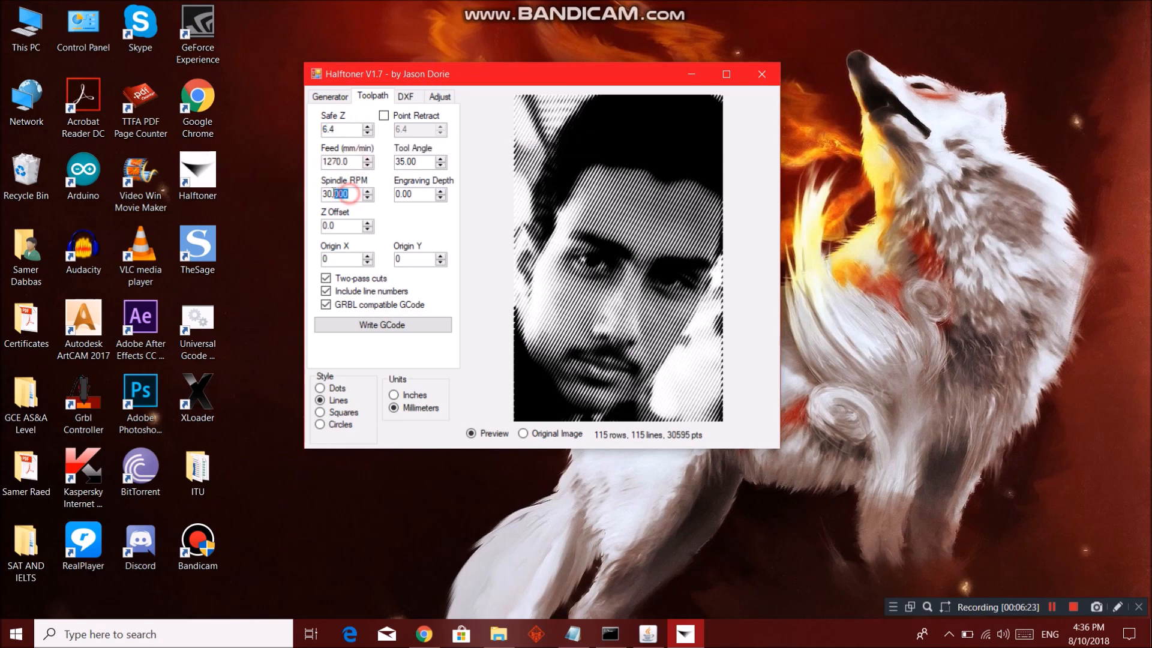
triple_click(341, 193)
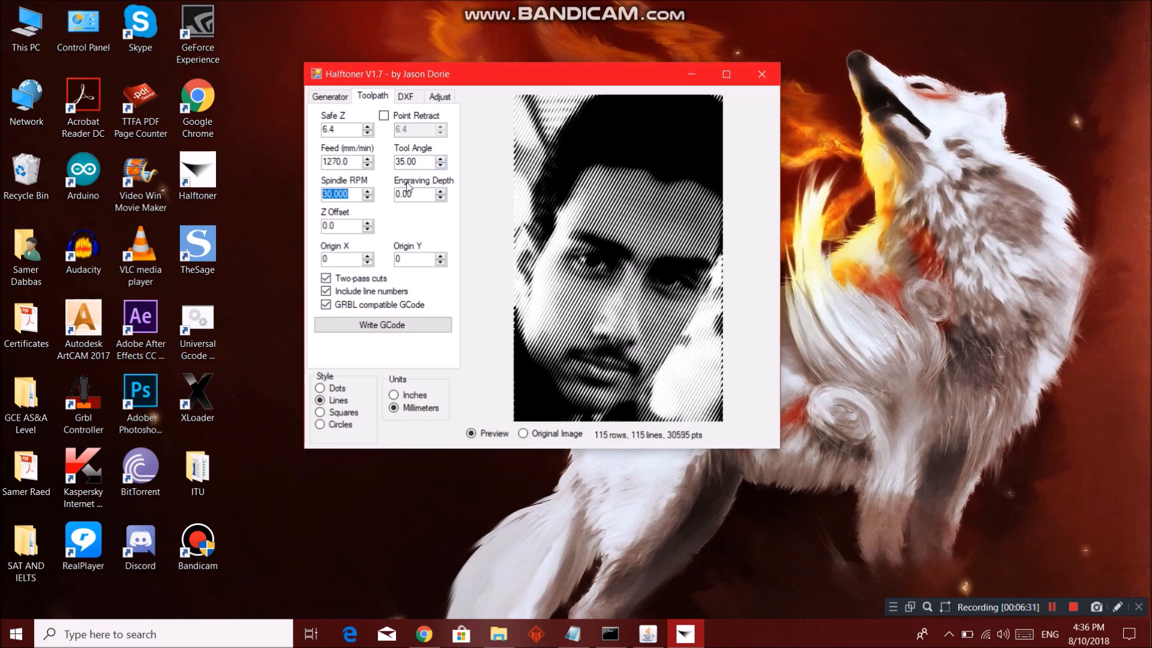
click(415, 194)
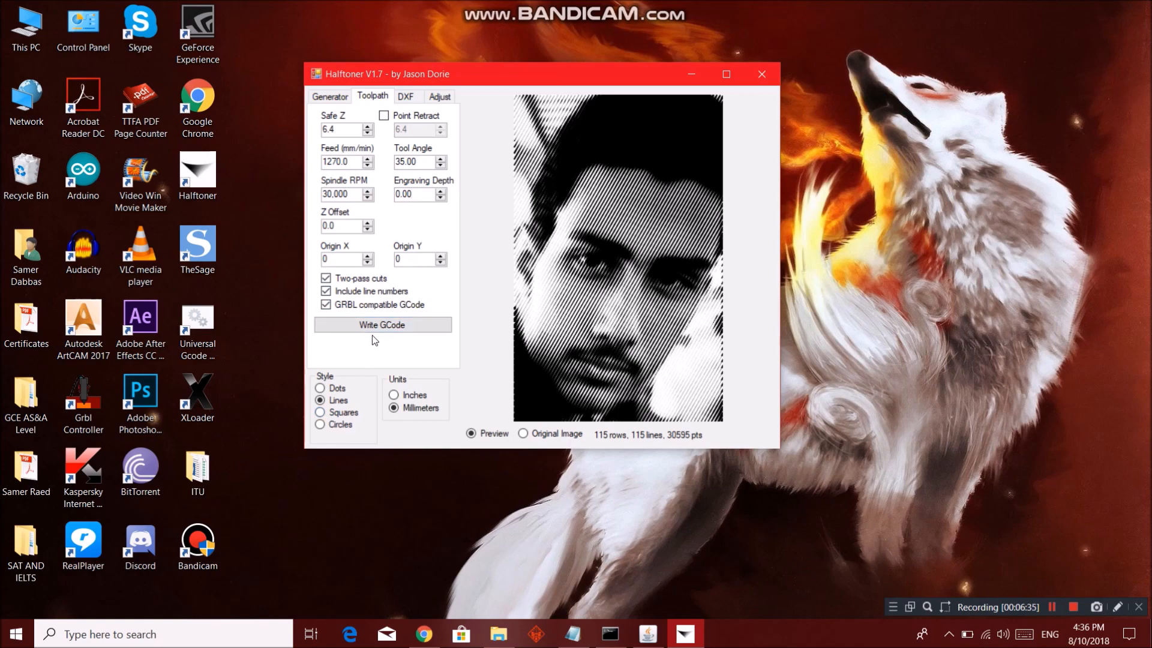
Step: Write the toolpath G-code to the Desktop as Tutorial.txt
click(381, 325)
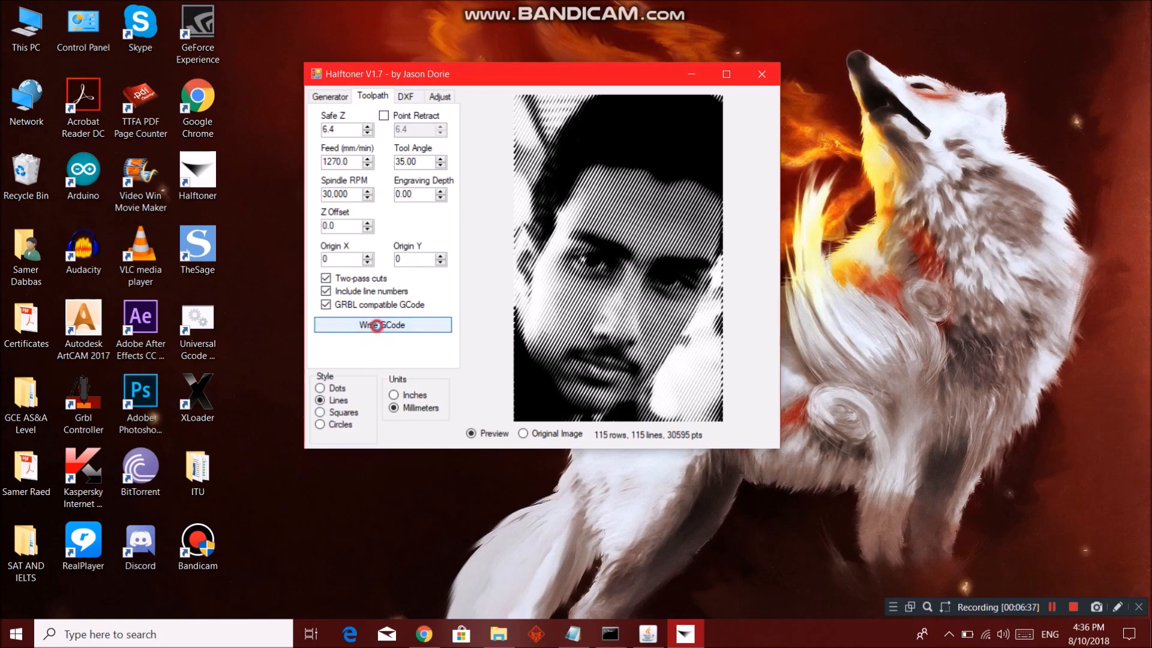
click(383, 325)
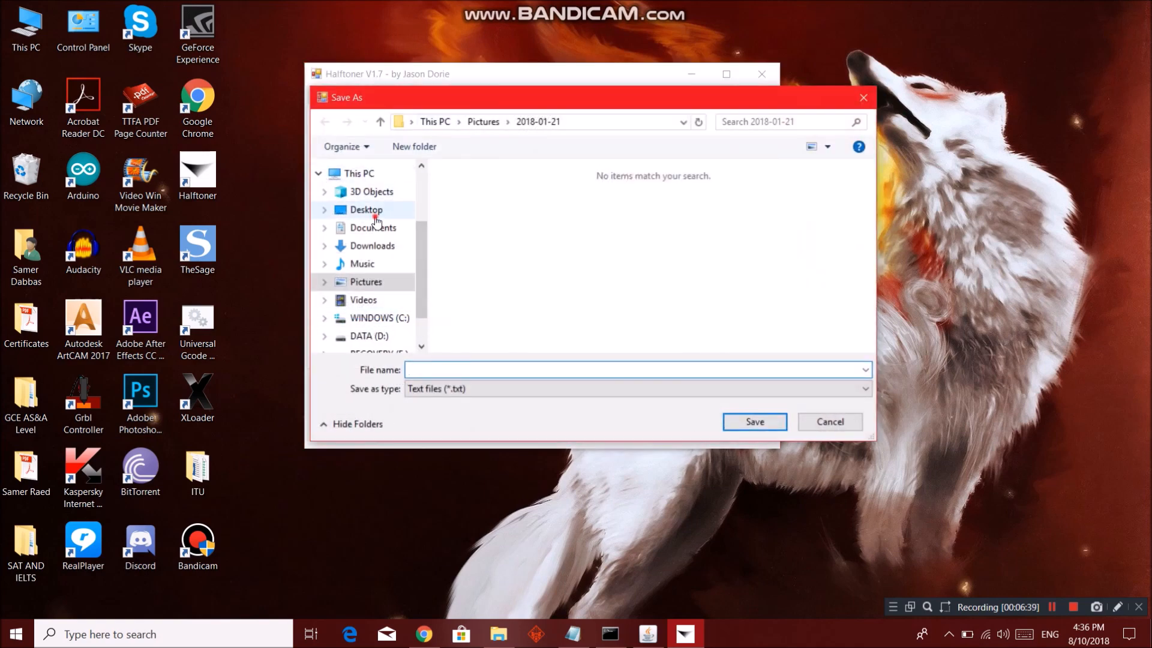
click(367, 210)
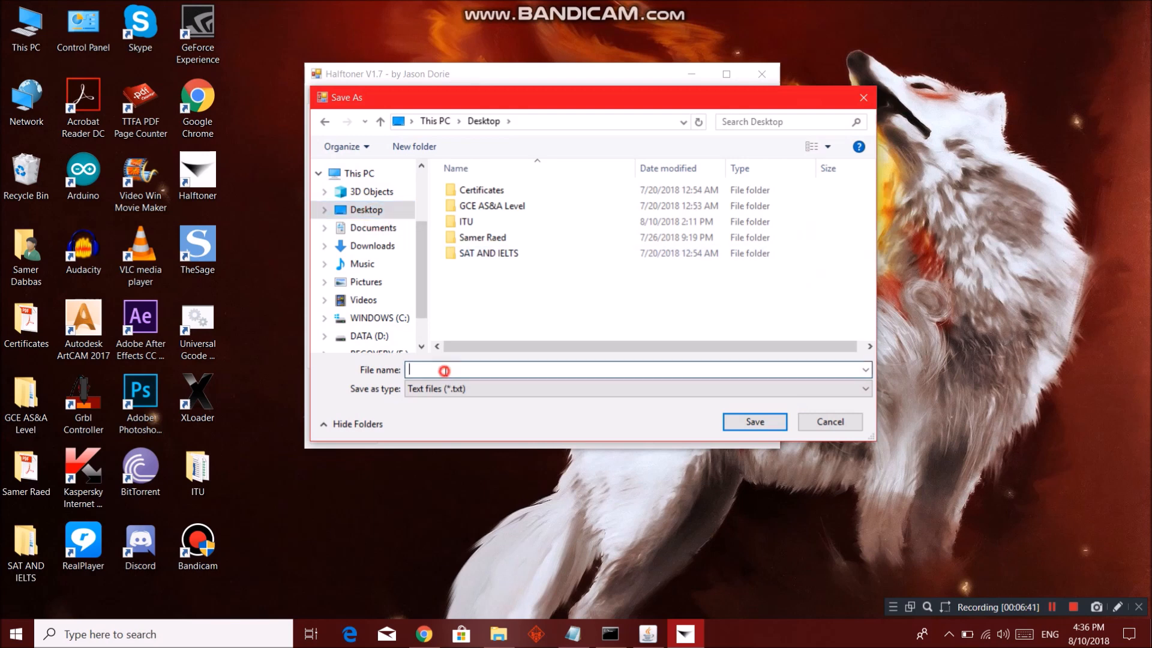
click(449, 369)
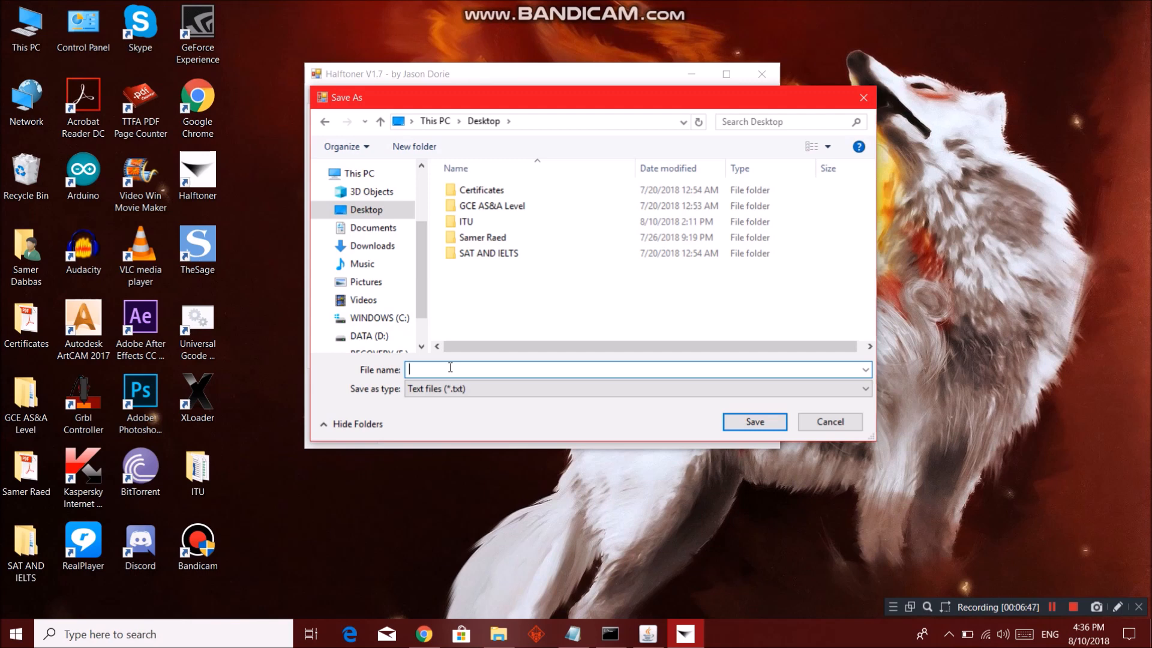
text(Tutorial)
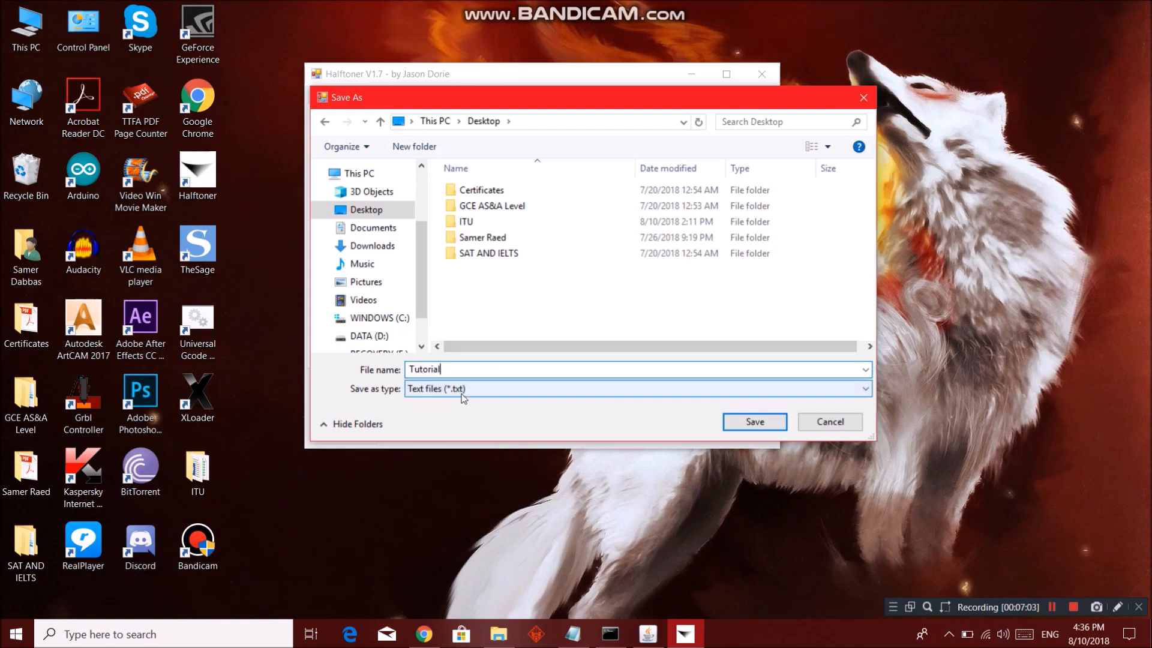
mouse_move(845, 456)
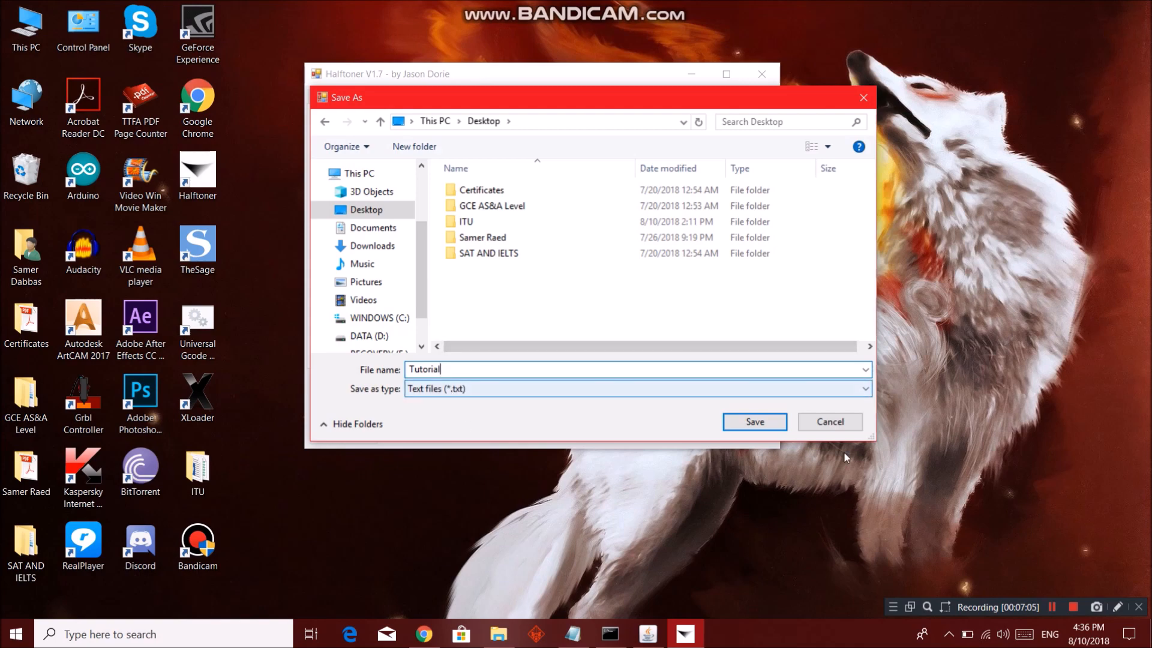
click(754, 421)
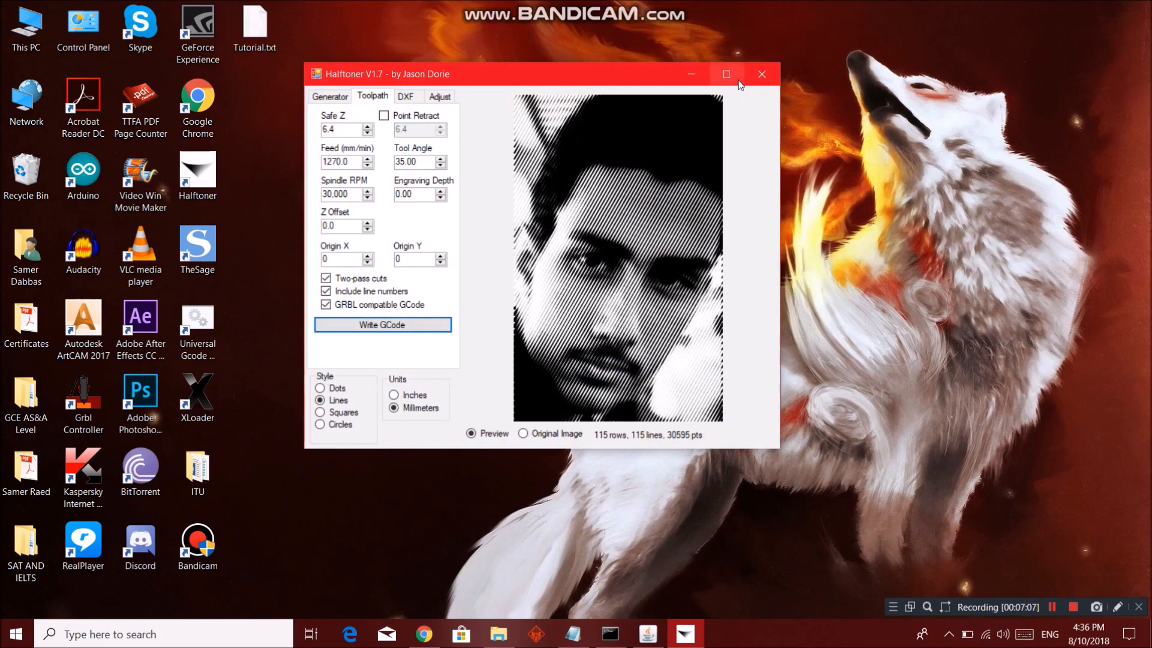
mouse_move(691, 74)
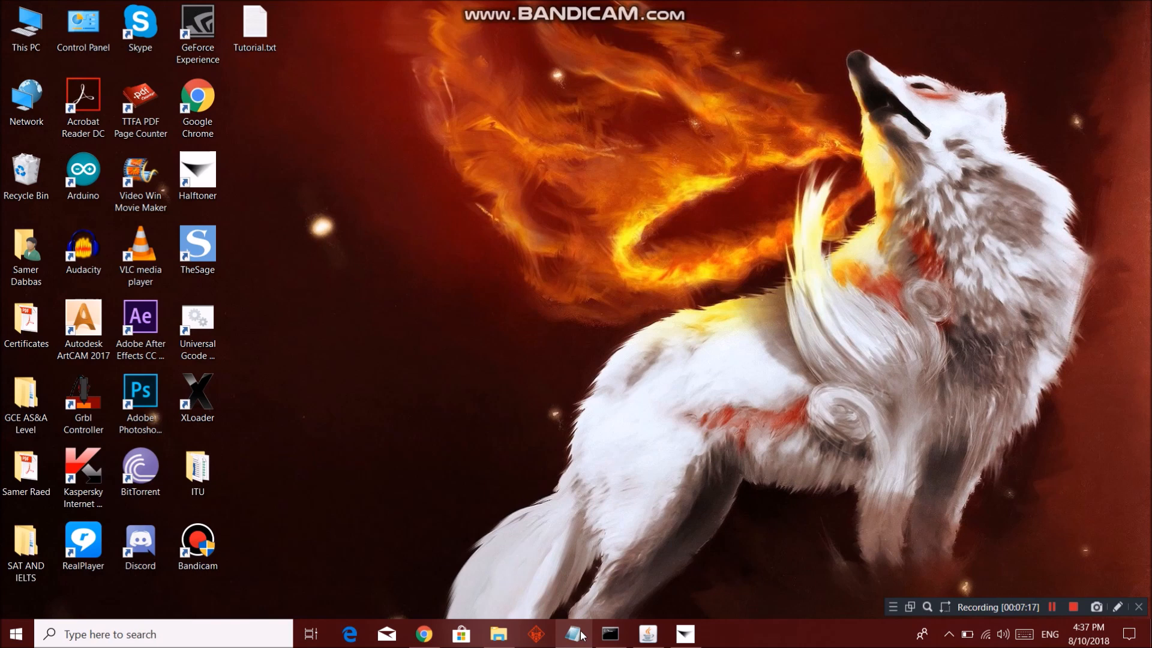
mouse_move(572, 633)
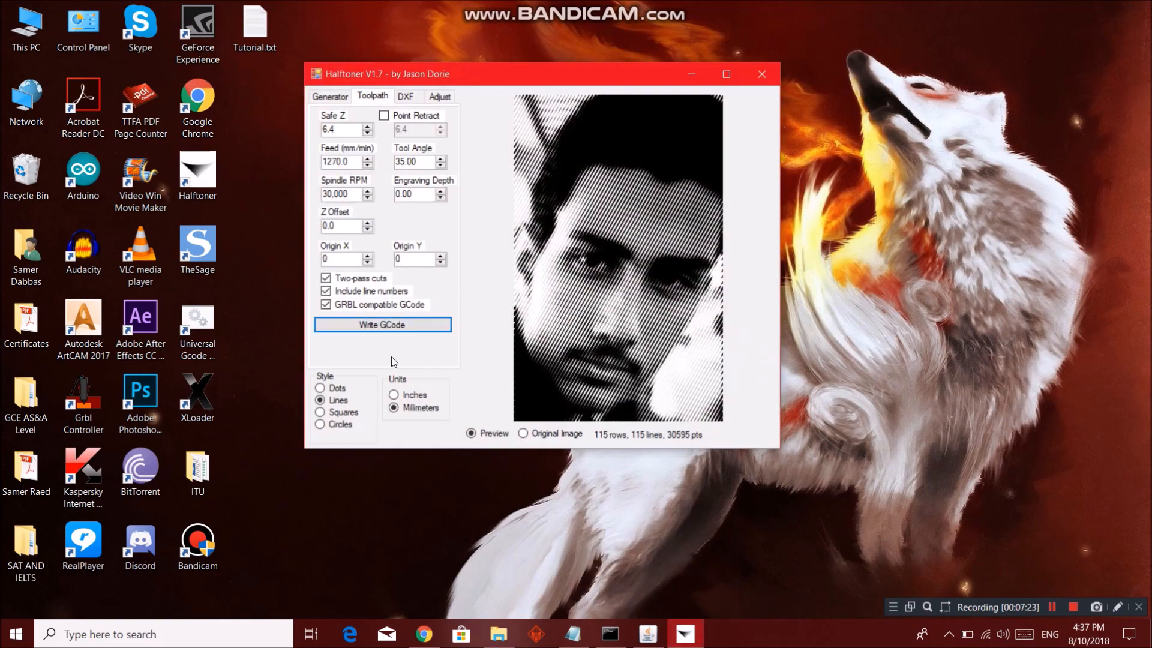
Step: Write the G-code again as a second Desktop file, Tutorial.nc.txt
click(382, 325)
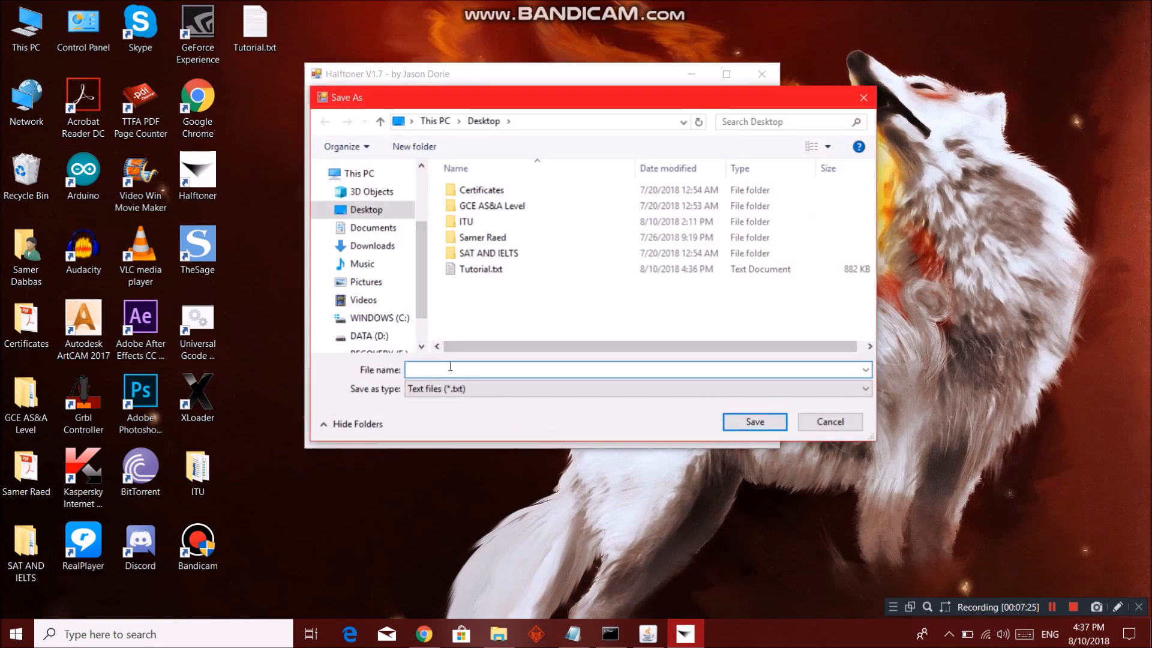
click(481, 269)
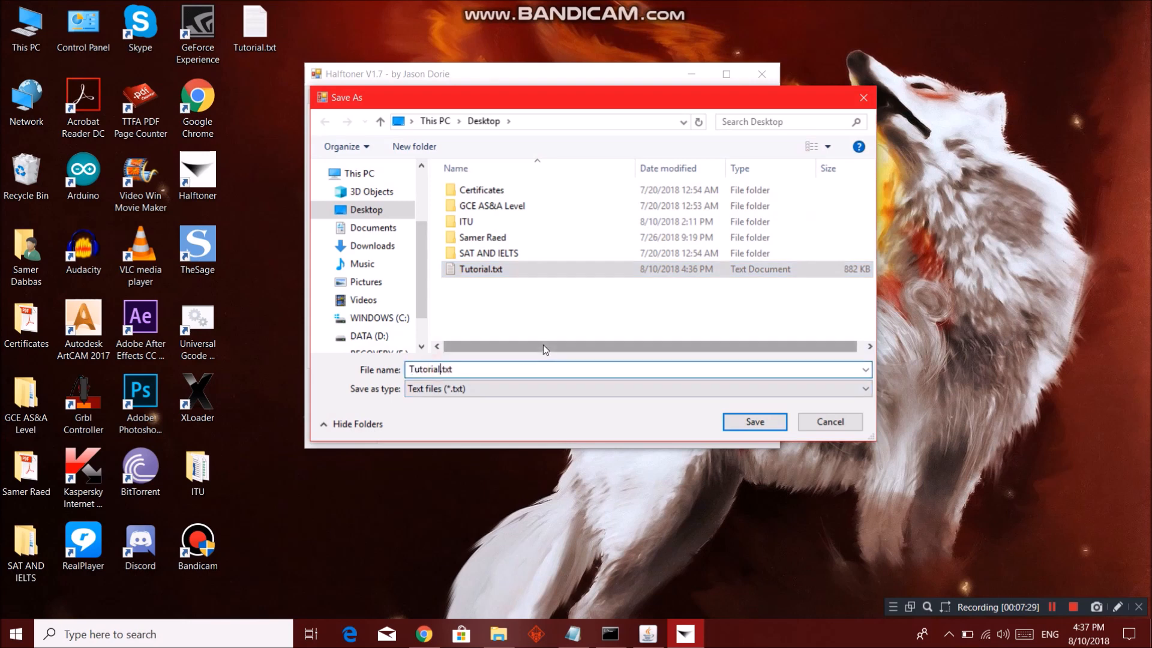
text(.nc.)
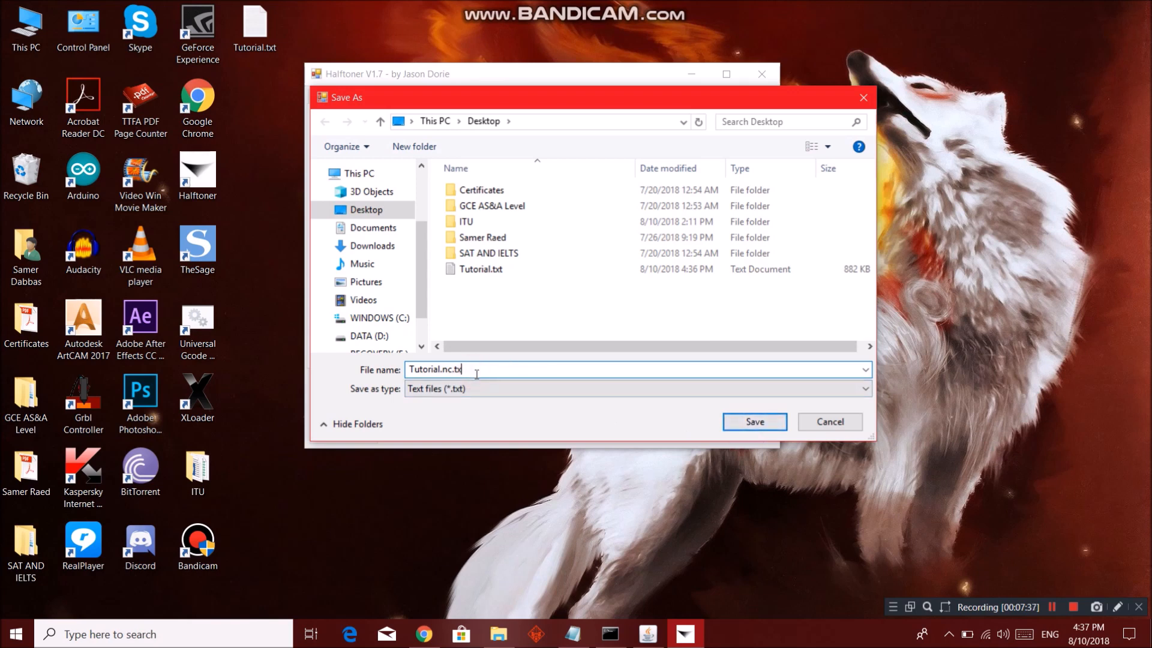
click(754, 421)
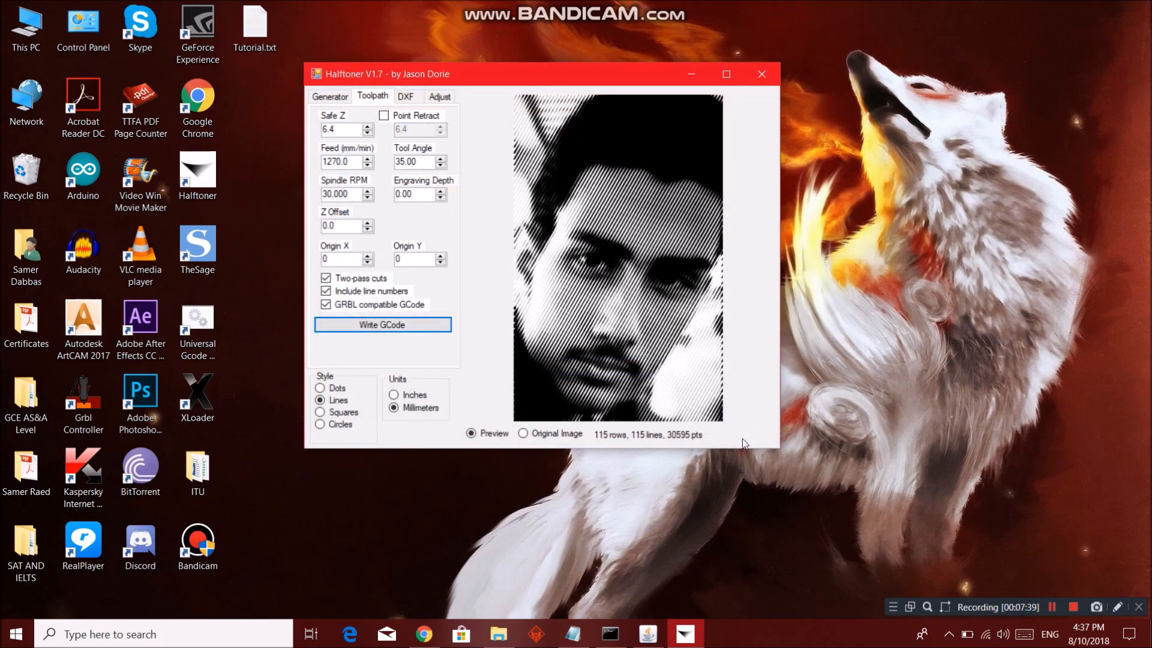
Step: Minimize Halftoner to reveal the desktop and select the Universal Gcode Sender icon
click(382, 325)
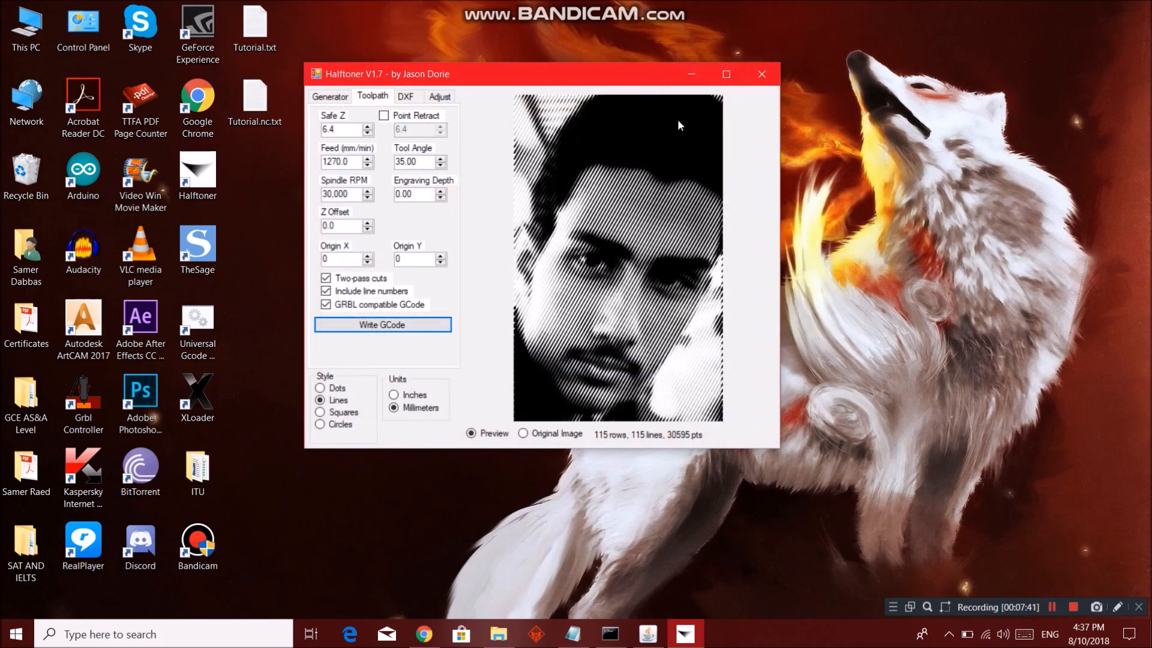
click(761, 74)
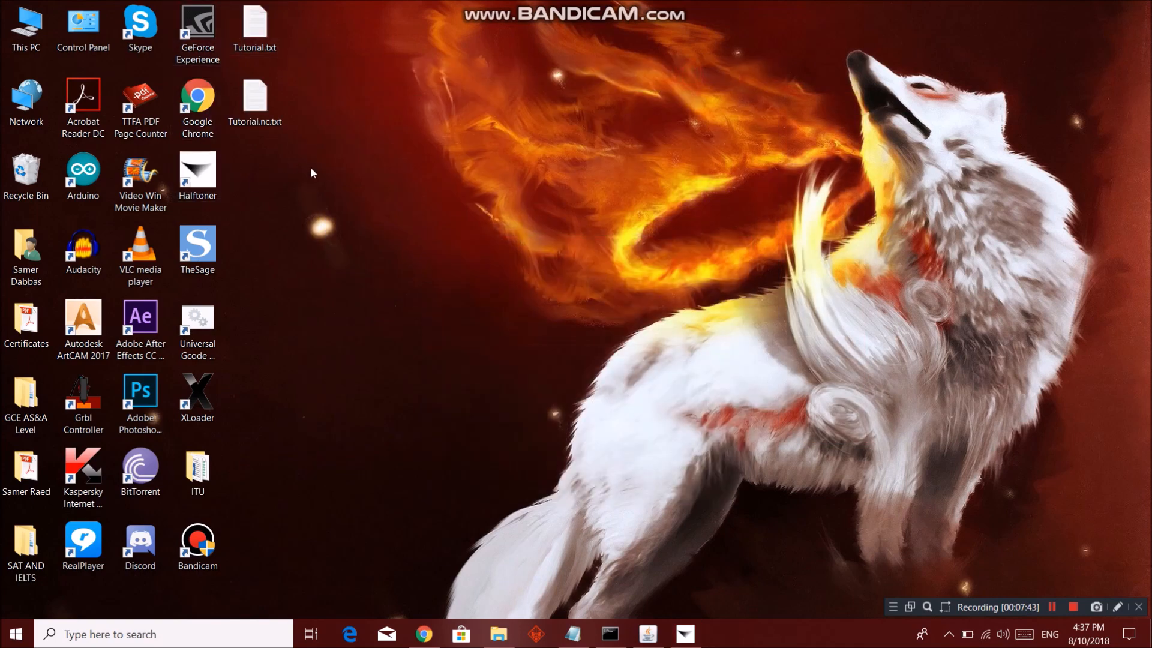
click(255, 98)
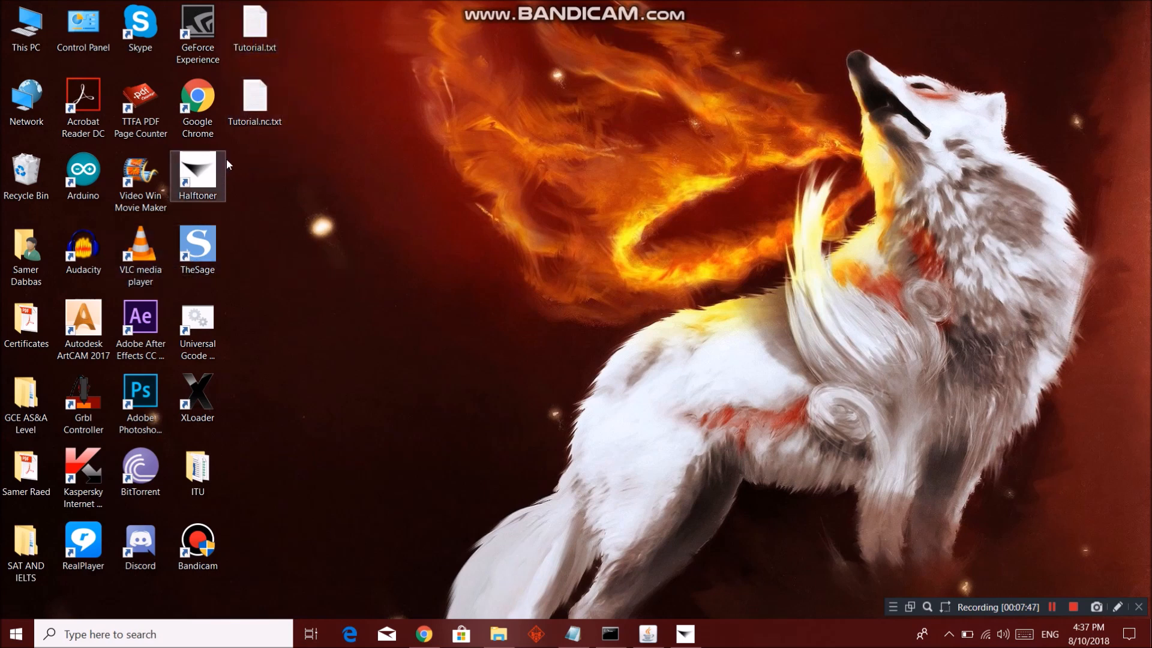
click(252, 333)
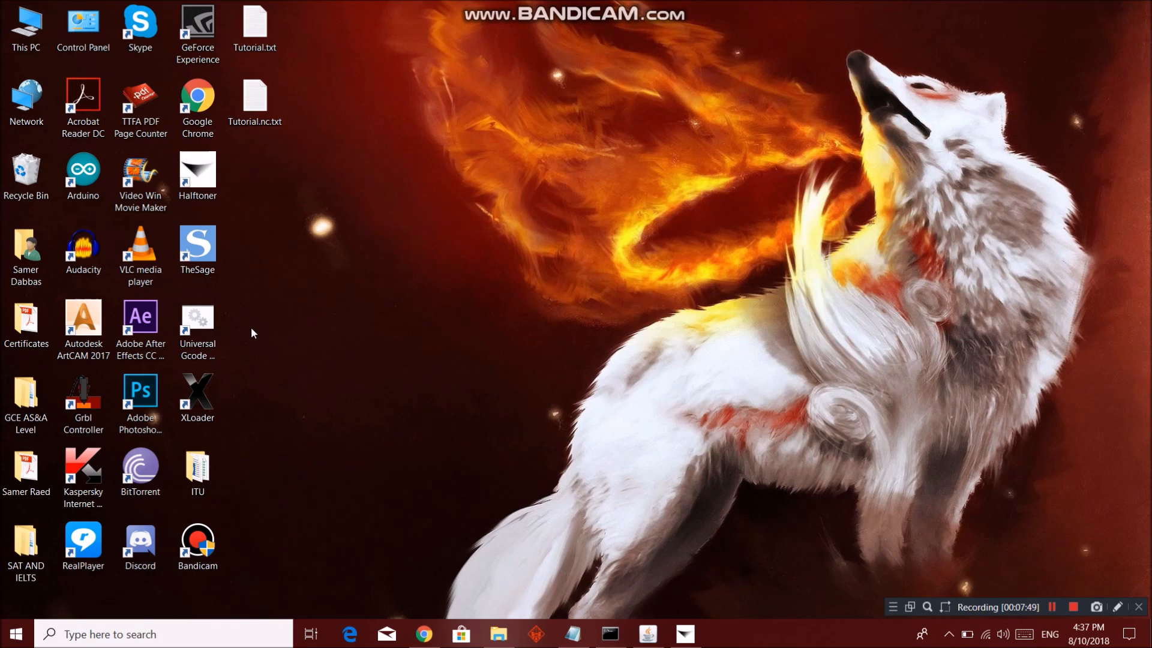
mouse_move(174, 292)
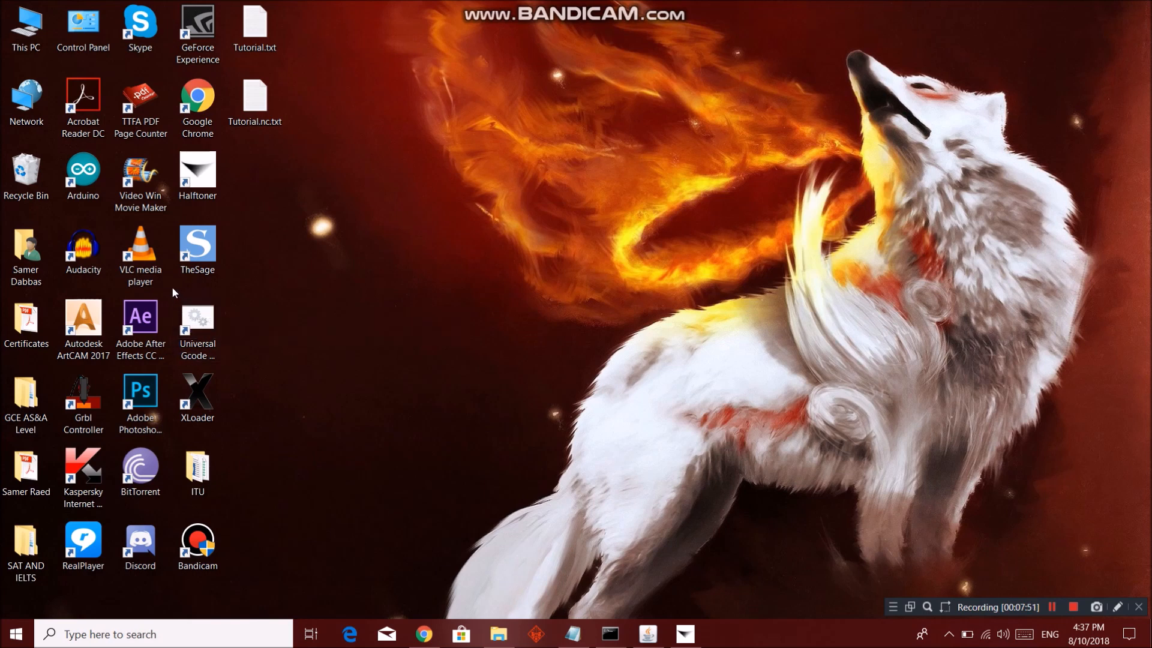
click(196, 323)
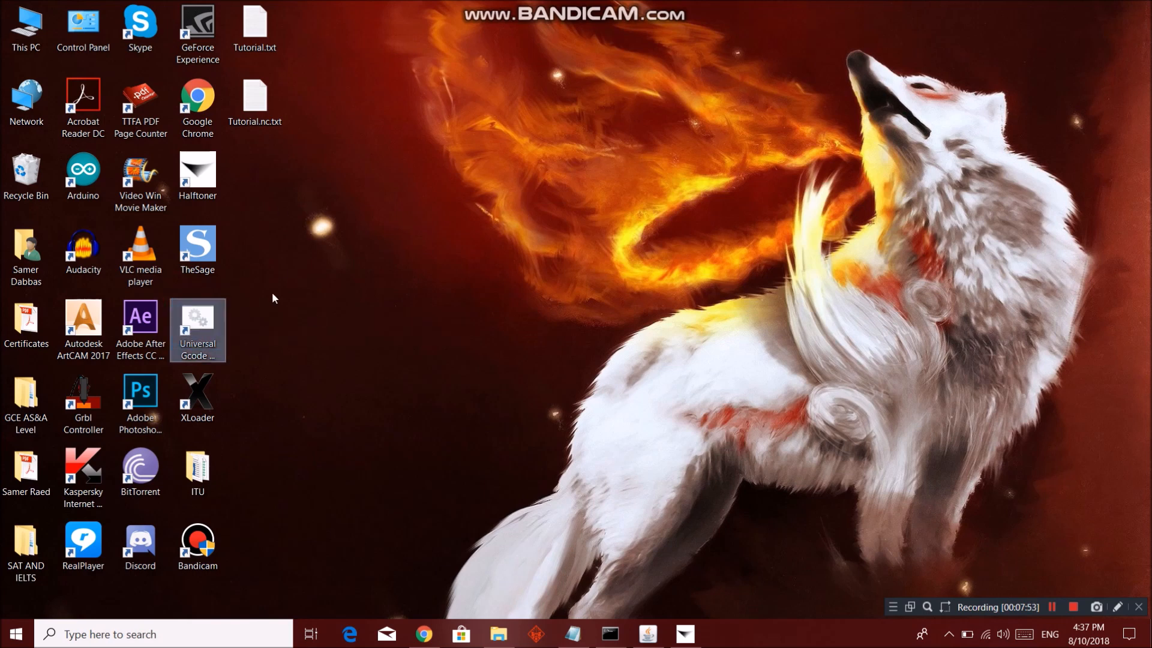
click(255, 102)
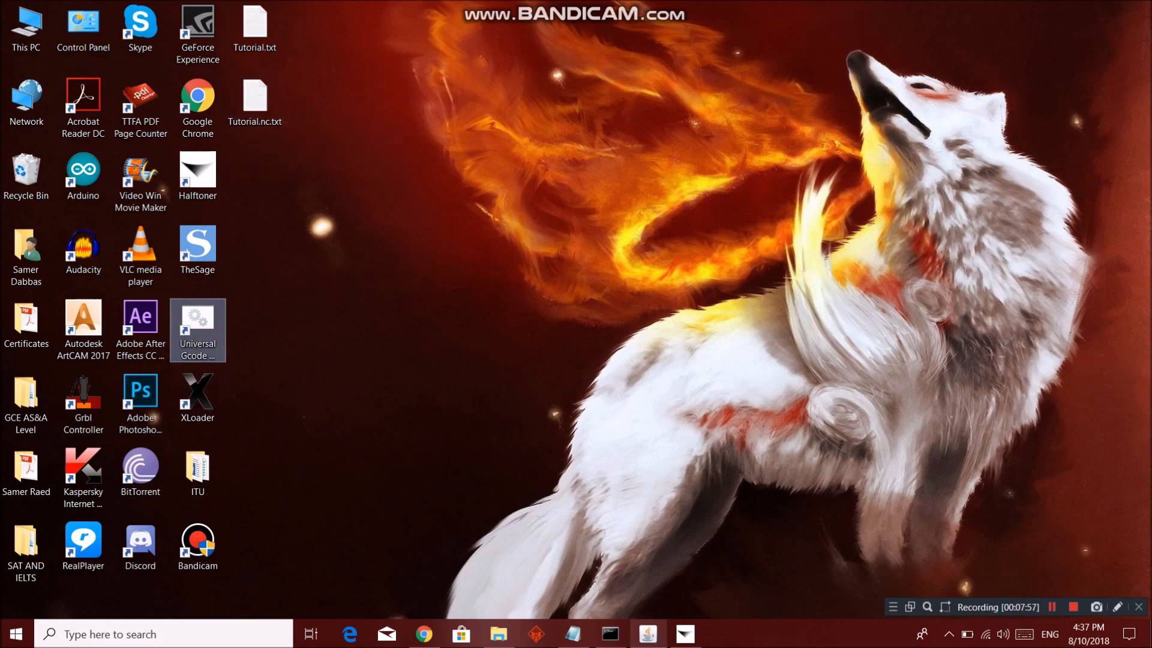
Step: Launch Universal Gcode Sender and load Tutorial.txt from the Desktop folder
double_click(197, 330)
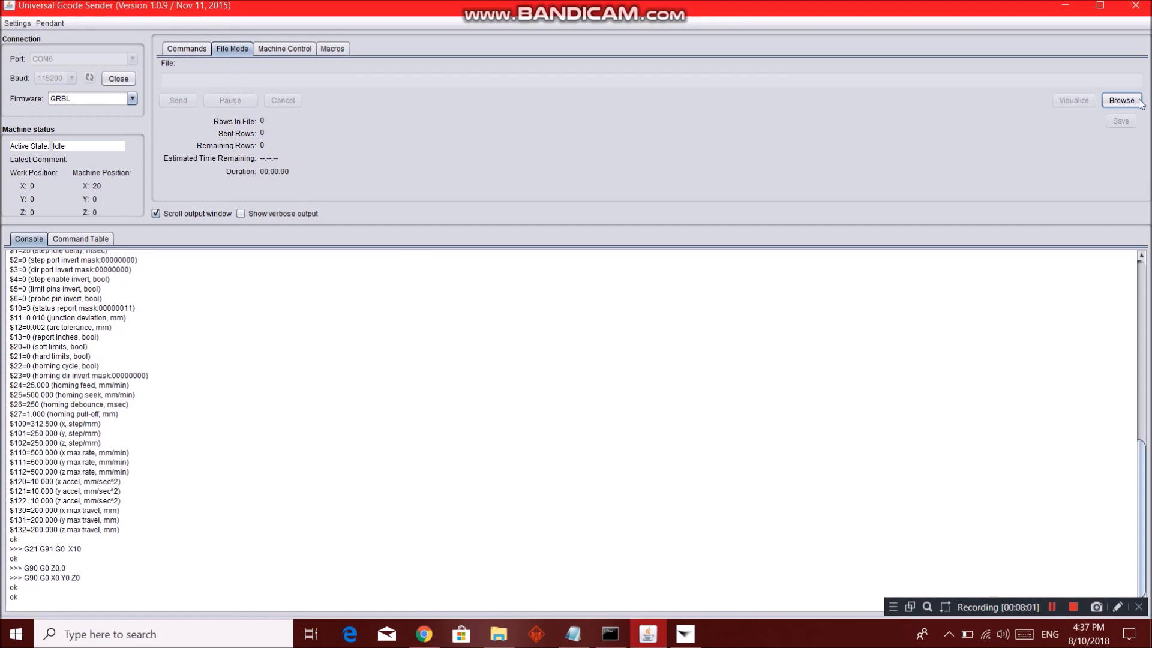
click(1121, 100)
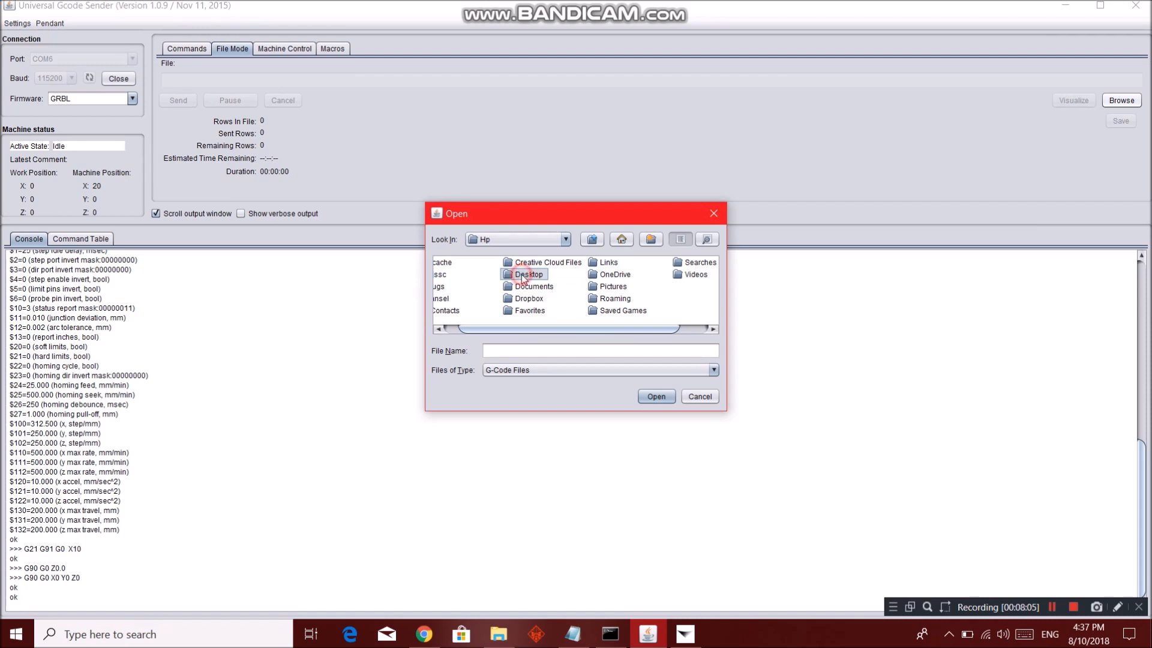
double_click(527, 274)
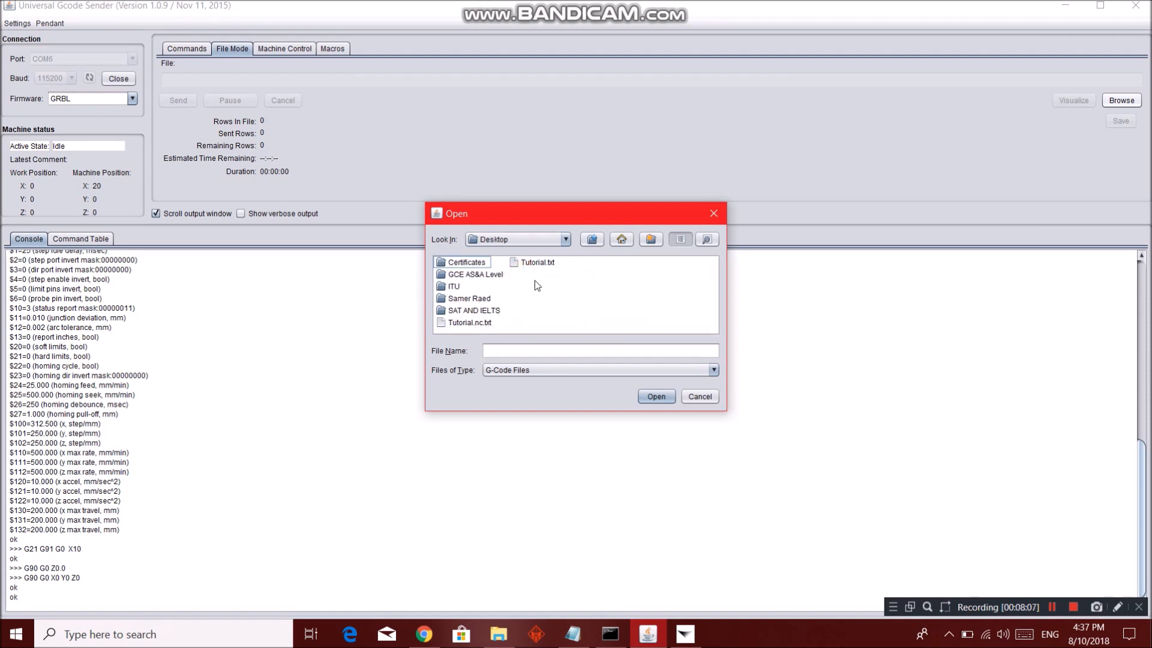
click(468, 323)
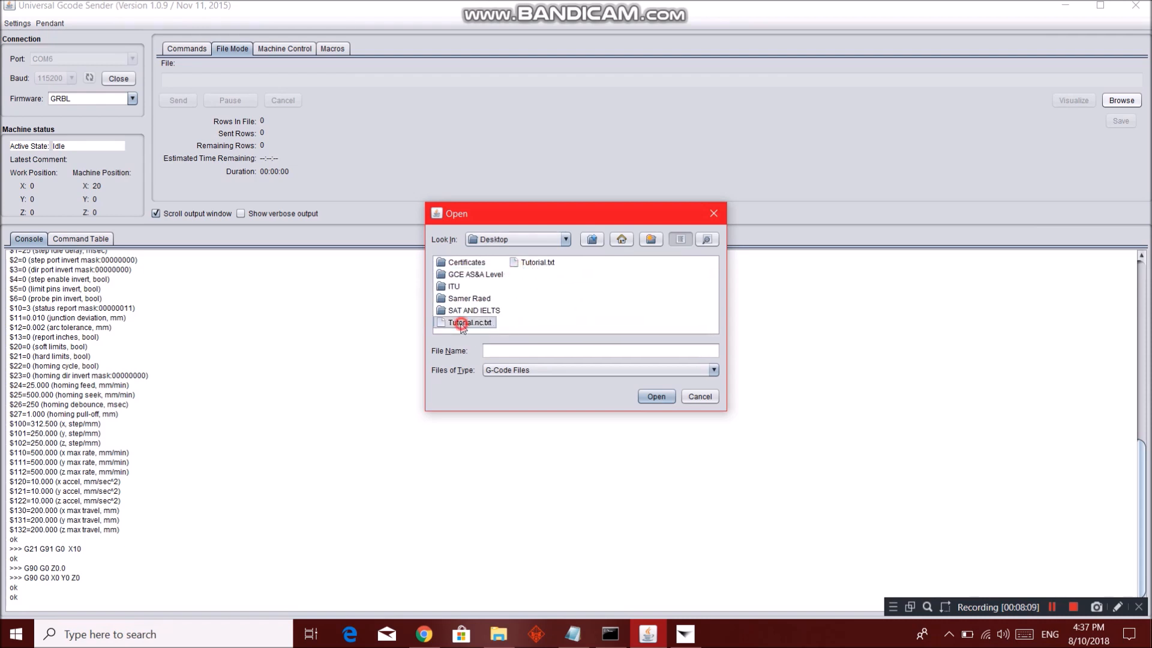
click(471, 322)
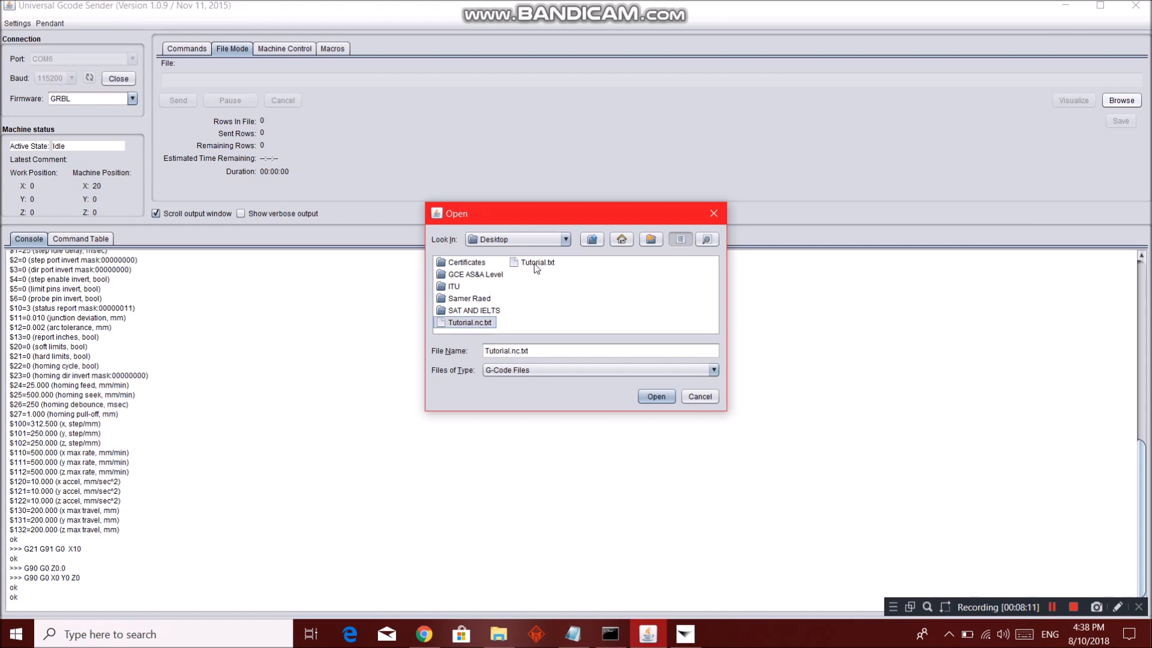
click(537, 262)
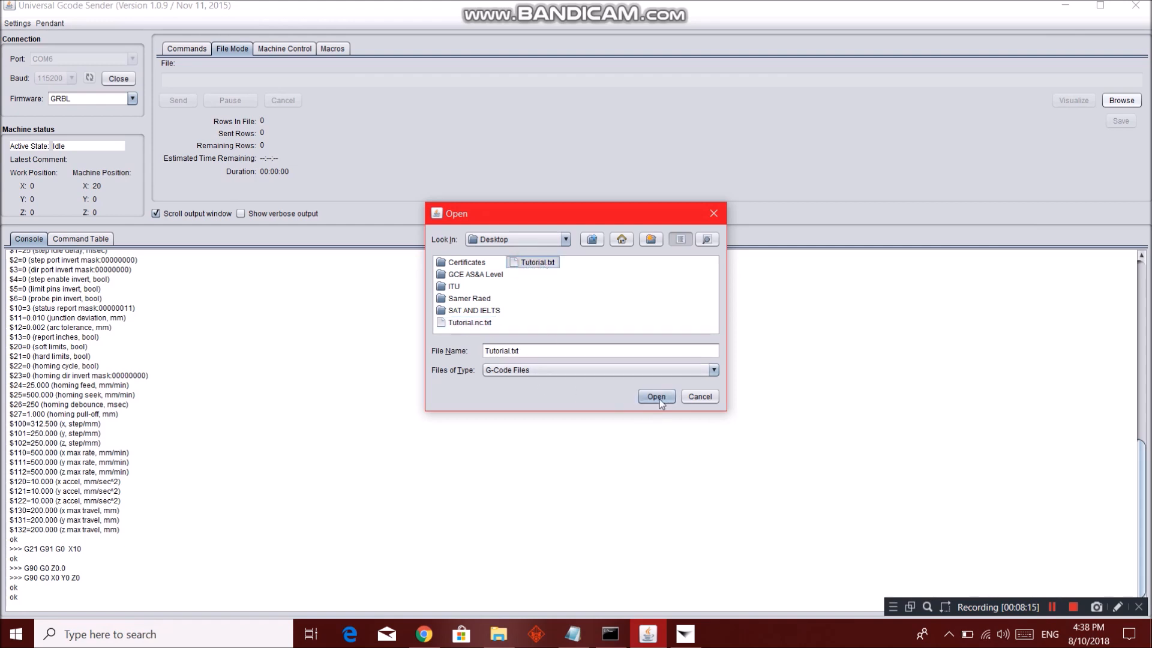
click(655, 396)
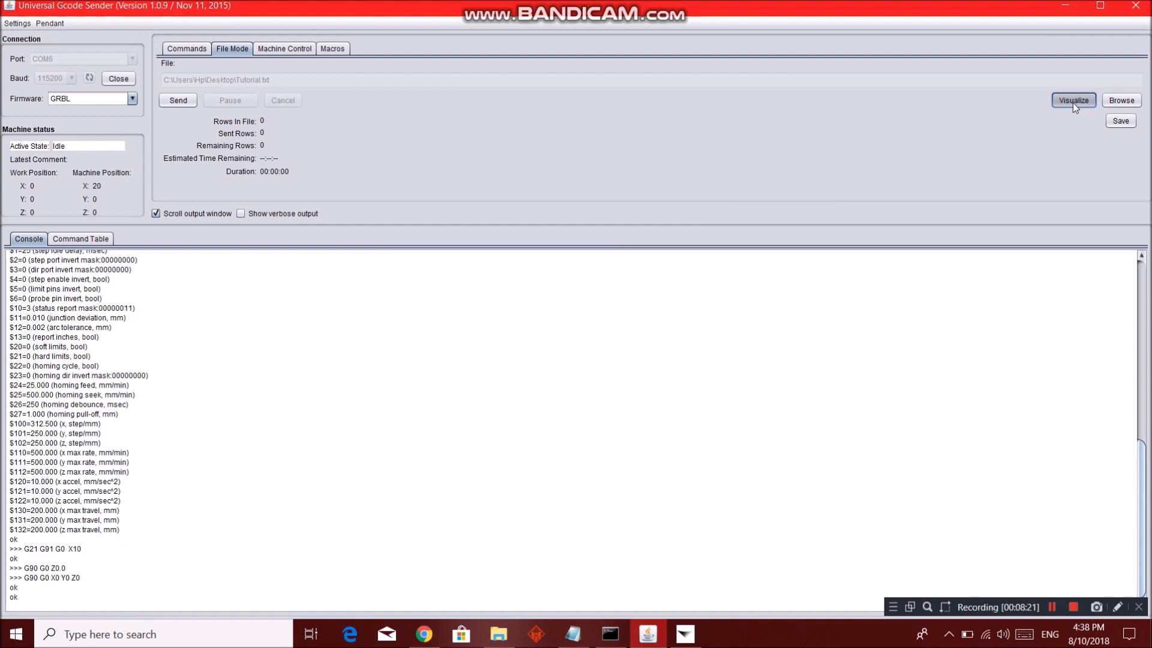
mouse_move(887, 155)
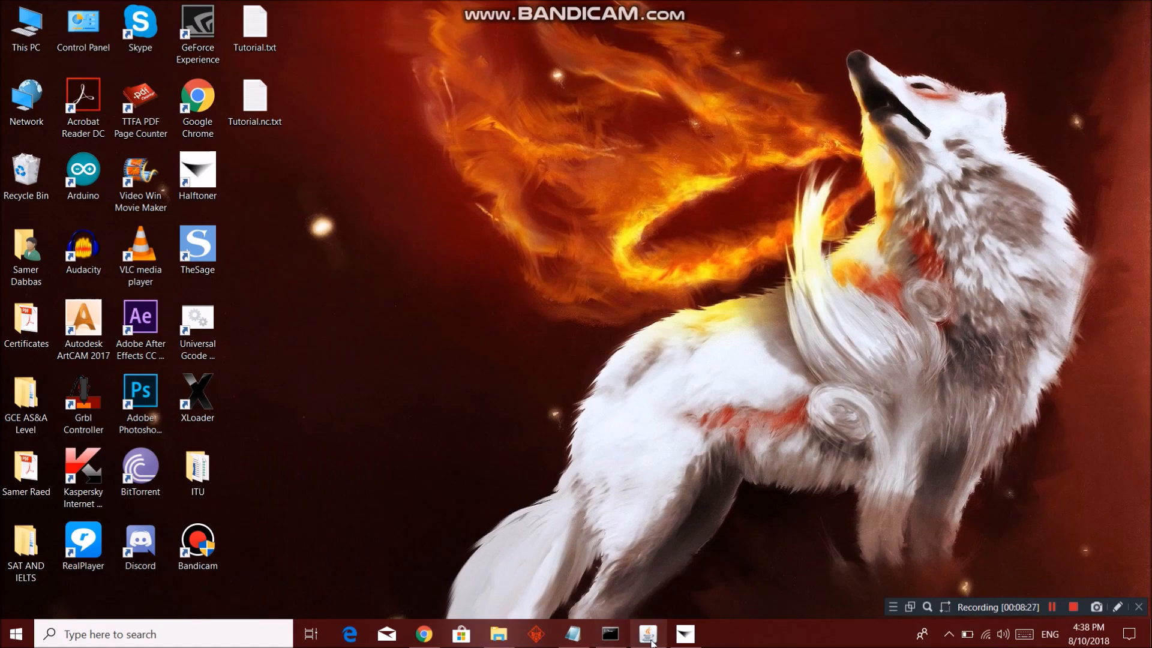
click(645, 633)
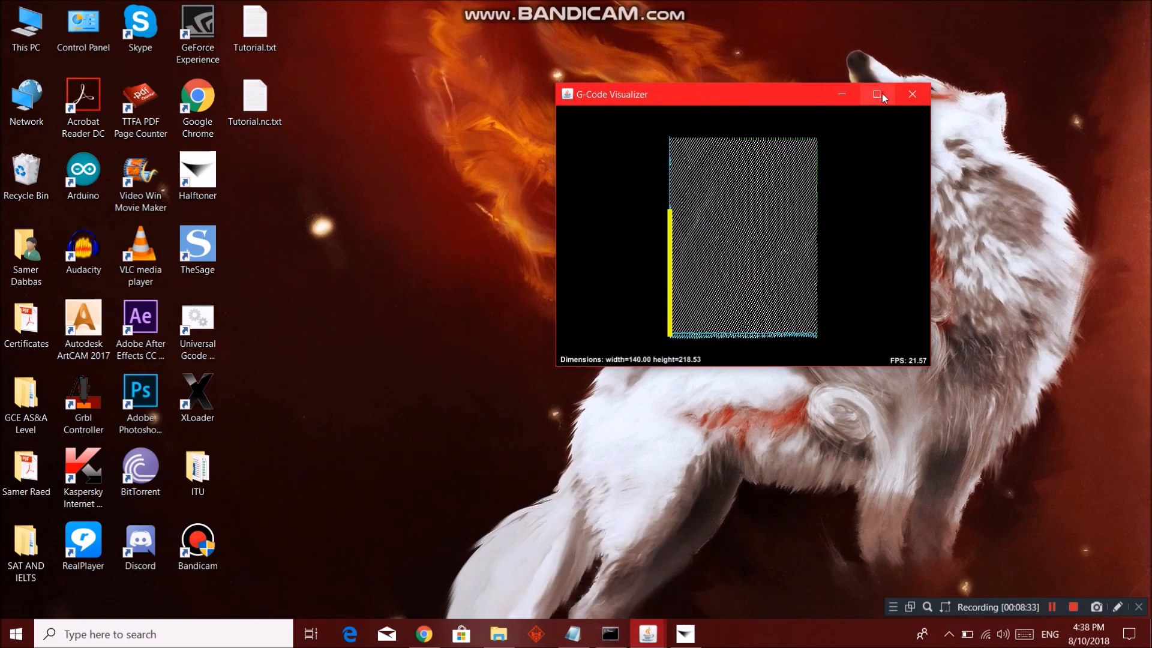
click(881, 95)
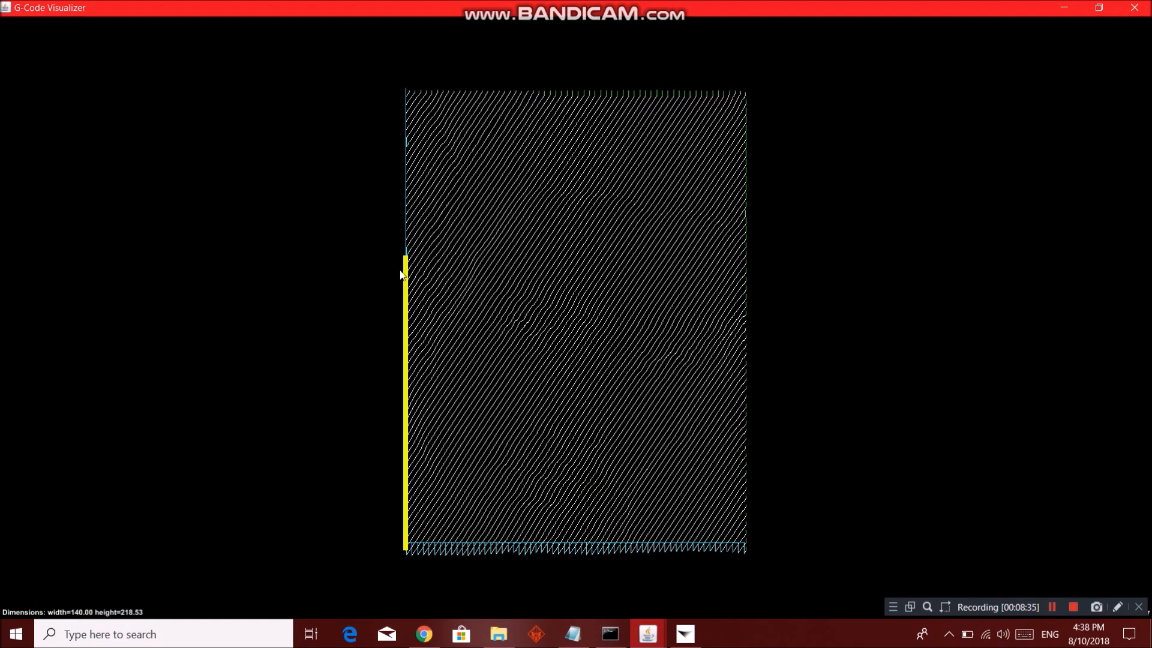
mouse_move(409, 557)
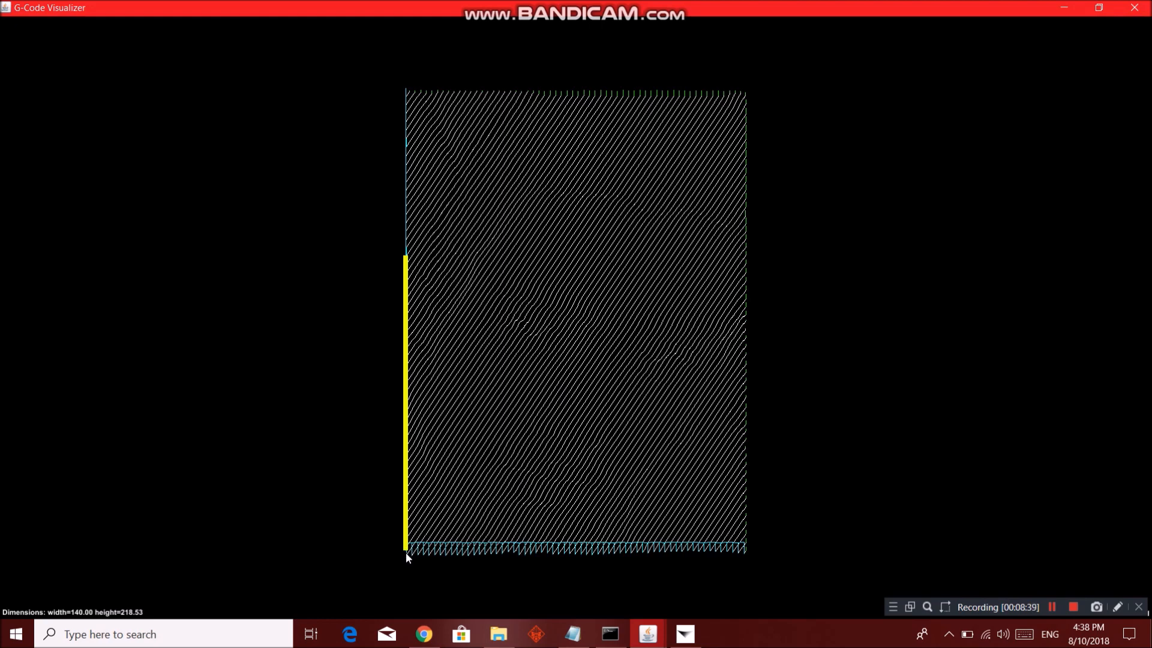
mouse_move(419, 557)
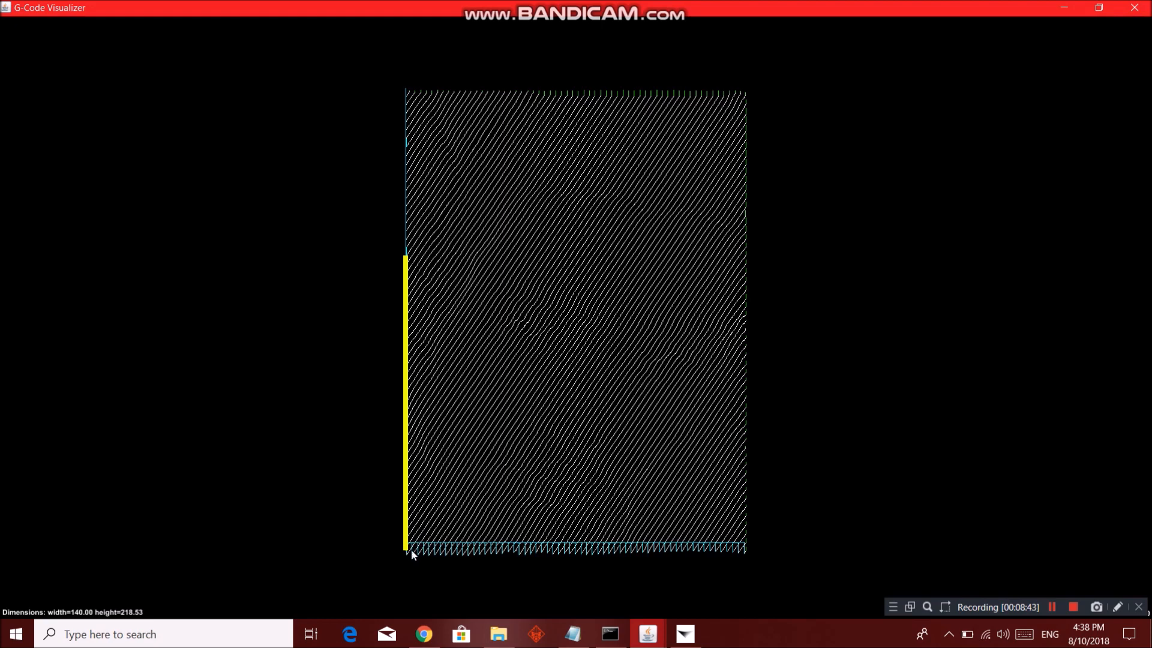
mouse_move(604, 519)
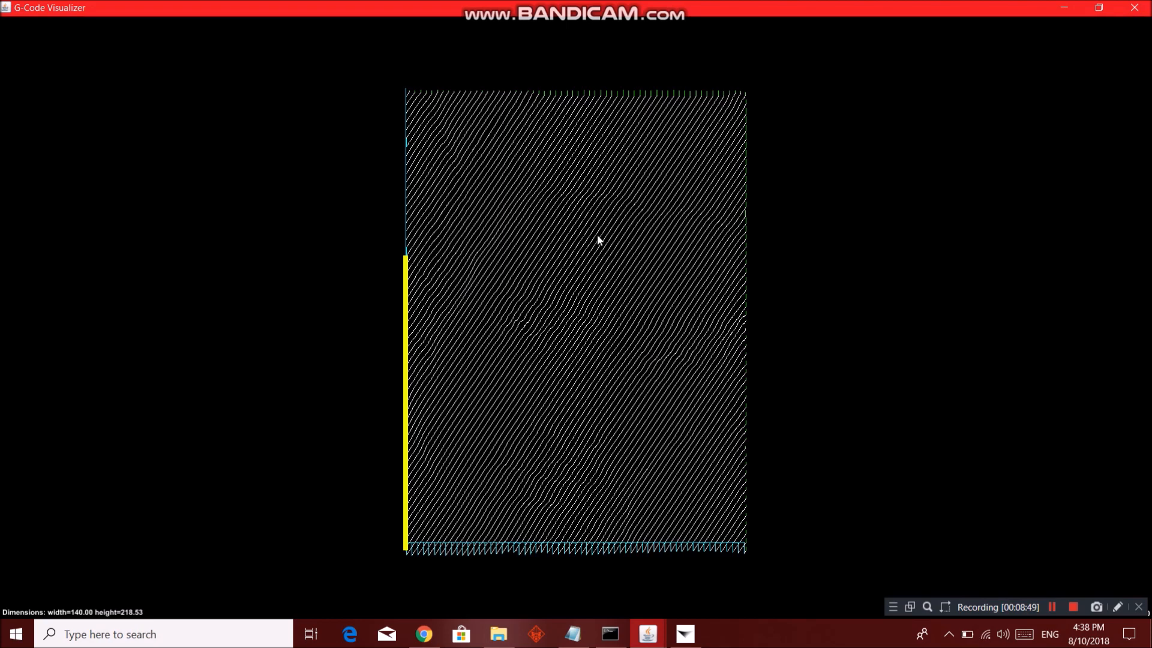
mouse_move(513, 405)
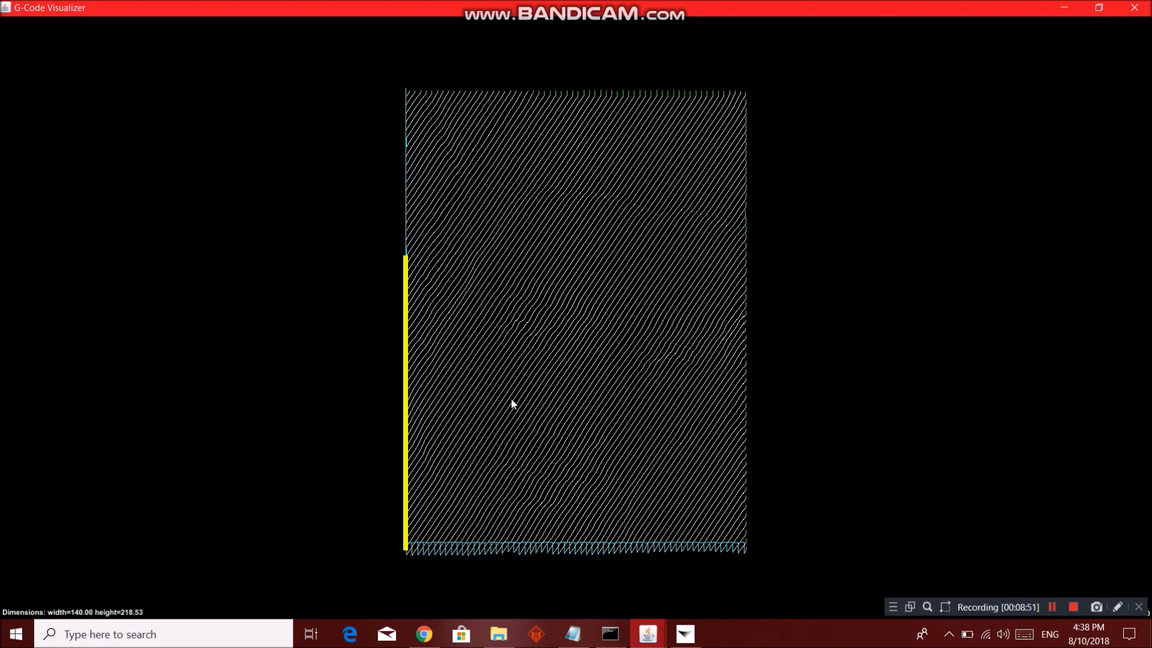
mouse_move(538, 349)
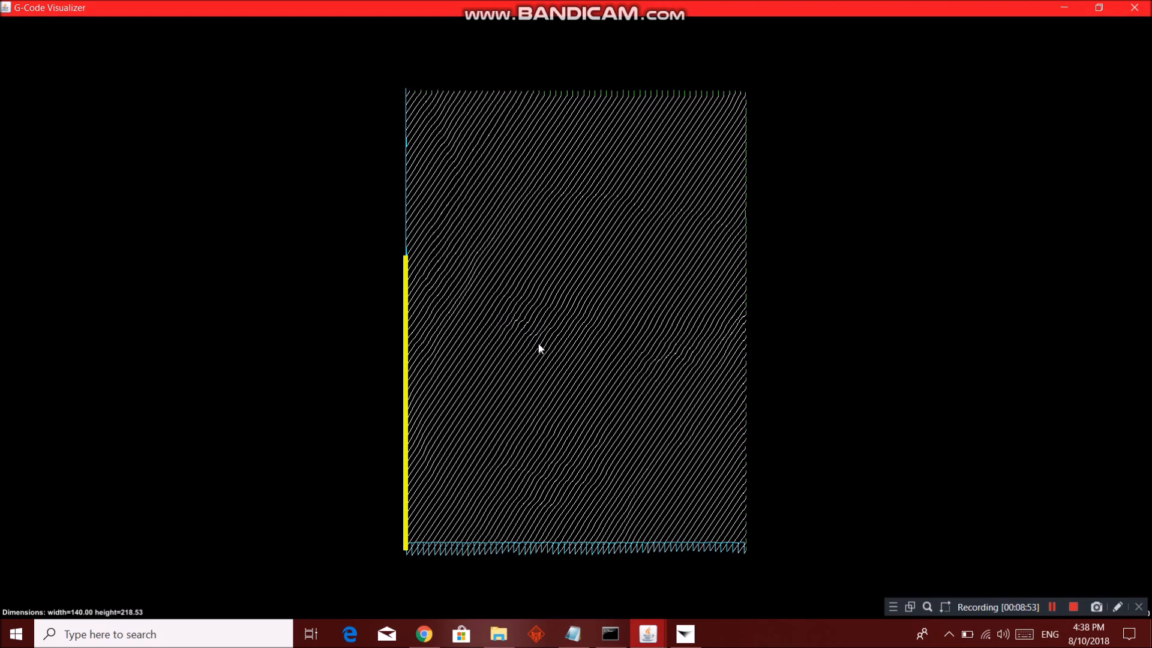
mouse_move(458, 164)
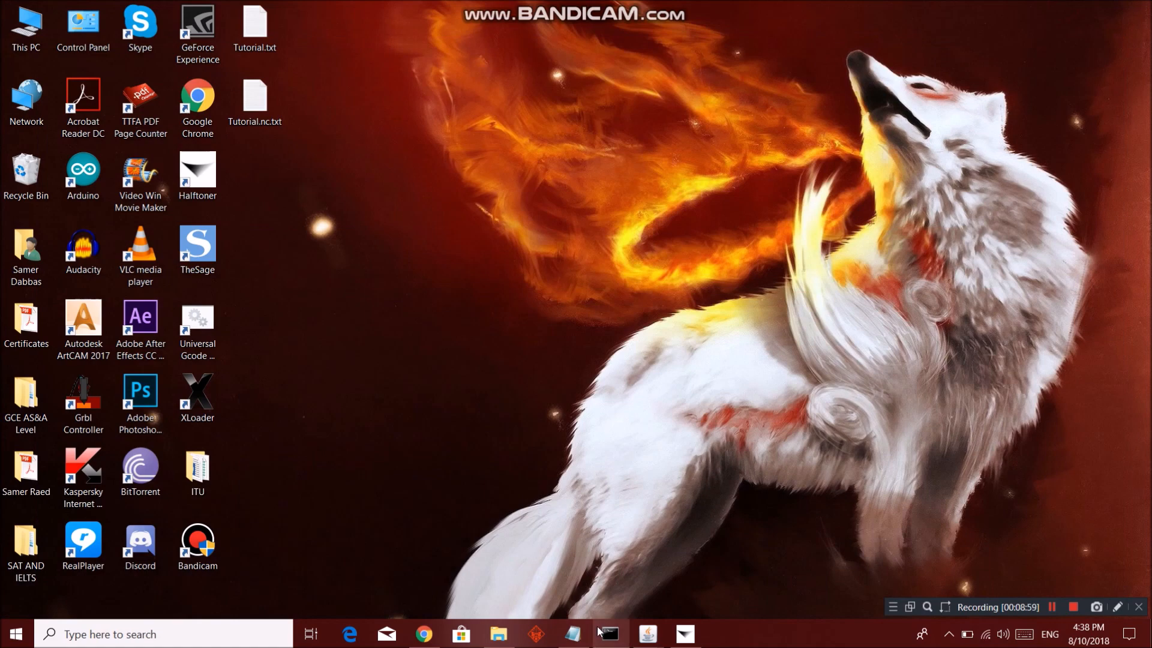
Step: Send Tutorial.txt to the machine, then clear the windows back to the desktop
click(645, 634)
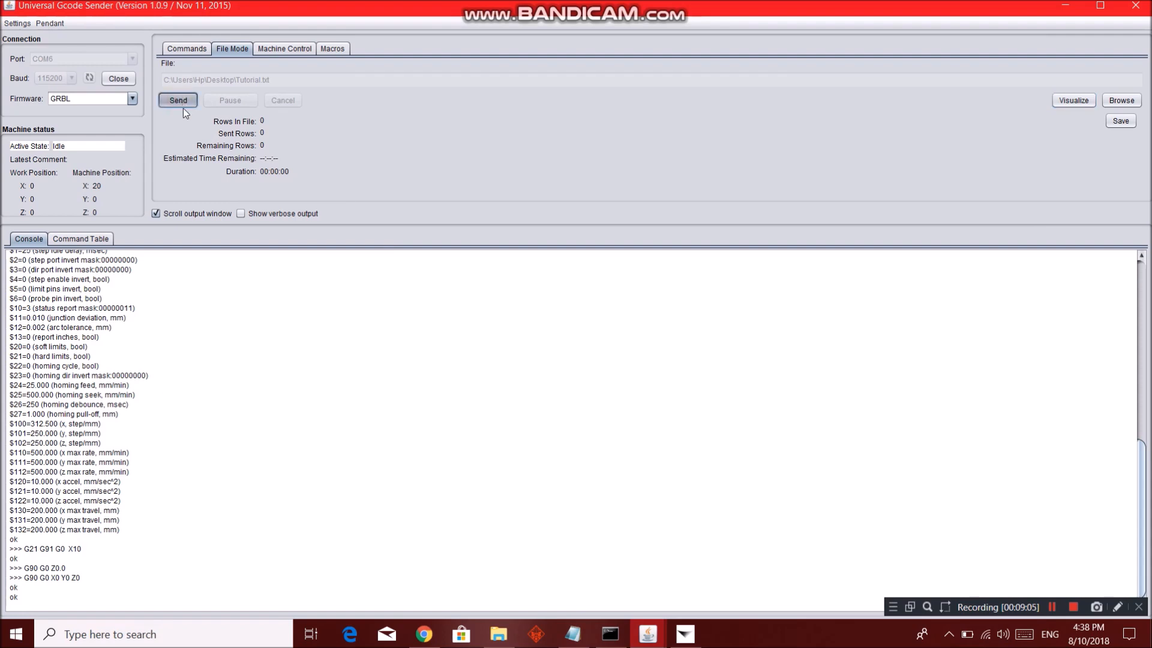
click(177, 101)
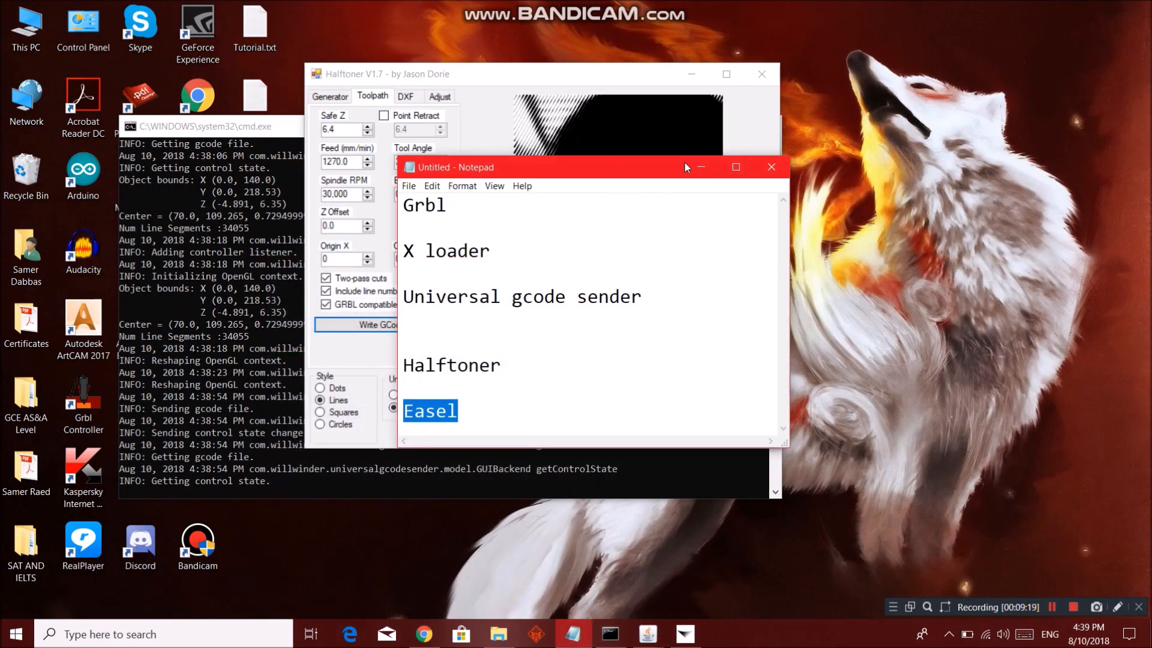
click(772, 167)
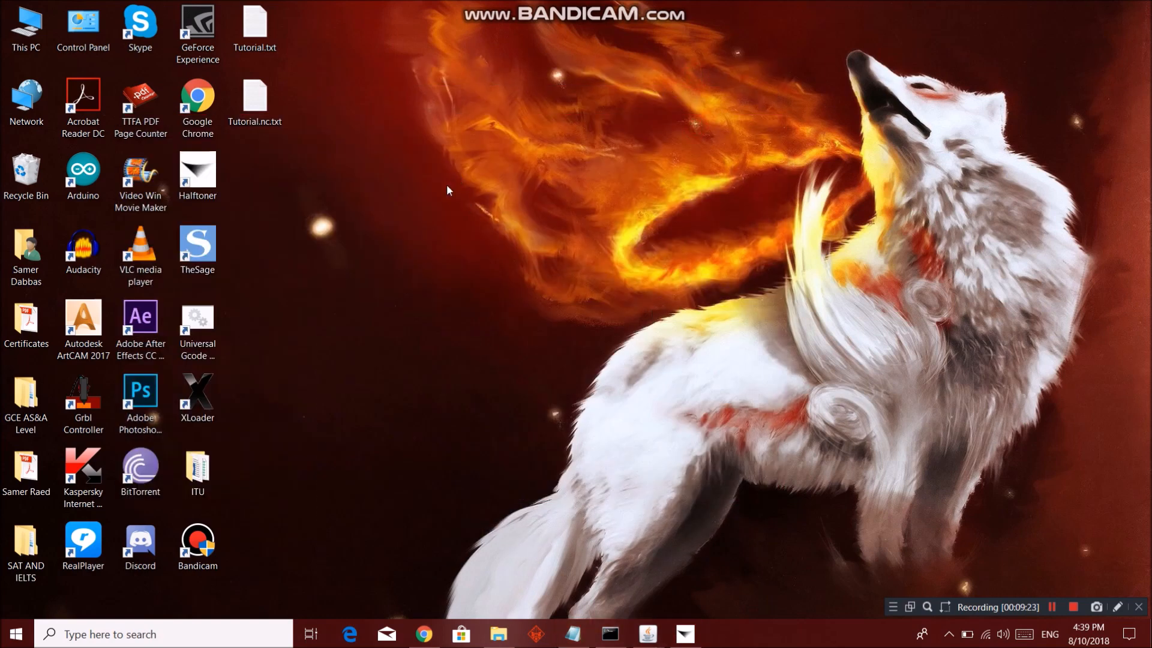
mouse_move(556, 600)
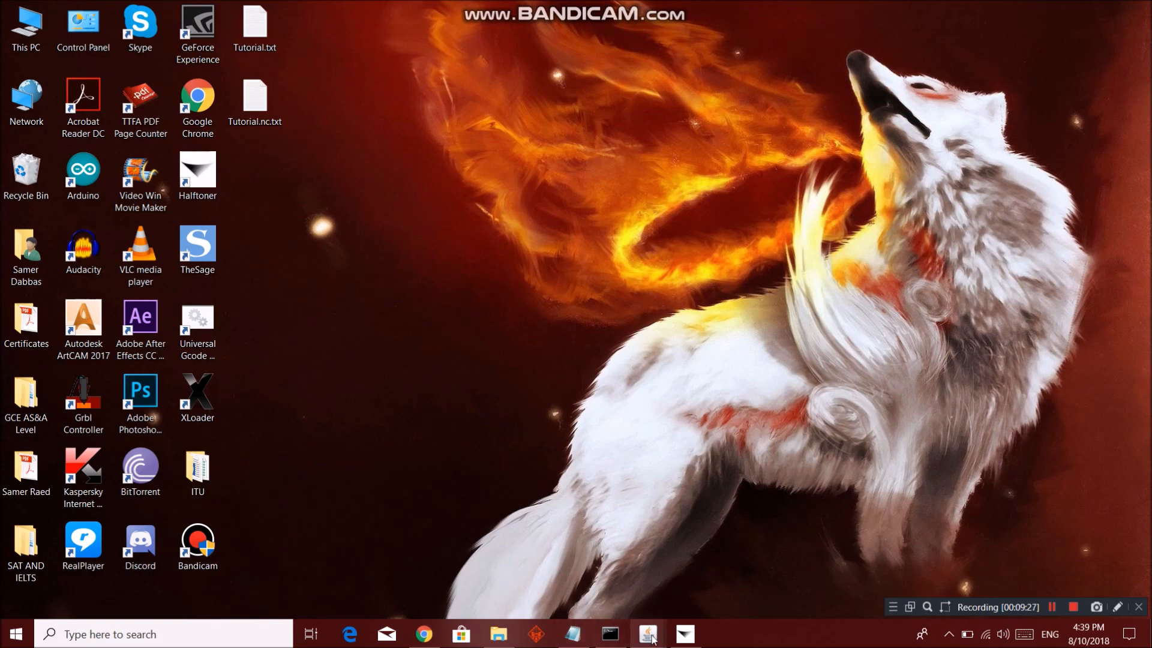
click(646, 634)
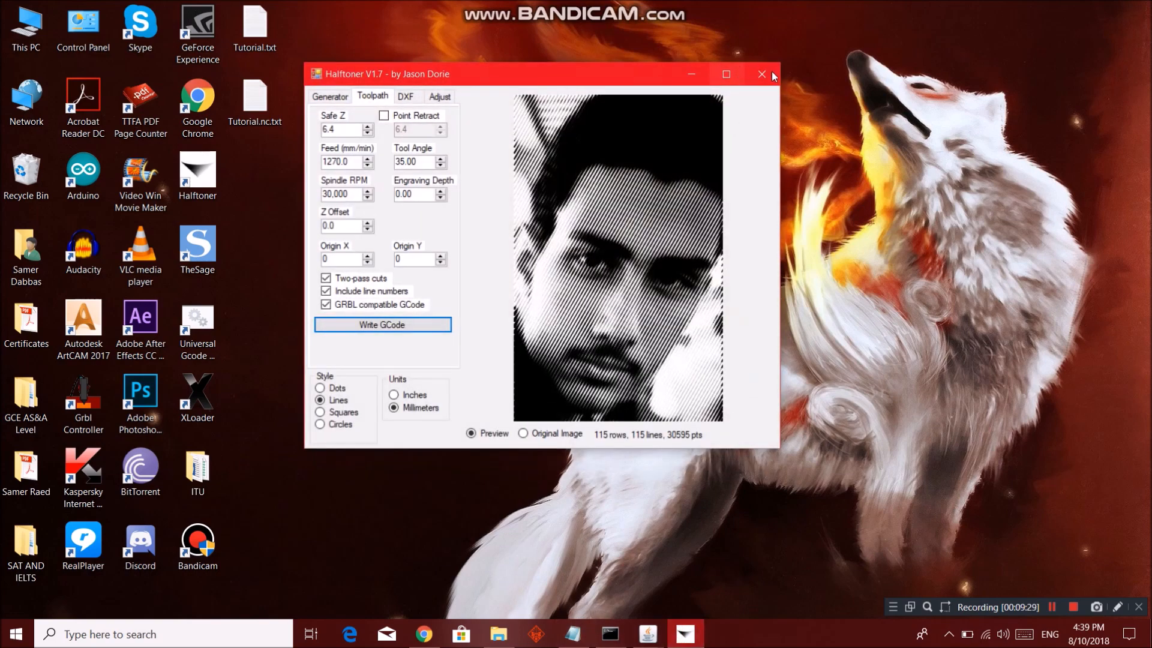
click(762, 74)
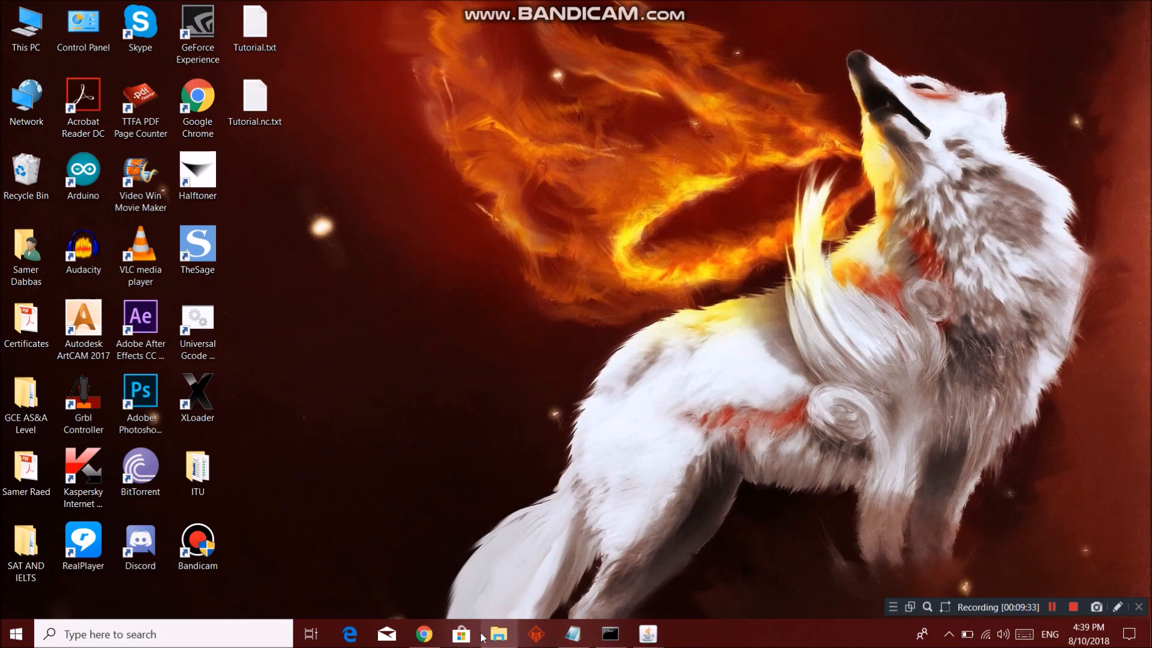
Step: Switch to Google Chrome, showing the failed easel.inventables.com page
click(423, 634)
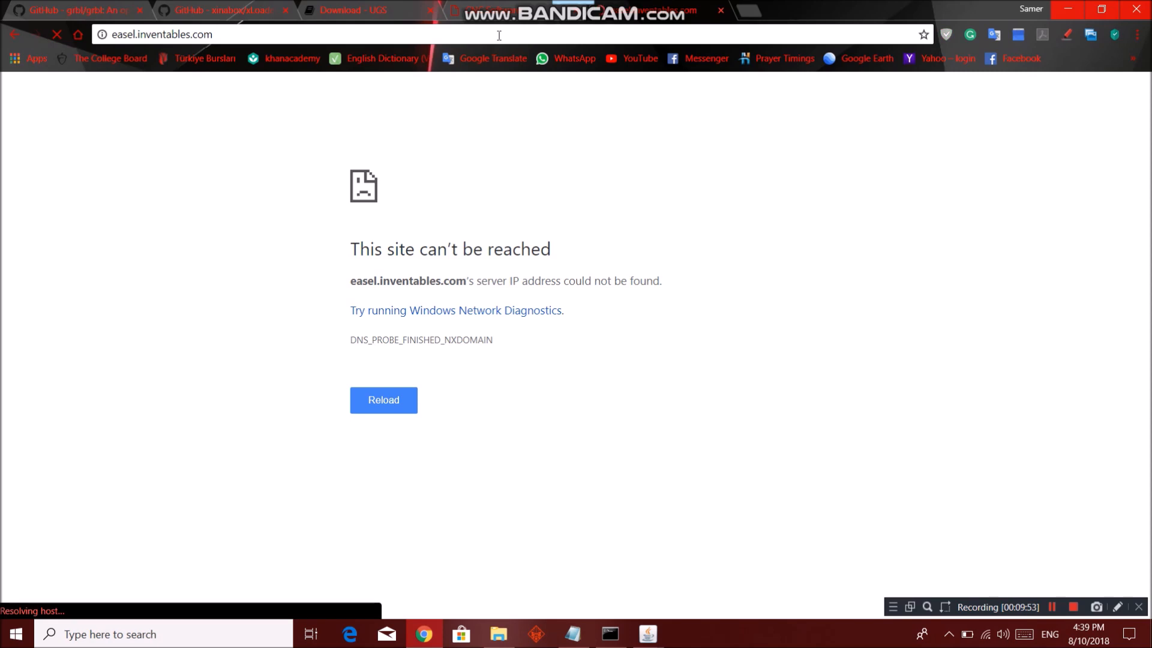
mouse_move(634, 340)
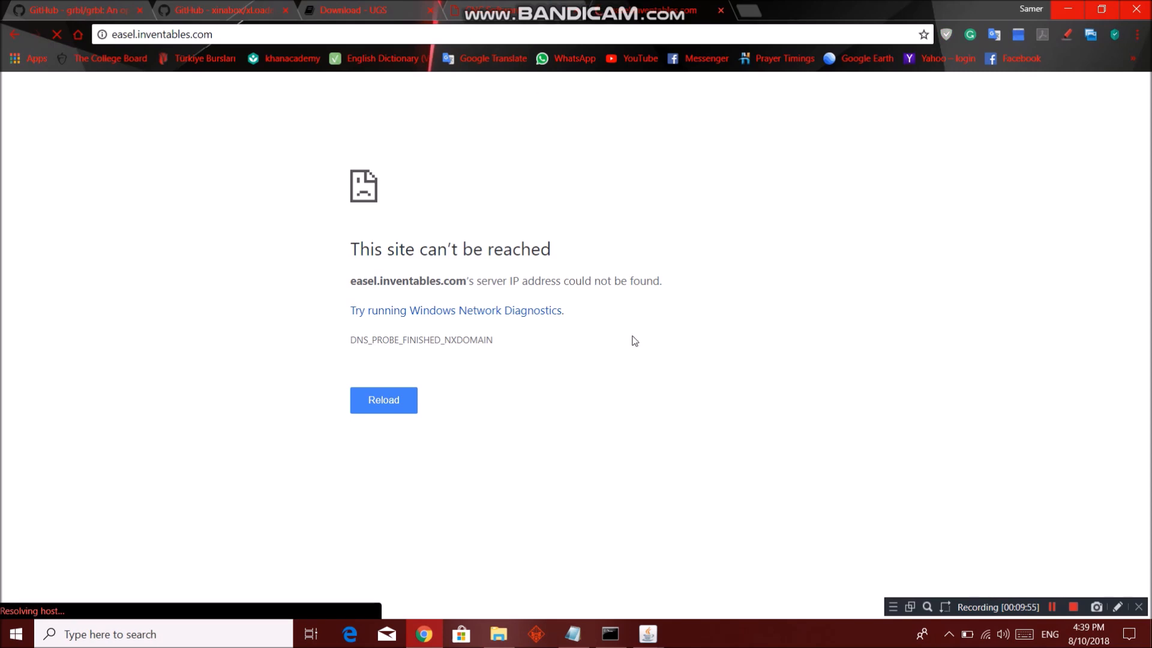